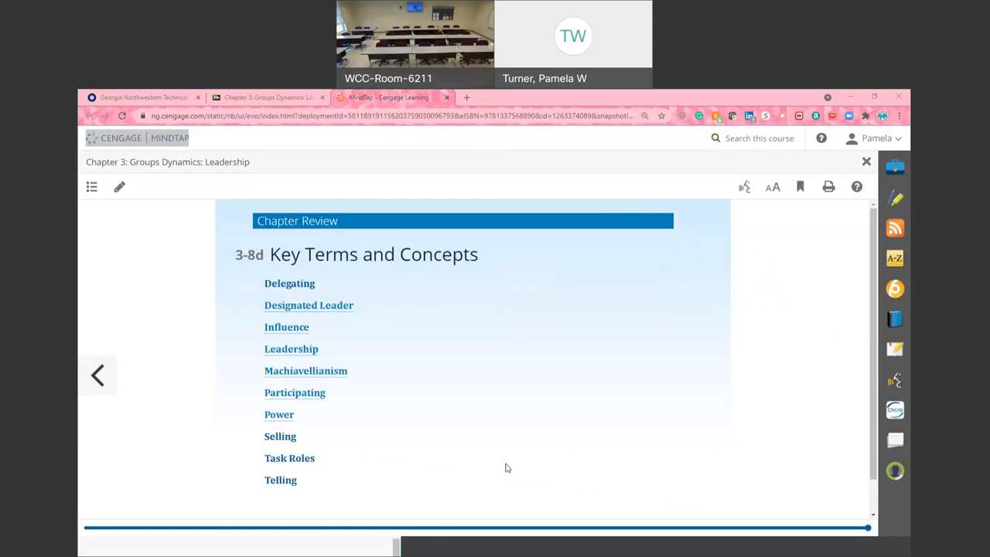
{"action": "mouse_move", "coordinate": [572, 461]}
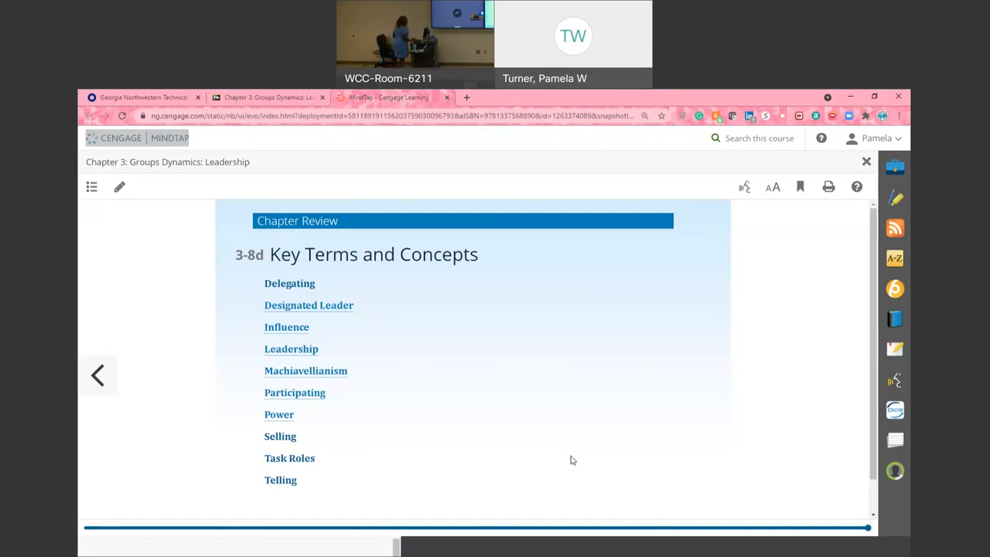
{"action": "mouse_move", "coordinate": [823, 325]}
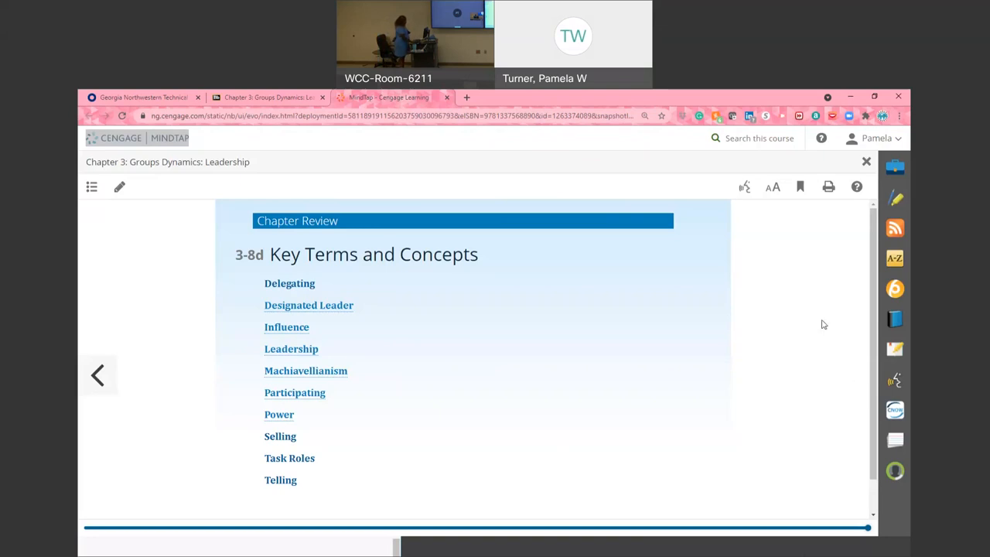
{"action": "mouse_move", "coordinate": [343, 420]}
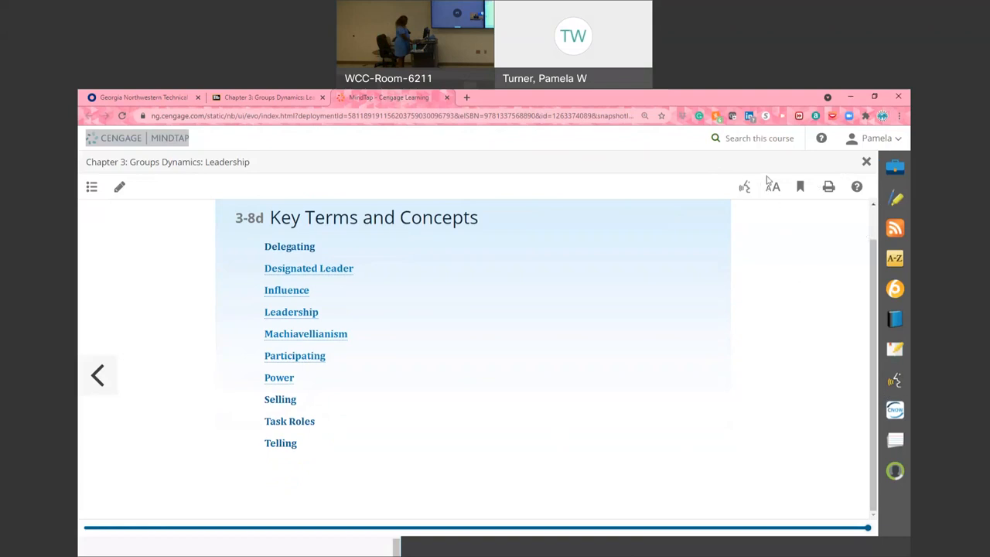
{"action": "mouse_move", "coordinate": [804, 168]}
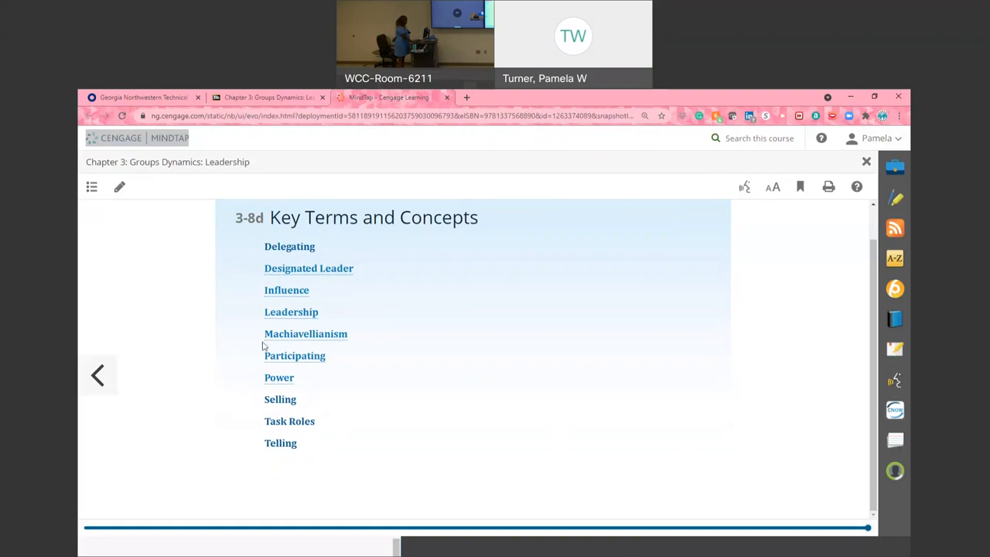
{"action": "mouse_move", "coordinate": [93, 383]}
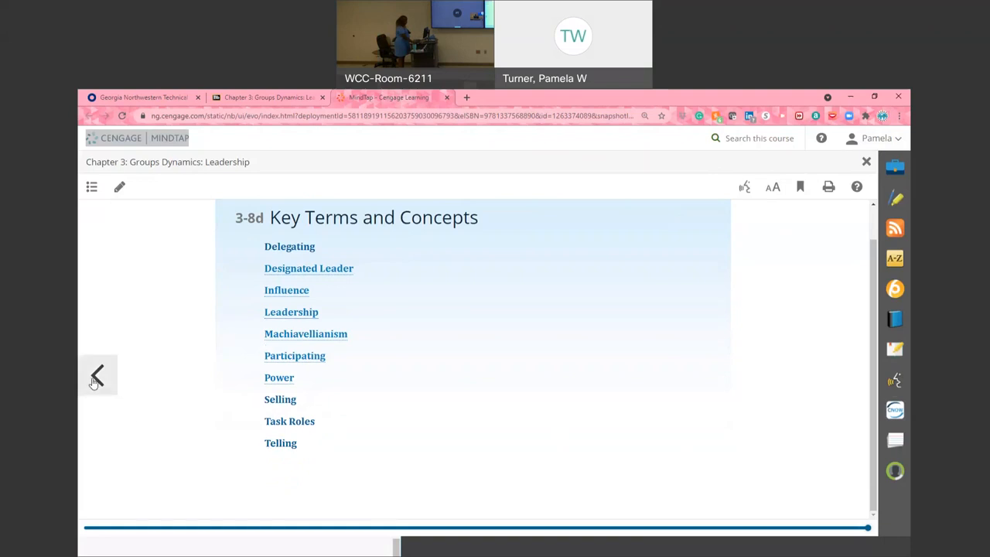
Page back through Chapter 3, jumping via the progress slider, until the chapter's opening contents page
{"action": "left_click", "coordinate": [95, 374]}
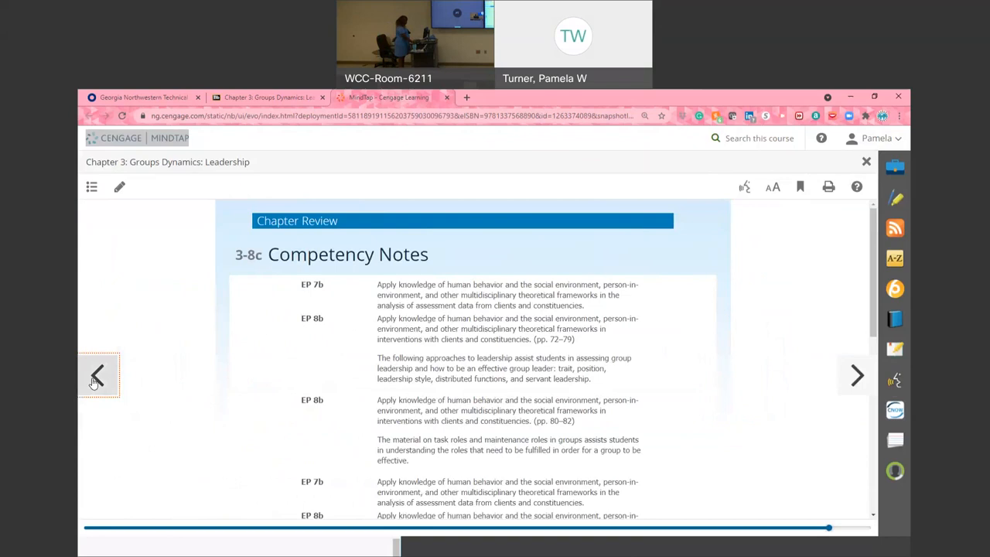
{"action": "mouse_move", "coordinate": [92, 382]}
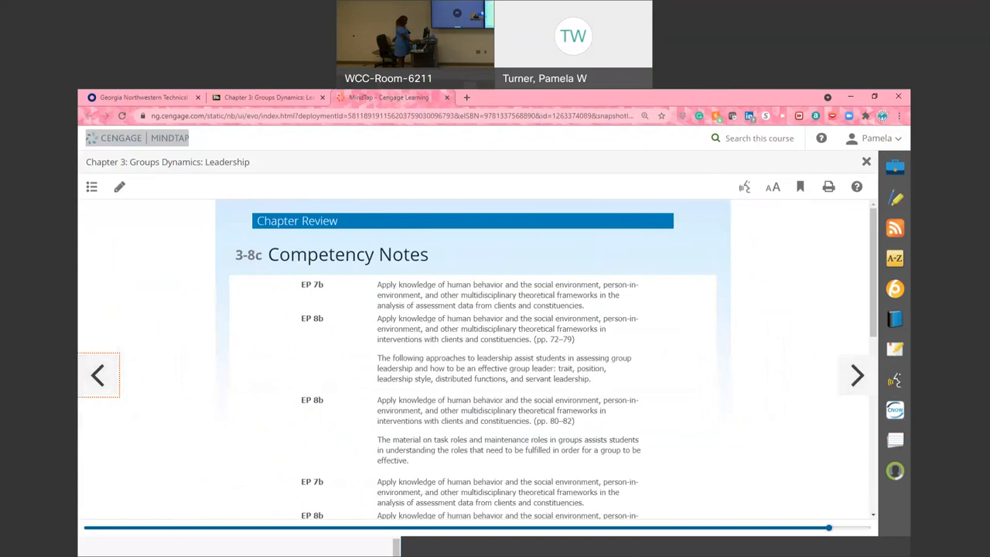
{"action": "left_click", "coordinate": [101, 375]}
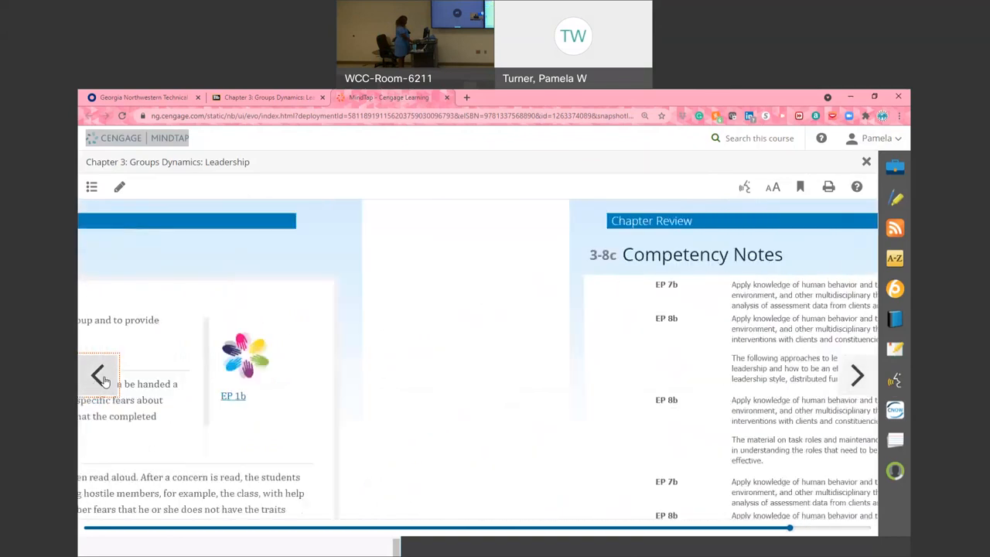
{"action": "left_click", "coordinate": [99, 375]}
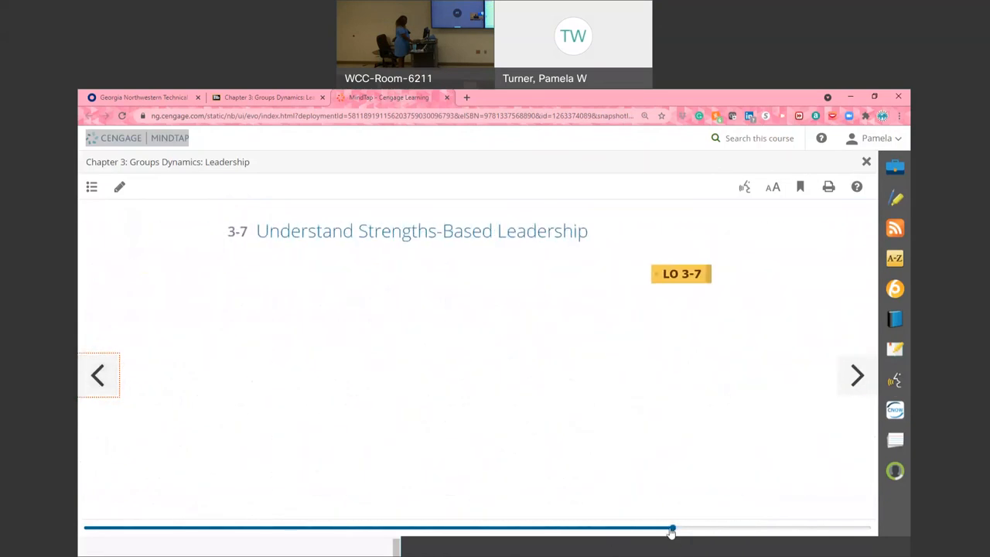
{"action": "left_click_drag", "start_coordinate": [671, 529], "coordinate": [557, 529]}
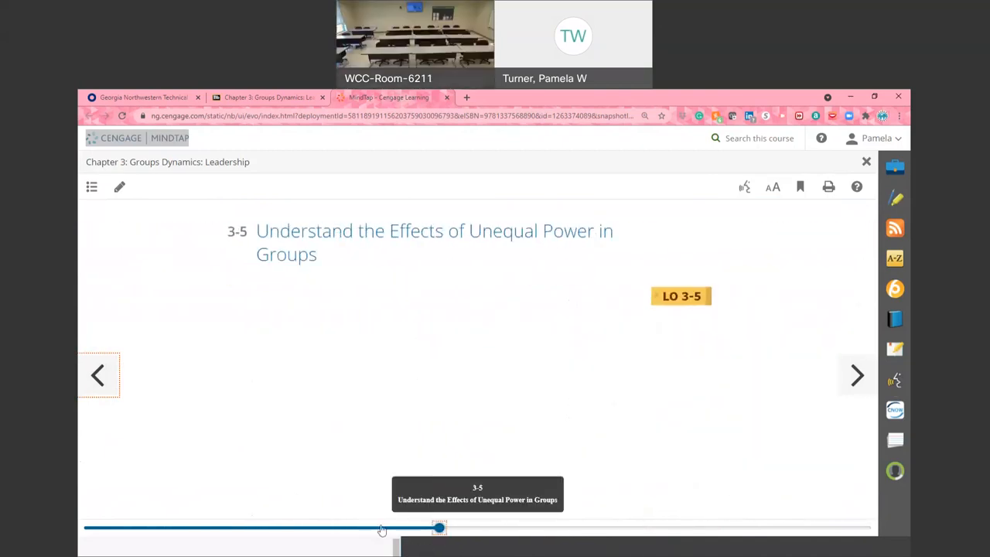
{"action": "left_click", "coordinate": [99, 375]}
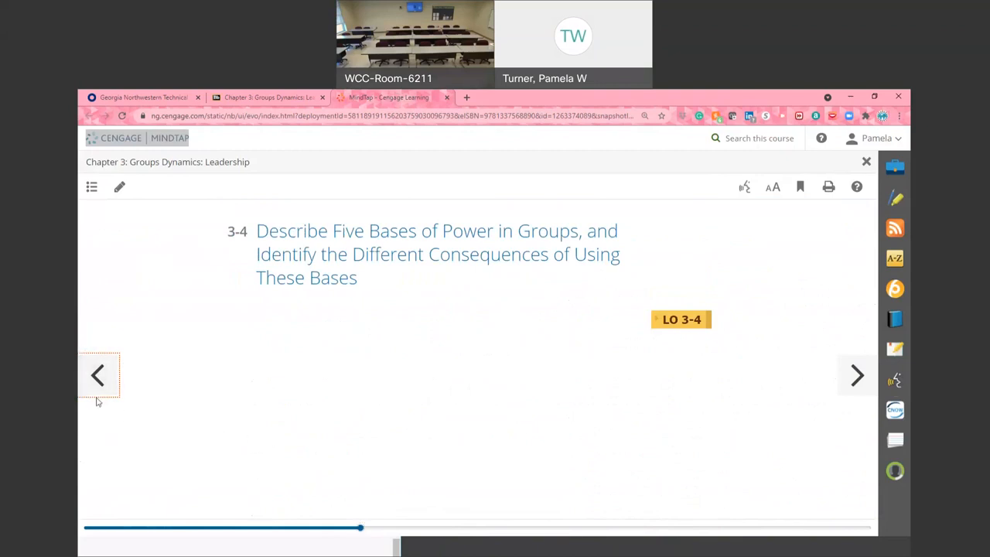
{"action": "left_click", "coordinate": [100, 375]}
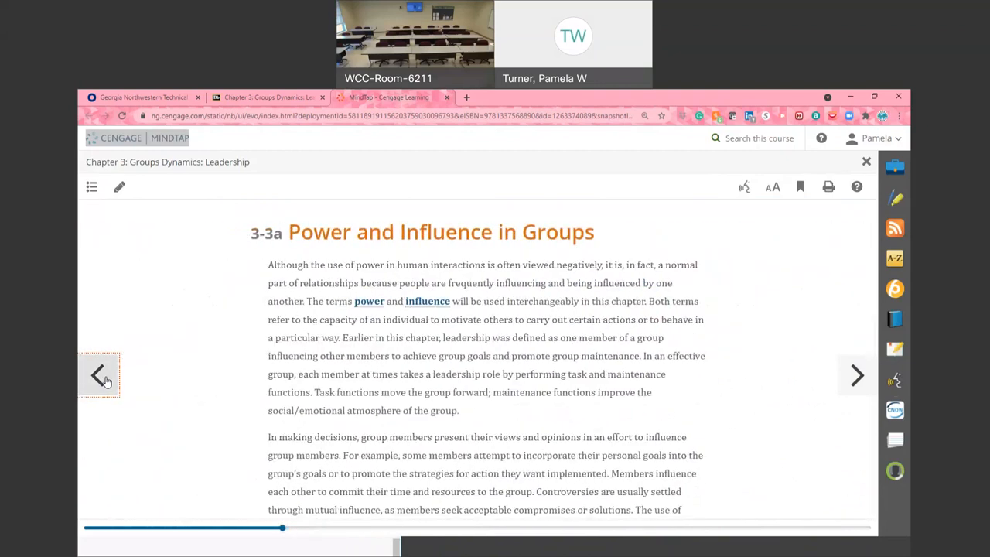
{"action": "left_click", "coordinate": [99, 376]}
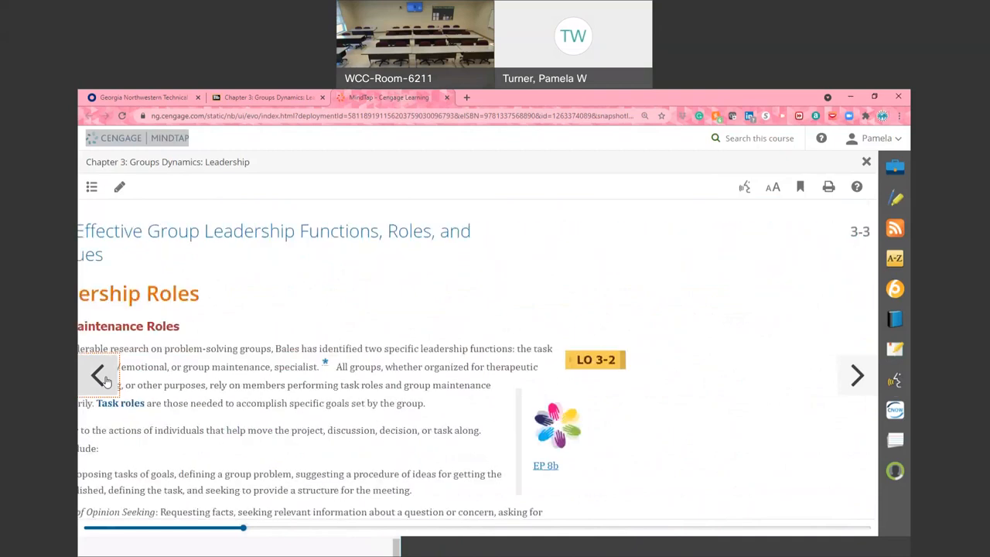
{"action": "left_click", "coordinate": [98, 375]}
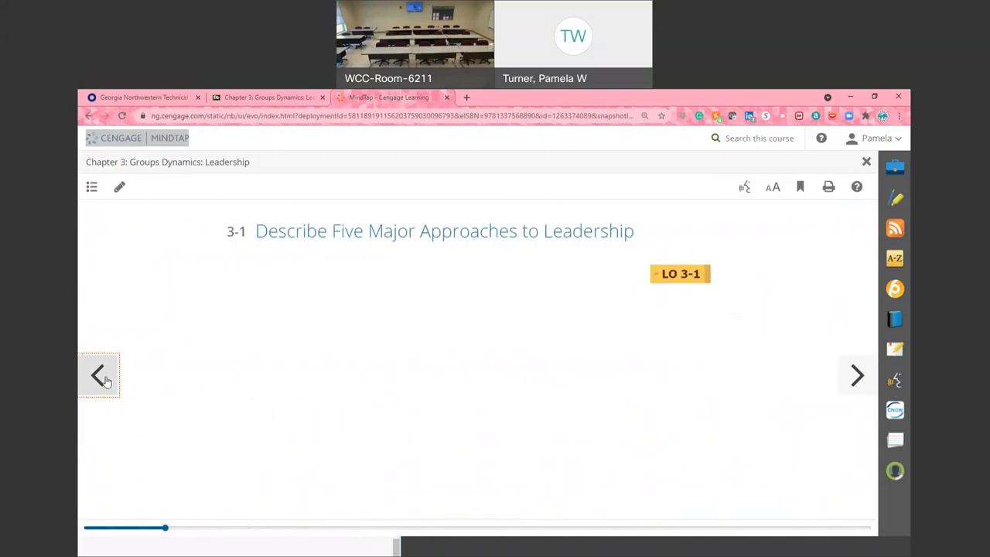
{"action": "left_click", "coordinate": [98, 375]}
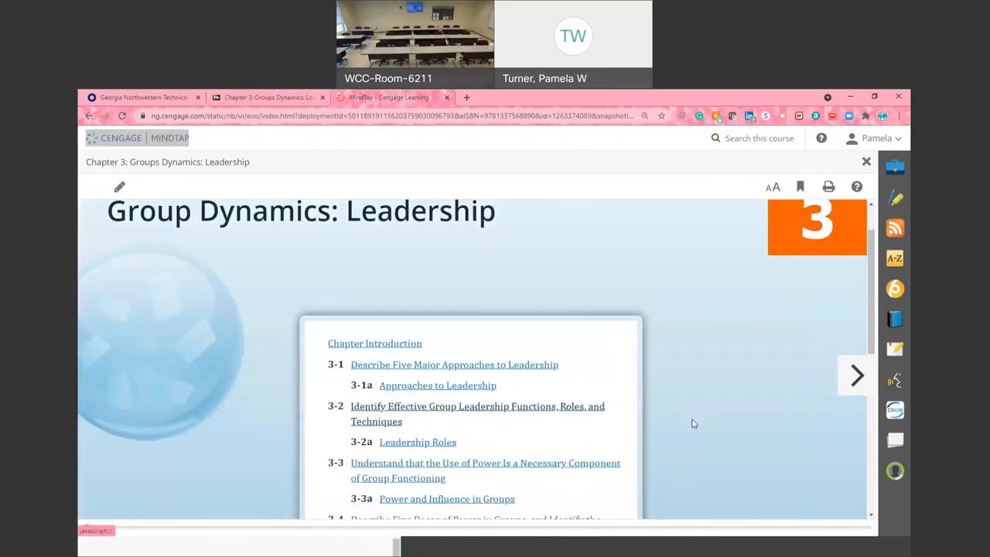
Page forward through the Chapter Introduction to section 3-1, Describe Five Major Approaches to Leadership
{"action": "left_click", "coordinate": [856, 376]}
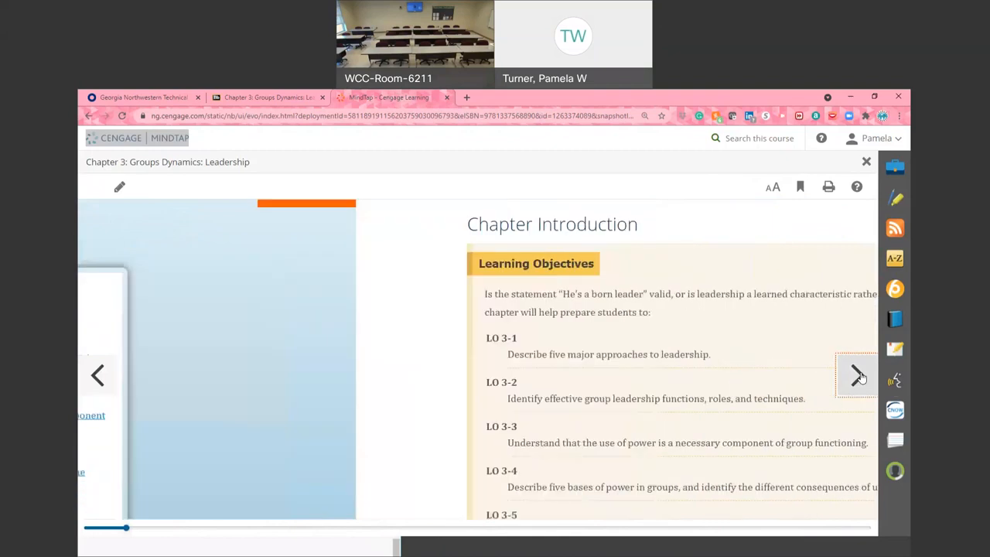
{"action": "left_click", "coordinate": [856, 375]}
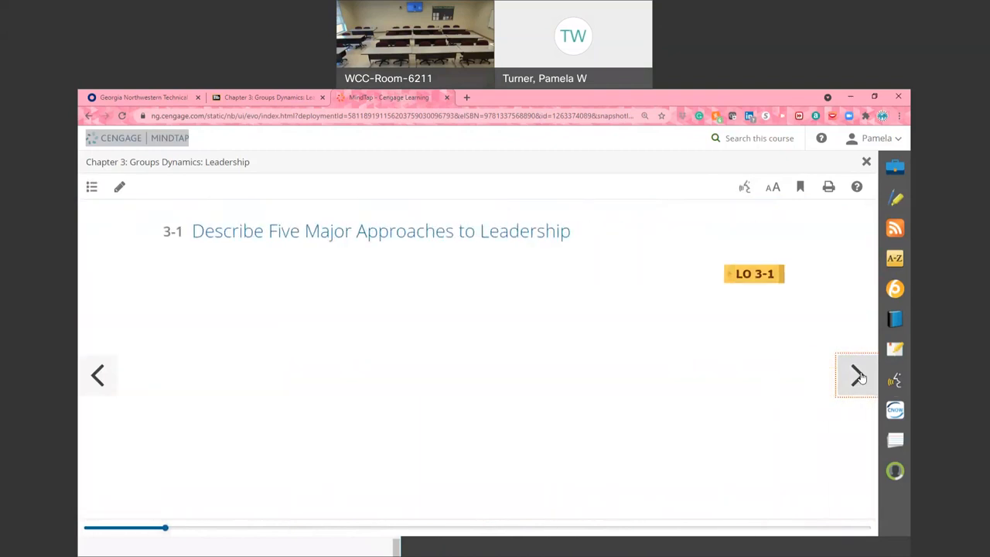
{"action": "left_click", "coordinate": [857, 376]}
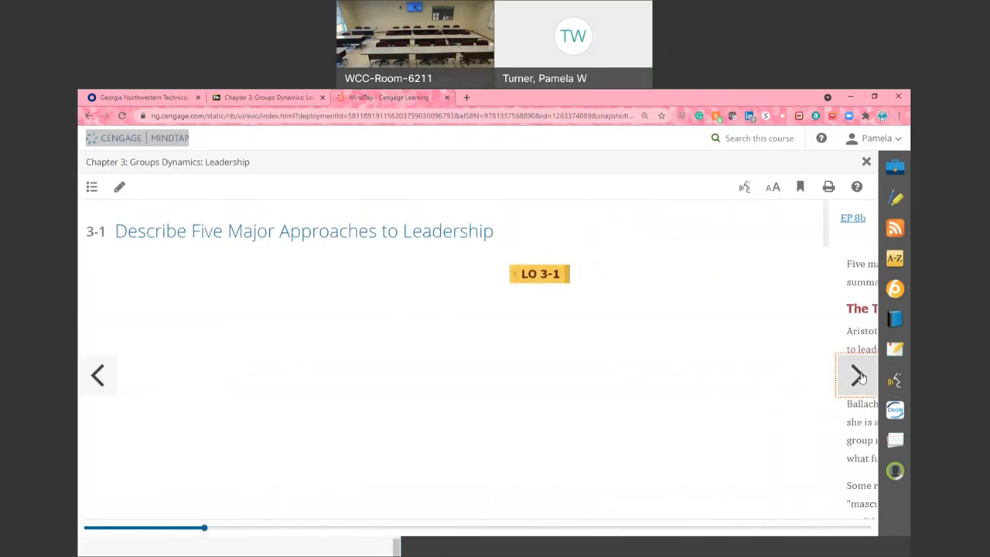
Move to 3-1a Approaches to Leadership and read down The Trait Approach to charisma and Machiavellianism
{"action": "left_click", "coordinate": [856, 376]}
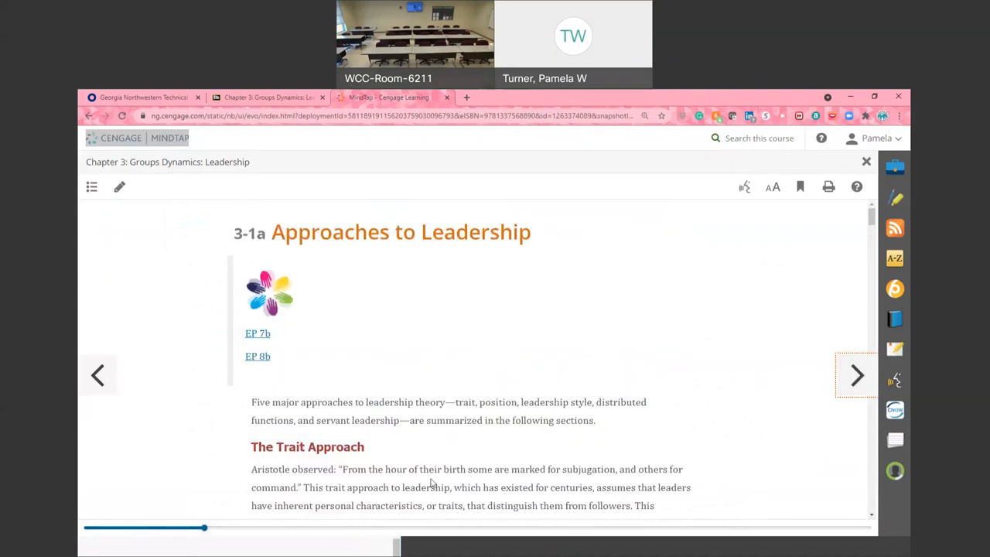
{"action": "mouse_move", "coordinate": [517, 464]}
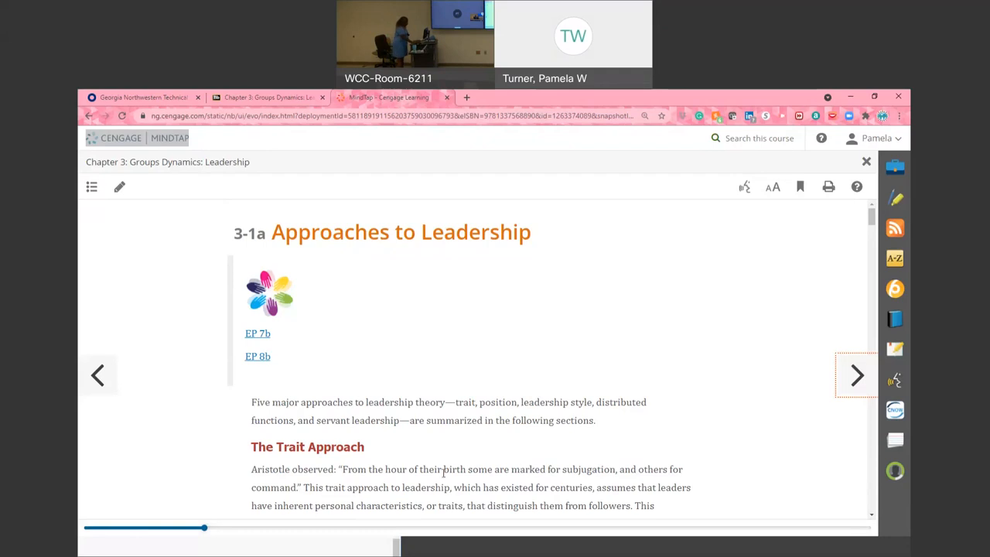
{"action": "scroll", "scroll_direction": "down", "scroll_amount": 3}
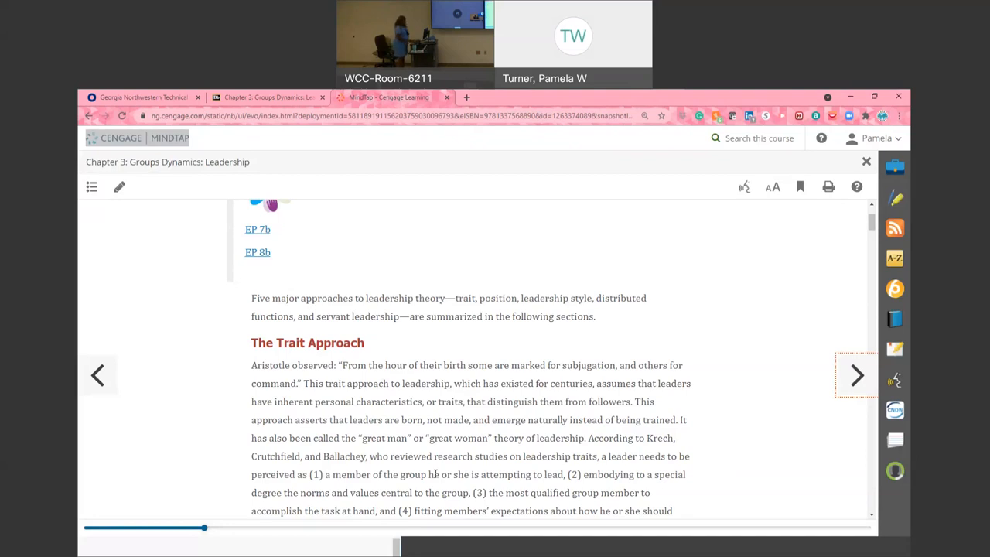
{"action": "scroll", "scroll_direction": "down", "scroll_amount": 3}
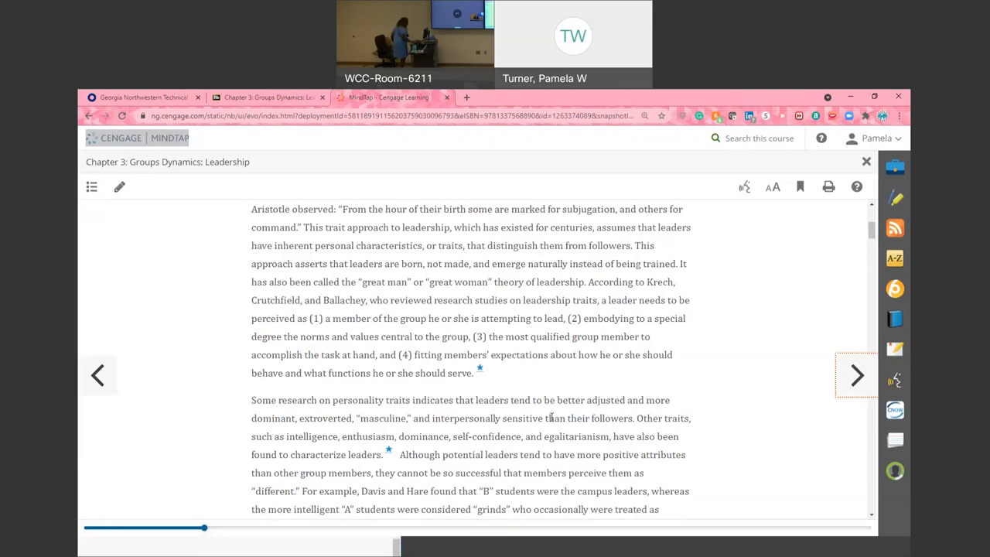
{"action": "scroll", "scroll_direction": "down", "scroll_amount": 3}
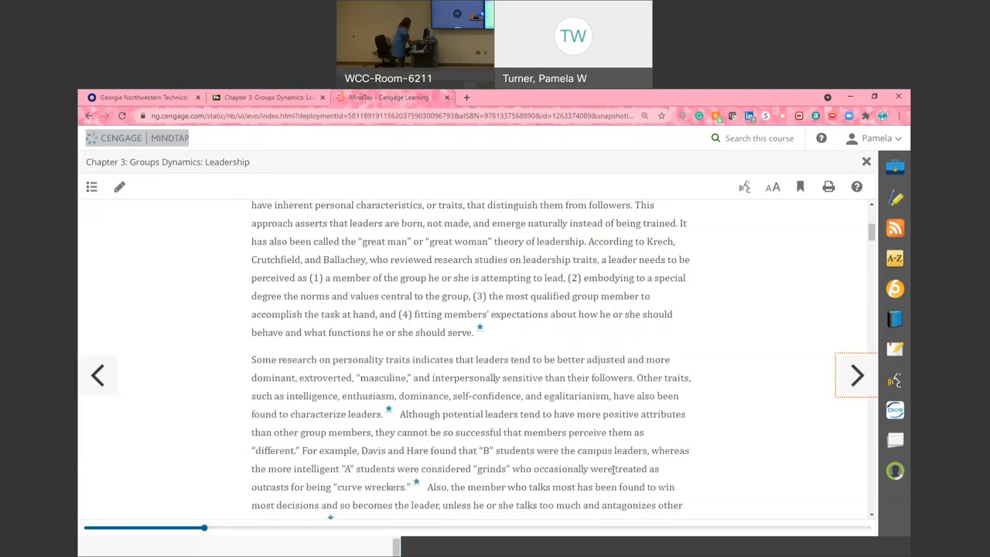
{"action": "scroll", "scroll_direction": "down", "scroll_amount": 3}
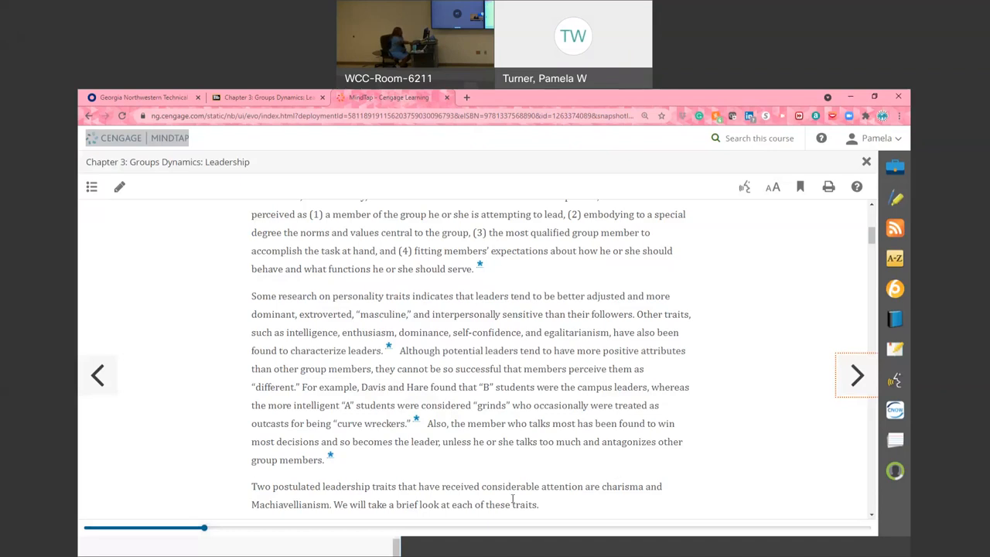
Read through the Charisma subsection's flaws into Christie and Geis's Machiavellianism characteristics
{"action": "scroll", "scroll_direction": "down", "scroll_amount": 3}
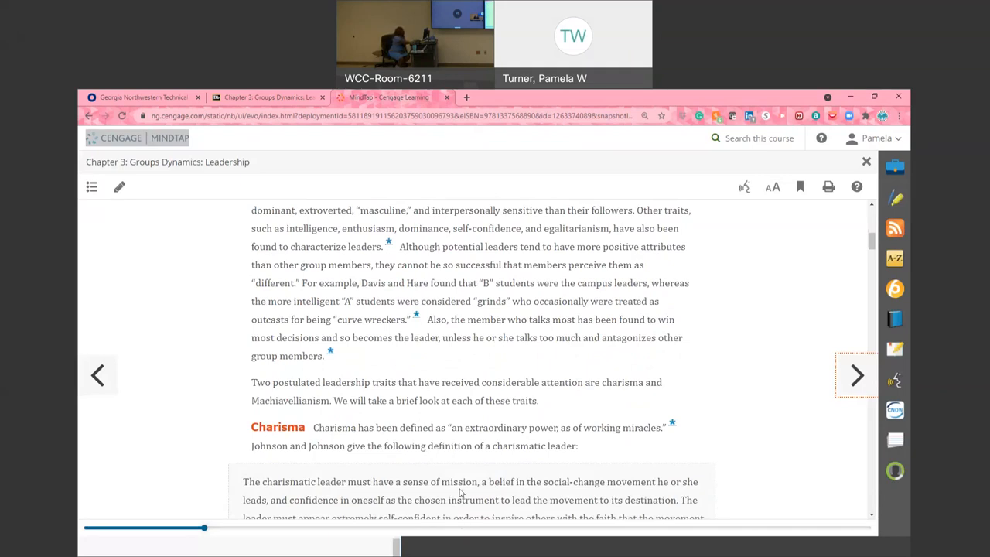
{"action": "scroll", "scroll_direction": "down", "scroll_amount": 3}
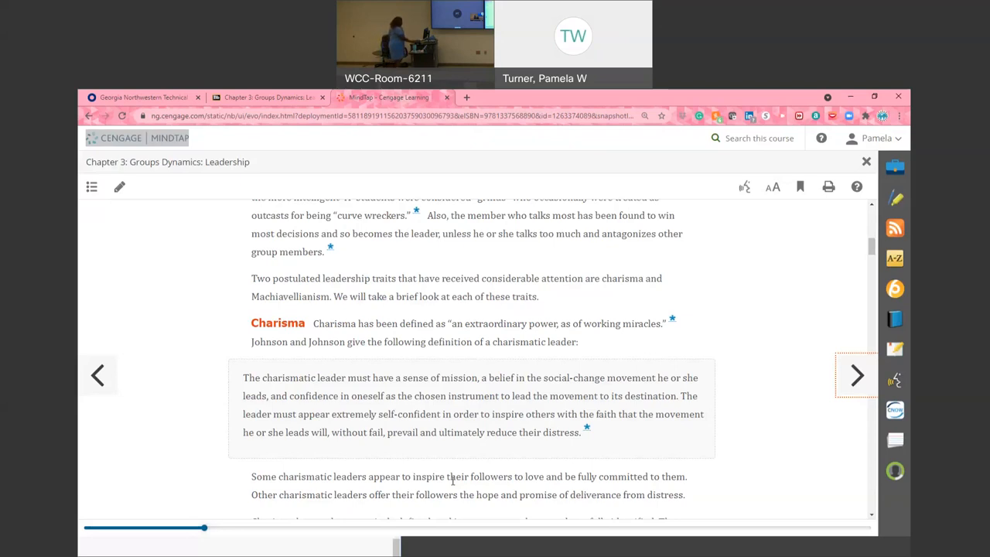
{"action": "scroll", "scroll_direction": "down", "scroll_amount": 3}
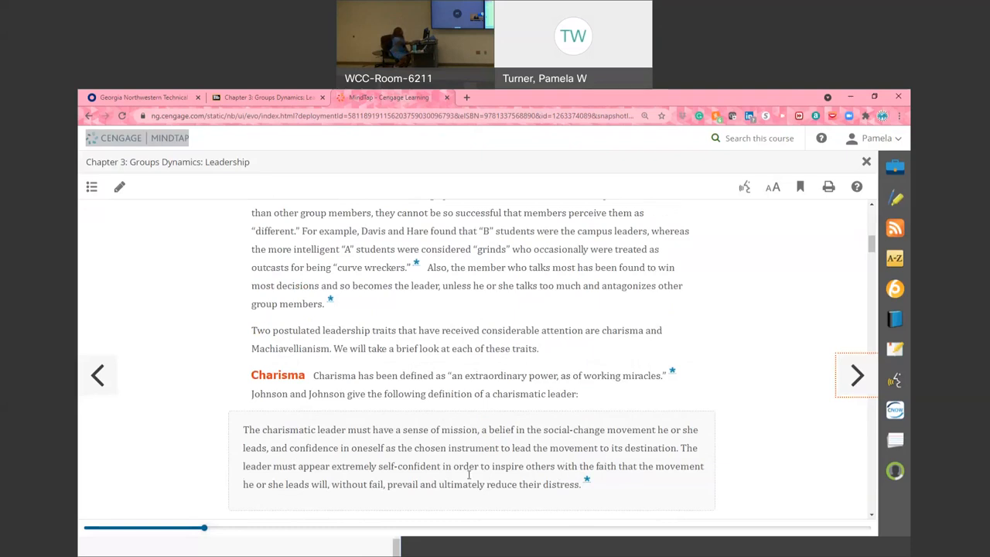
{"action": "scroll", "scroll_direction": "down", "scroll_amount": 3}
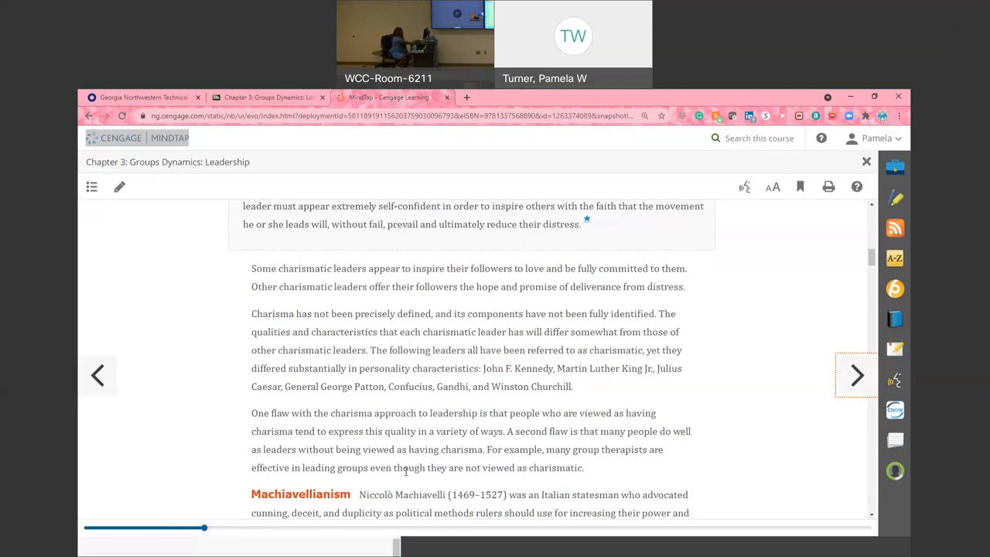
{"action": "scroll", "scroll_direction": "down", "scroll_amount": 3}
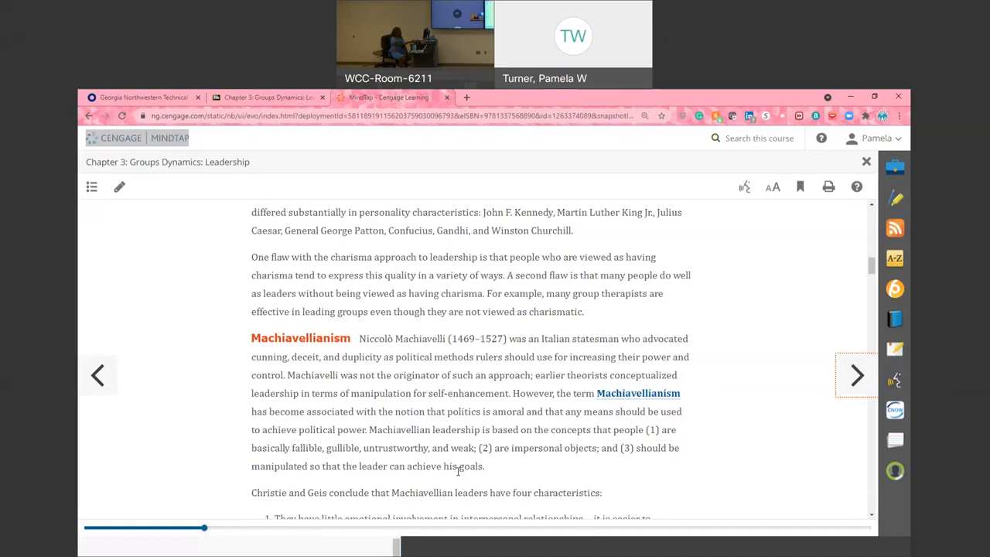
Read the four Machiavellian leader characteristics and trait-theory decline down to Exercise 3.1
{"action": "scroll", "scroll_direction": "down", "scroll_amount": 3}
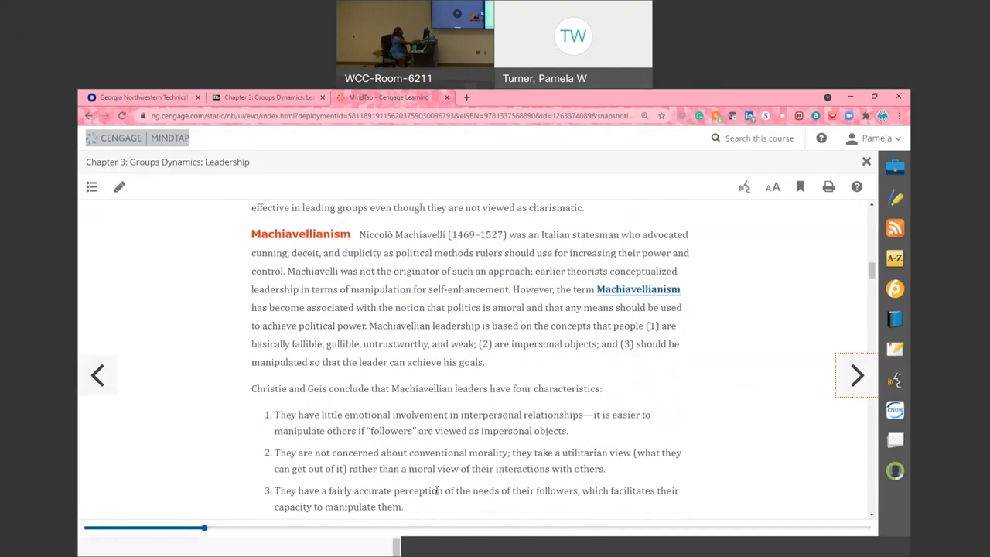
{"action": "scroll", "scroll_direction": "down", "scroll_amount": 3}
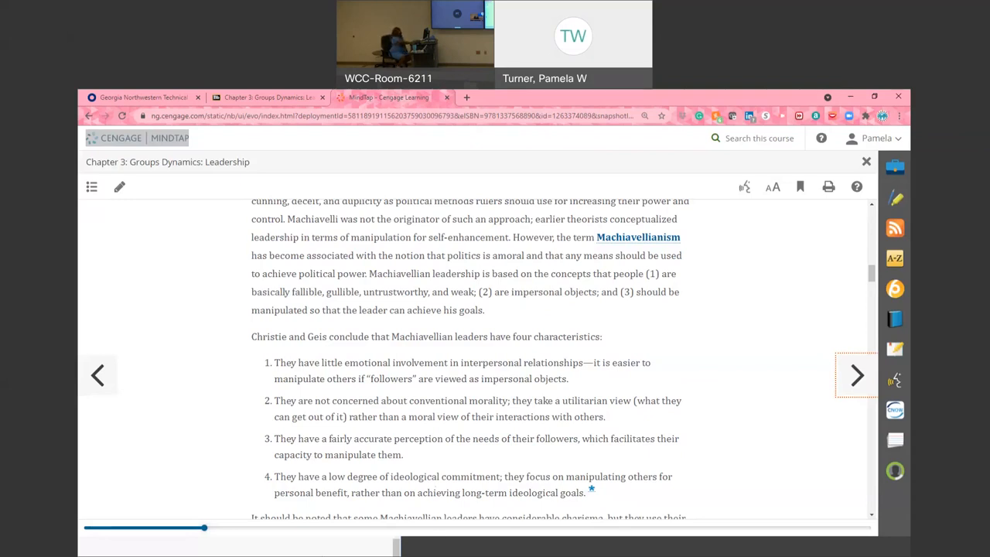
{"action": "scroll", "scroll_direction": "down", "scroll_amount": 3}
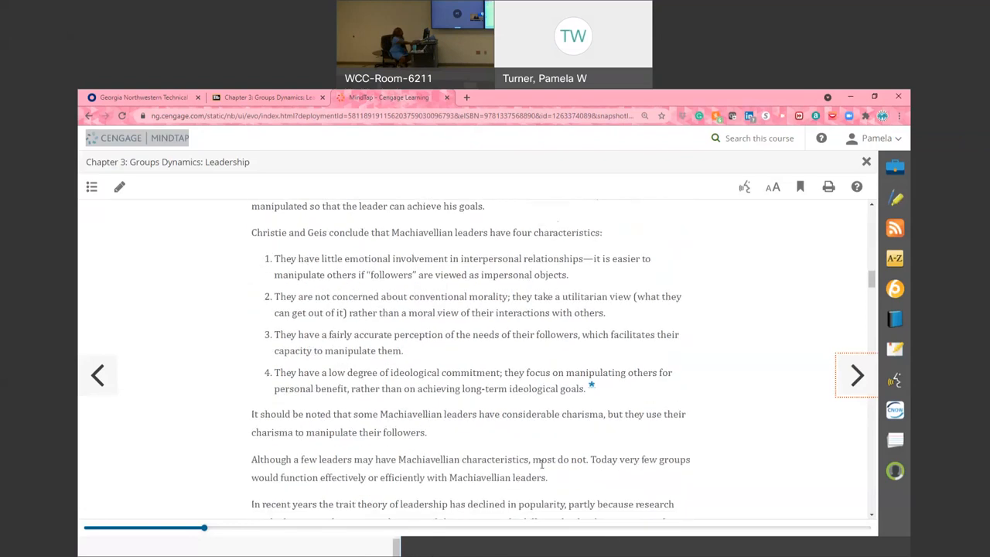
{"action": "scroll", "scroll_direction": "down", "scroll_amount": 3}
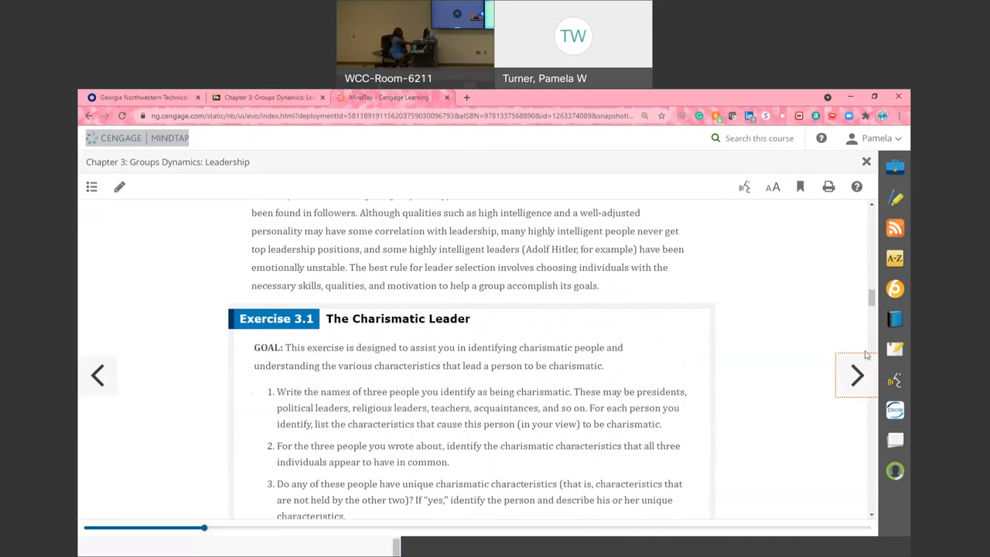
Advance to section 3-2, Leadership Roles, then switch to the Chapter 3 course page tab
{"action": "left_click", "coordinate": [854, 375]}
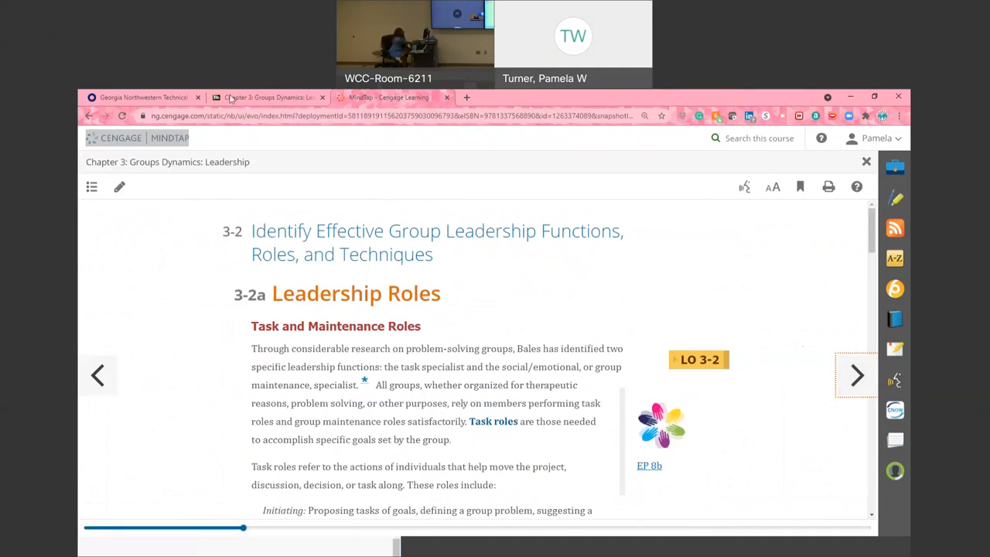
{"action": "left_click", "coordinate": [143, 97]}
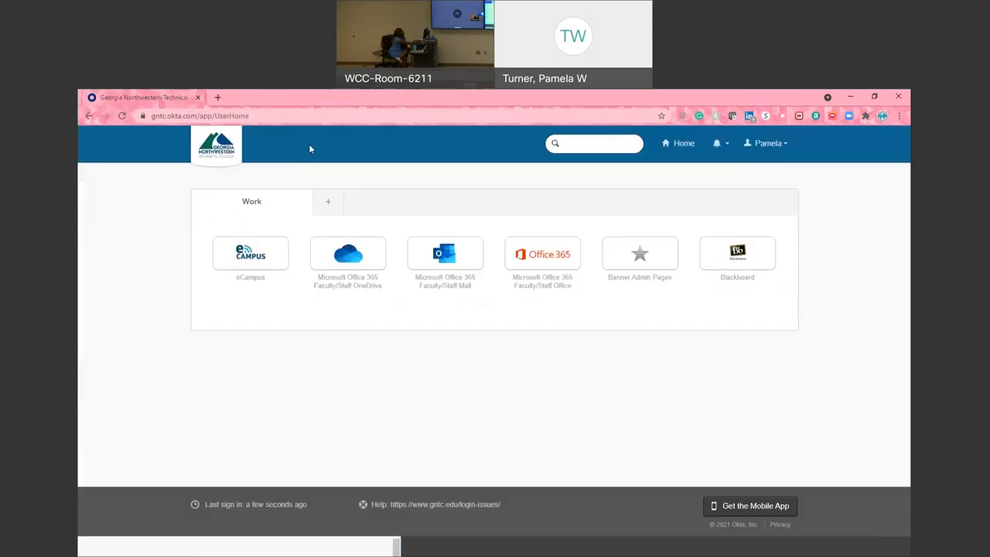
{"action": "mouse_move", "coordinate": [797, 110]}
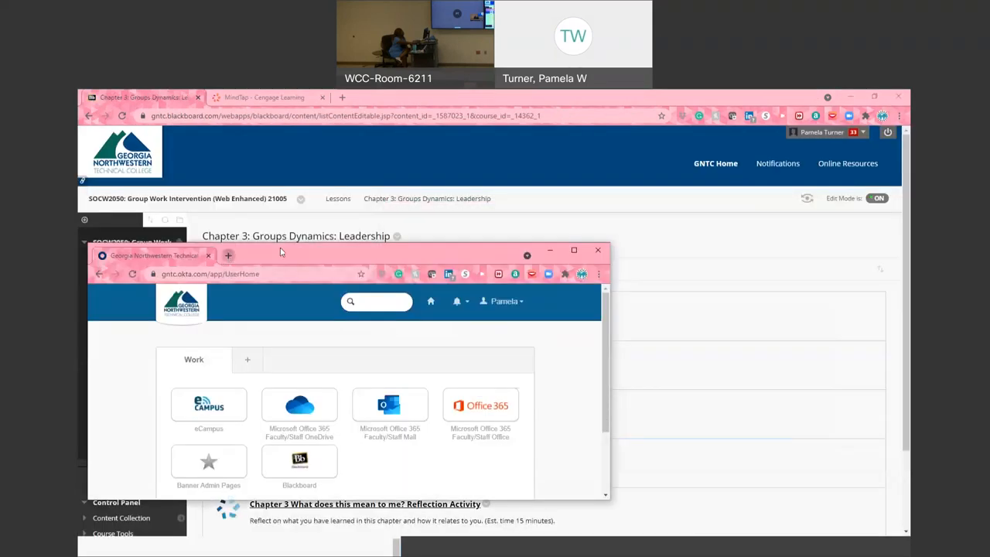
Search Google for Jim Jones in a new tab and choose his Wikipedia result
{"action": "left_click", "coordinate": [228, 255]}
{"action": "type", "text": "j"}
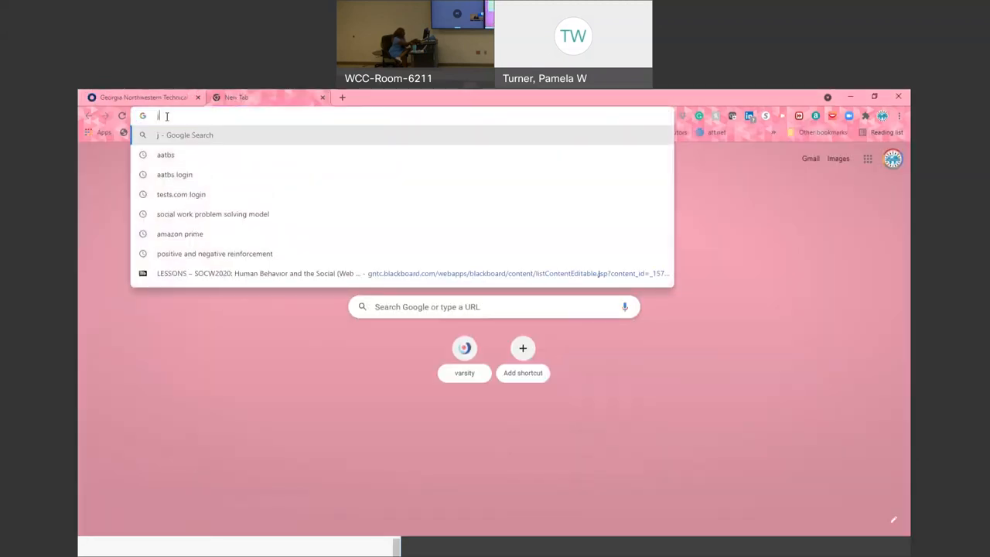
{"action": "type", "text": "im jones"}
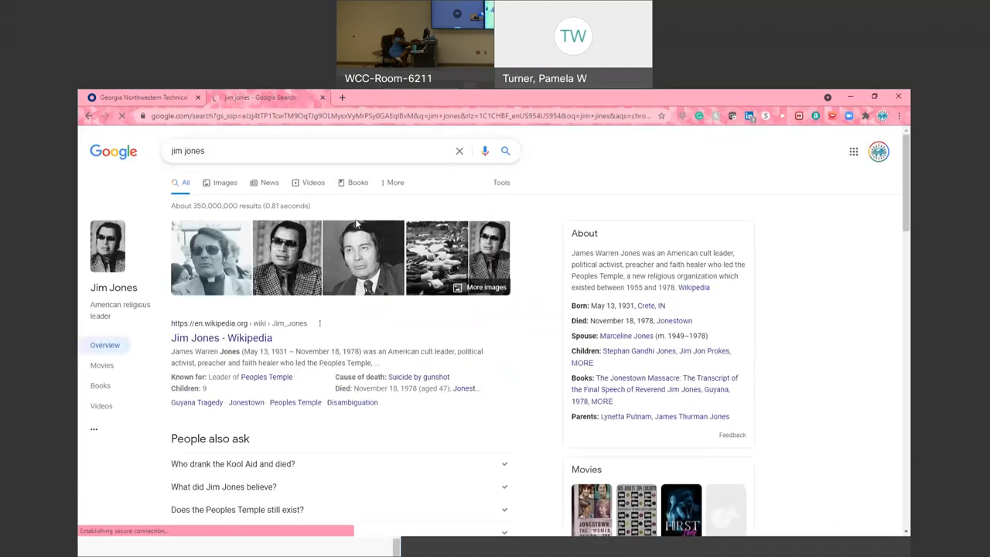
{"action": "left_click", "coordinate": [221, 337]}
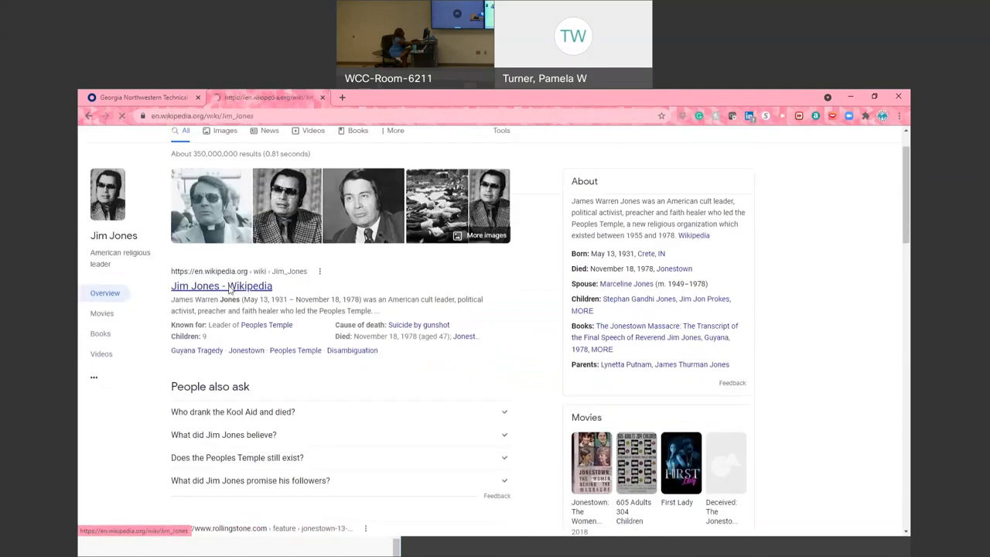
Load the Jim Jones Wikipedia article showing its introduction, contents and infobox
{"action": "left_click", "coordinate": [221, 287]}
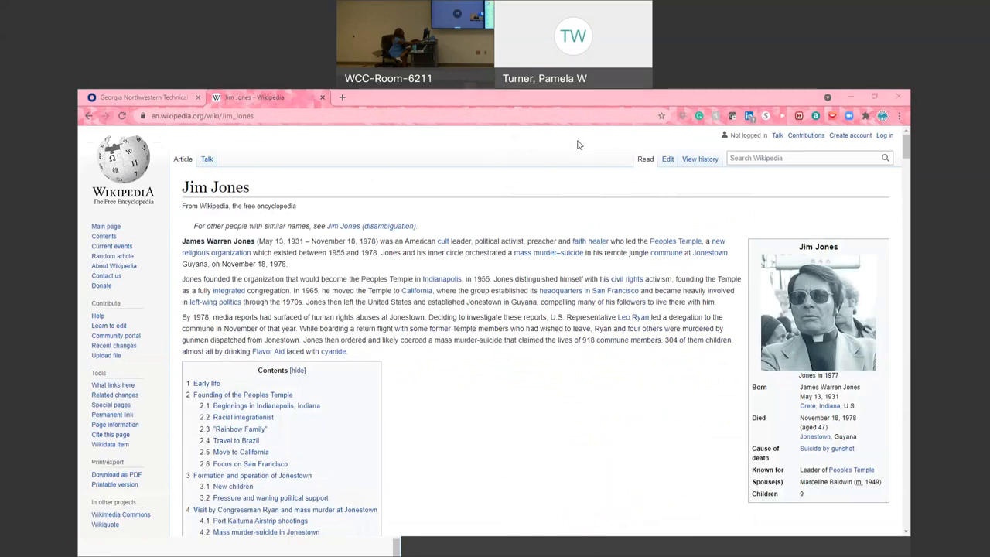
{"action": "mouse_move", "coordinate": [520, 388]}
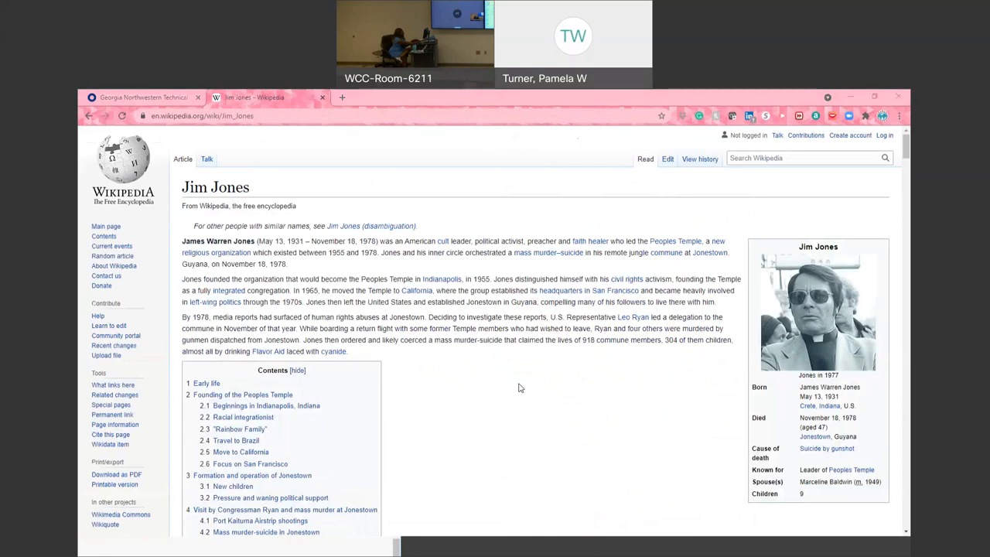
{"action": "mouse_move", "coordinate": [609, 358]}
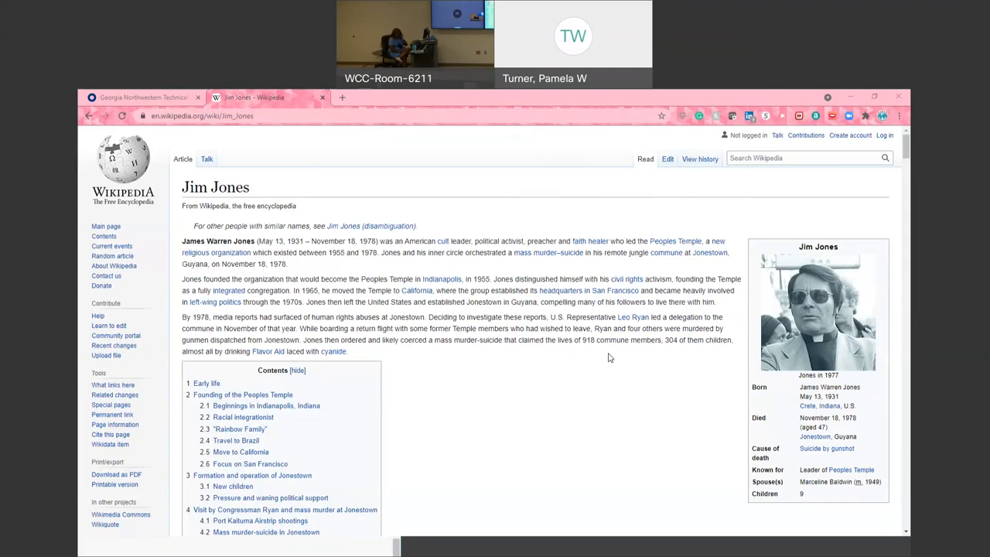
{"action": "mouse_move", "coordinate": [572, 391]}
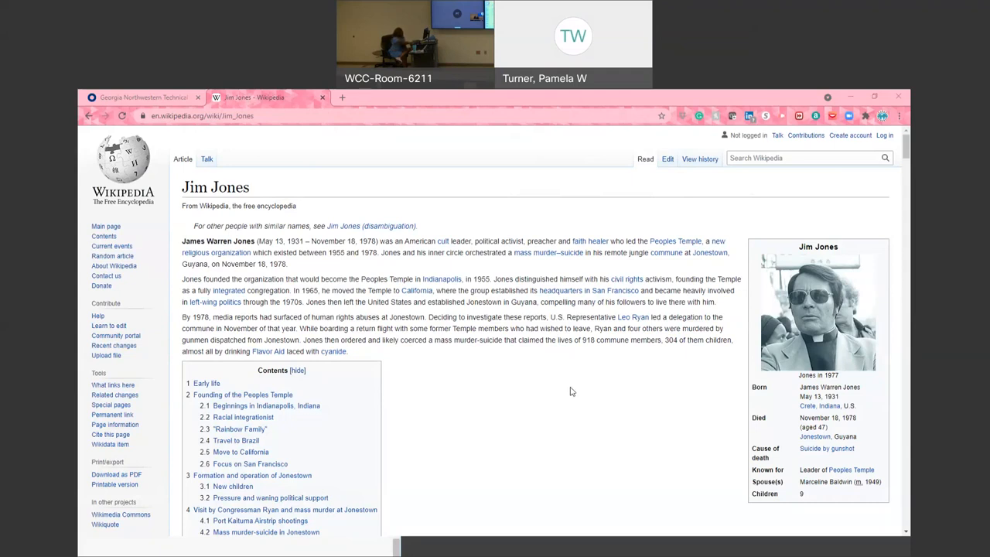
{"action": "scroll", "scroll_direction": "down", "scroll_amount": 3}
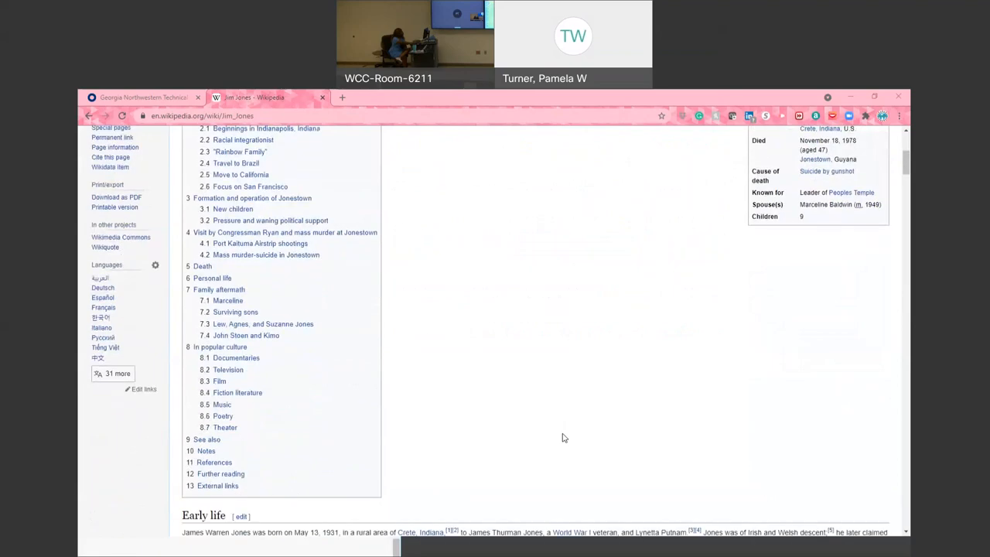
{"action": "scroll", "scroll_direction": "down", "scroll_amount": 3}
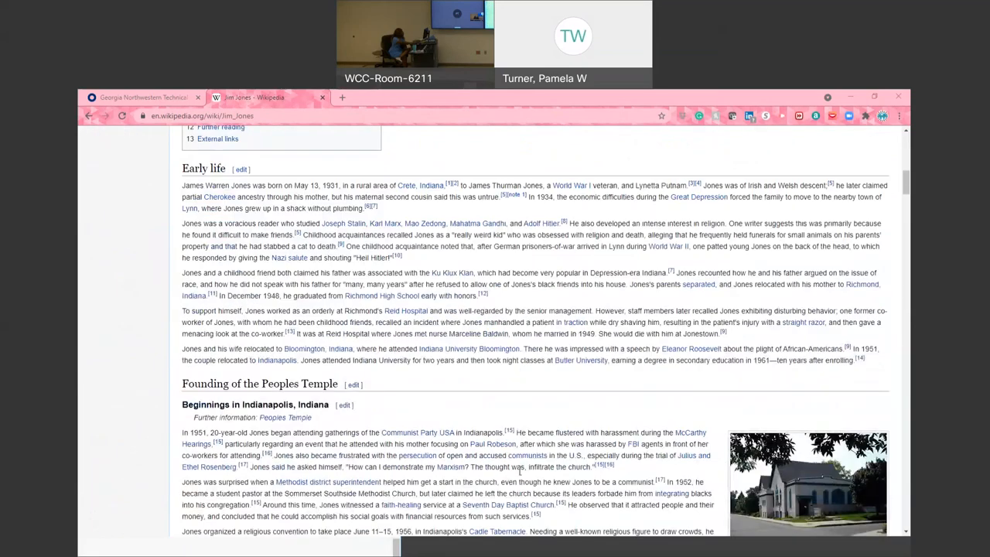
{"action": "scroll", "scroll_direction": "down", "scroll_amount": 3}
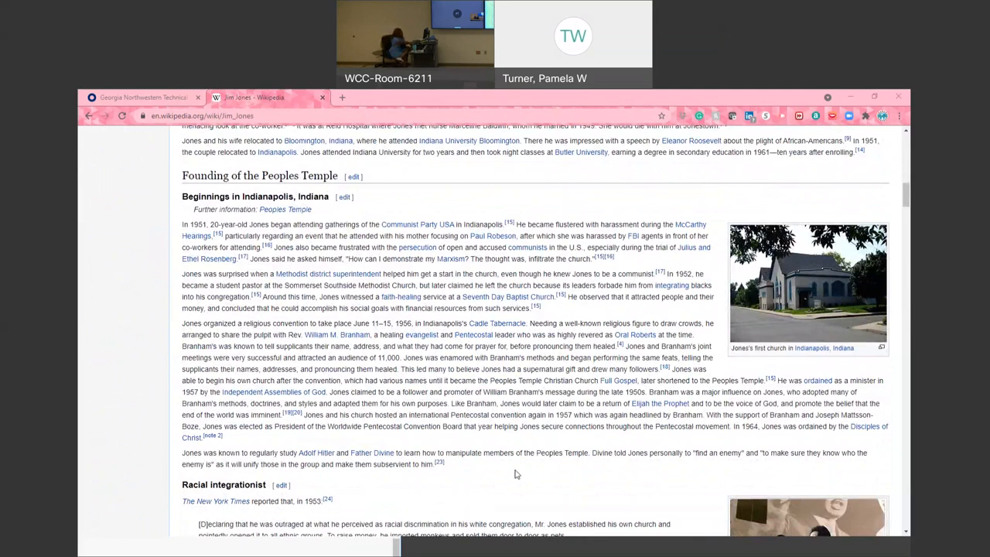
{"action": "scroll", "scroll_direction": "down", "scroll_amount": 3}
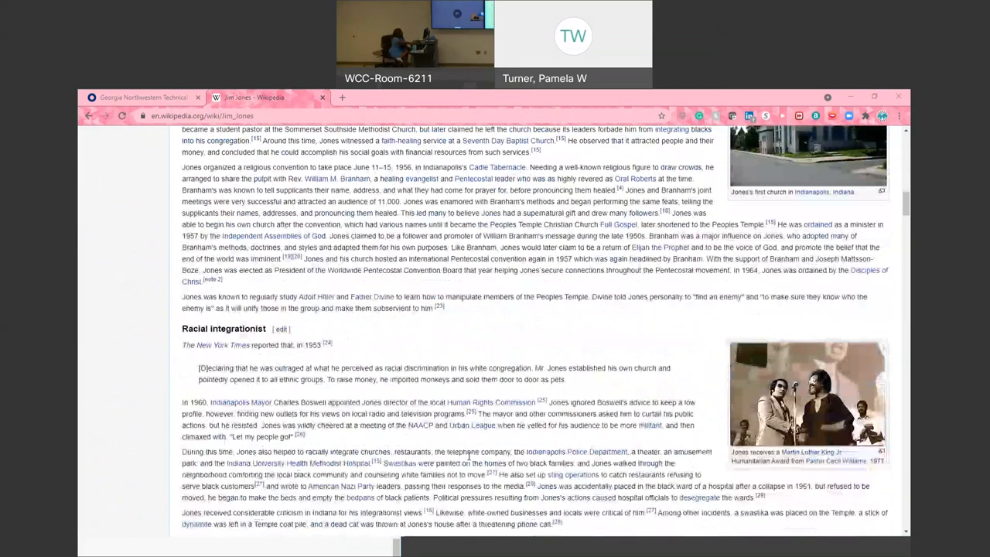
{"action": "scroll", "scroll_direction": "down", "scroll_amount": 3}
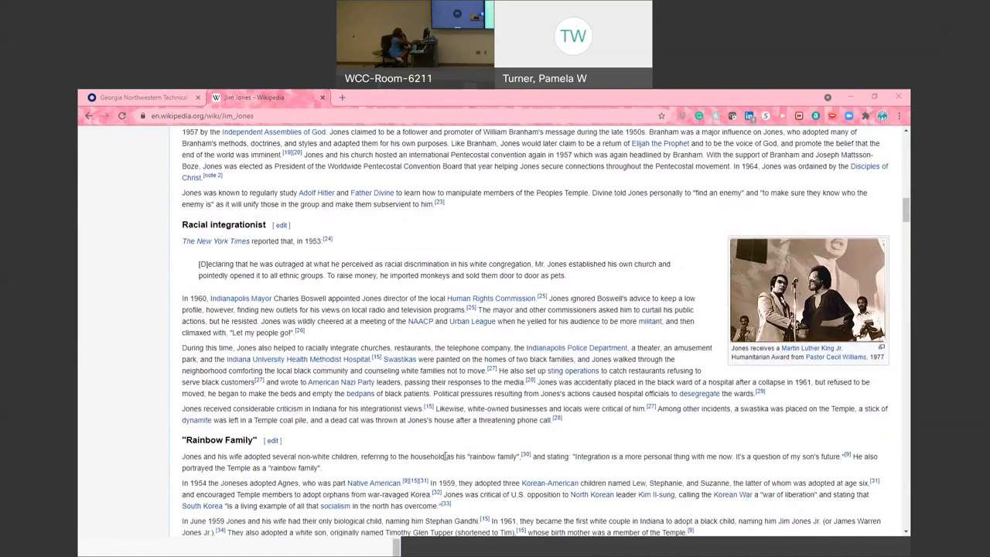
{"action": "scroll", "scroll_direction": "down", "scroll_amount": 3}
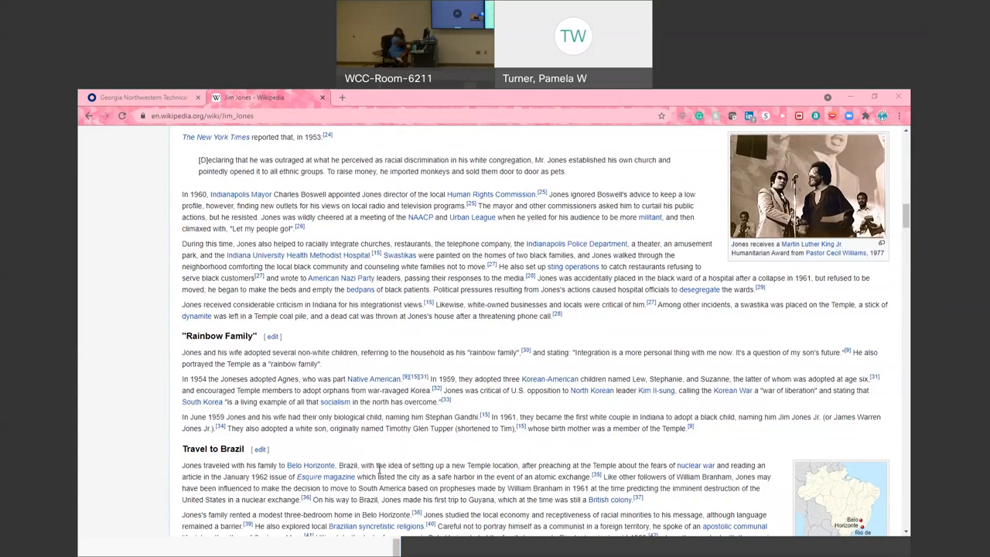
Read down the Jim Jones article through the Port Kaituma Airstrip shootings into Mass murder-suicide in Jonestown
{"action": "scroll", "scroll_direction": "down", "scroll_amount": 3}
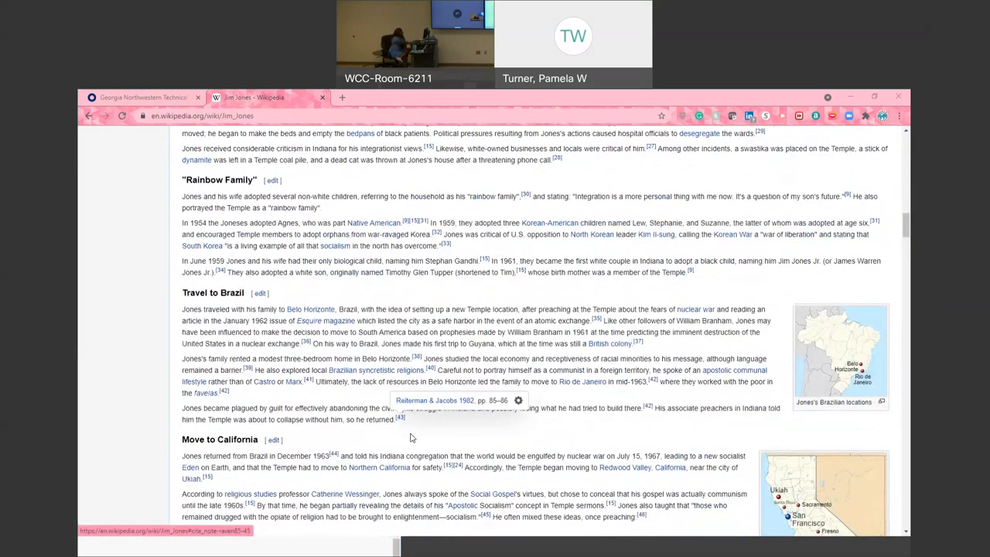
{"action": "scroll", "scroll_direction": "down", "scroll_amount": 3}
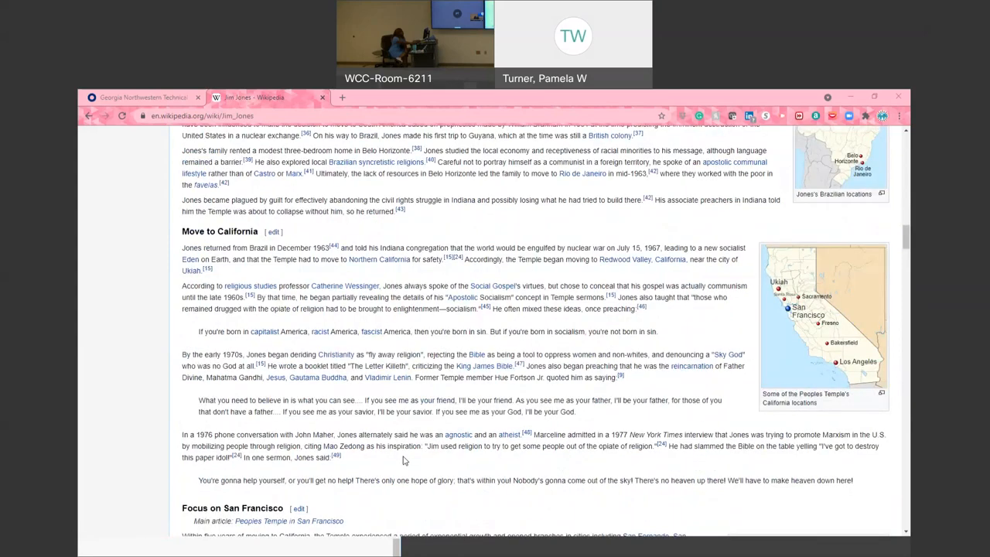
{"action": "scroll", "scroll_direction": "down", "scroll_amount": 3}
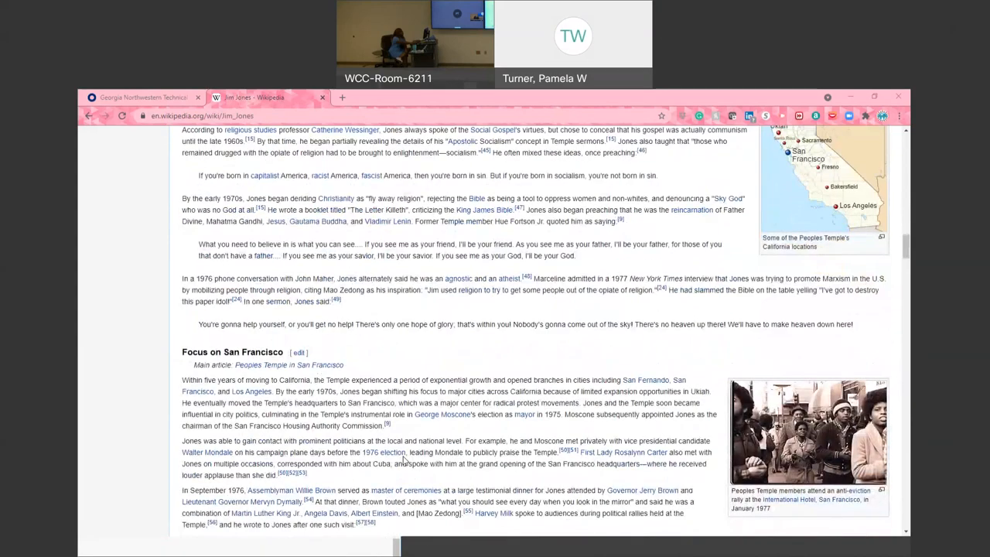
{"action": "scroll", "scroll_direction": "down", "scroll_amount": 3}
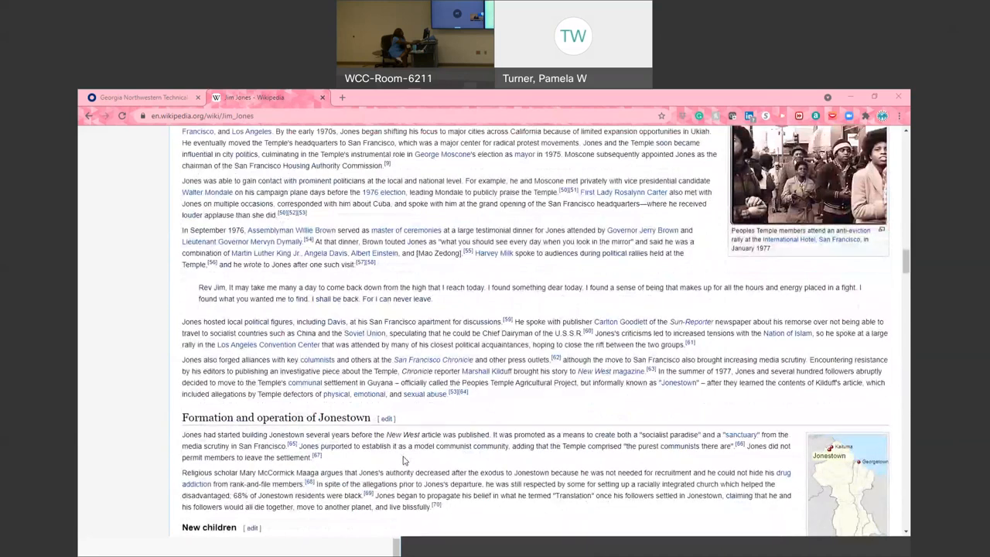
{"action": "scroll", "scroll_direction": "down", "scroll_amount": 3}
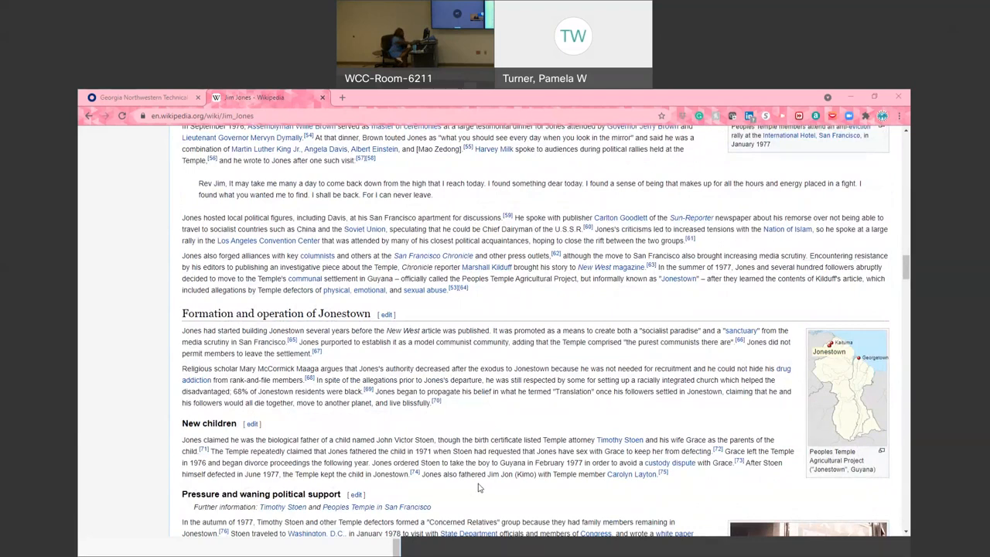
{"action": "scroll", "scroll_direction": "down", "scroll_amount": 3}
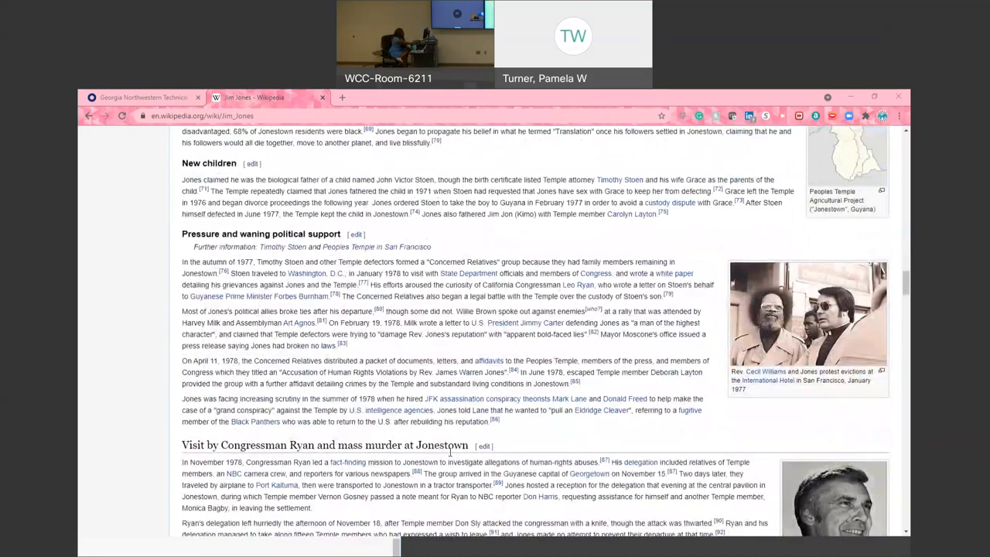
{"action": "scroll", "scroll_direction": "down", "scroll_amount": 3}
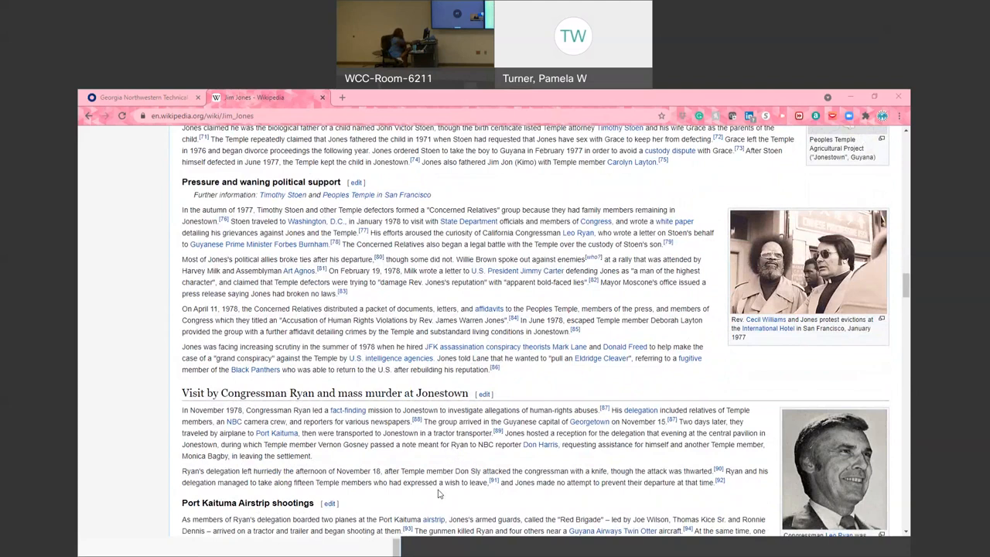
{"action": "scroll", "scroll_direction": "down", "scroll_amount": 3}
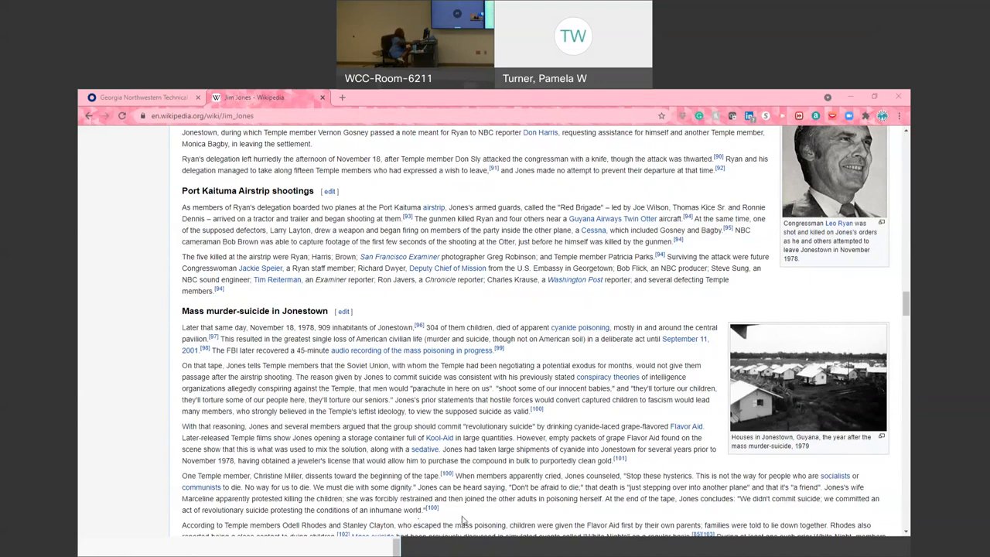
Scroll the article past the Death section and back to Racial integrationist and Rainbow Family
{"action": "scroll", "scroll_direction": "down", "scroll_amount": 3}
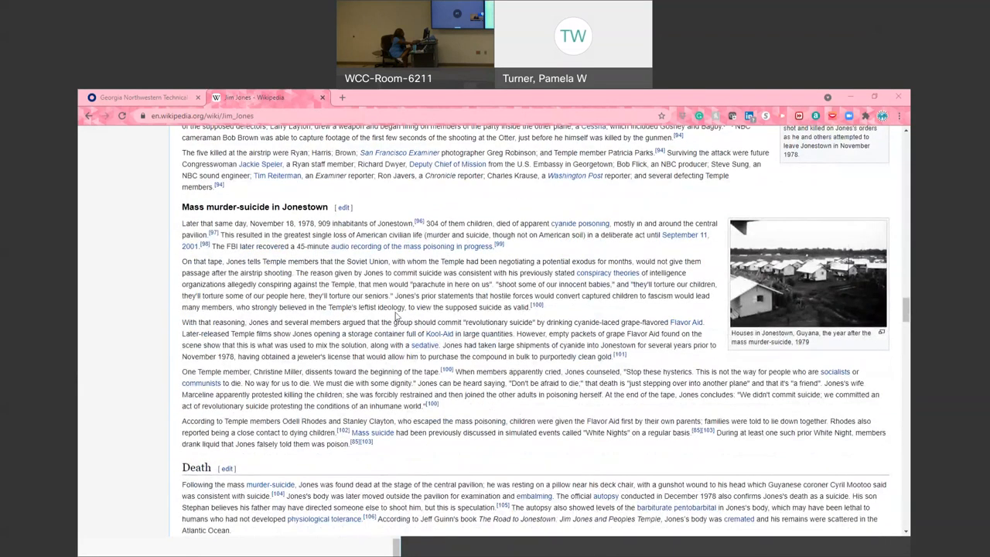
{"action": "scroll", "scroll_direction": "down", "scroll_amount": 3}
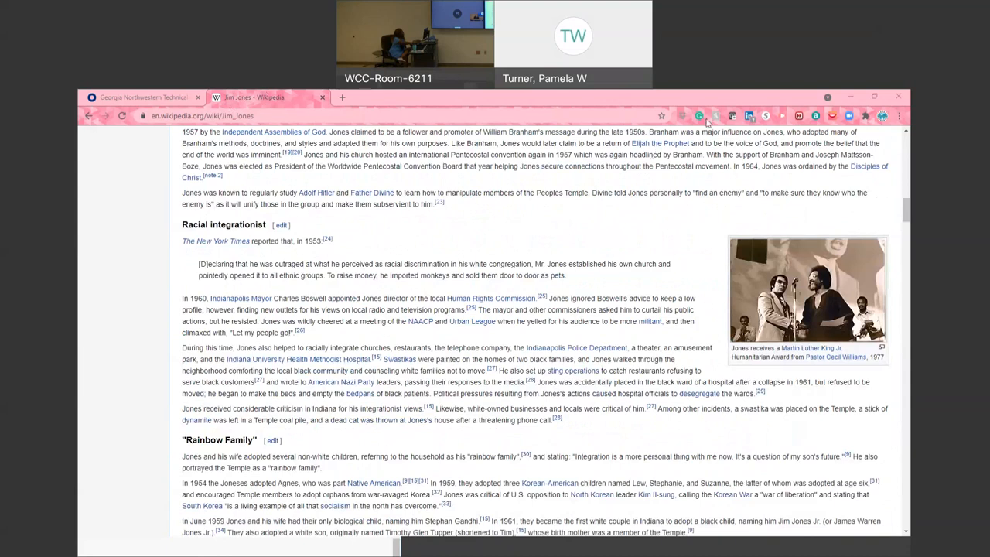
{"action": "mouse_move", "coordinate": [287, 92]}
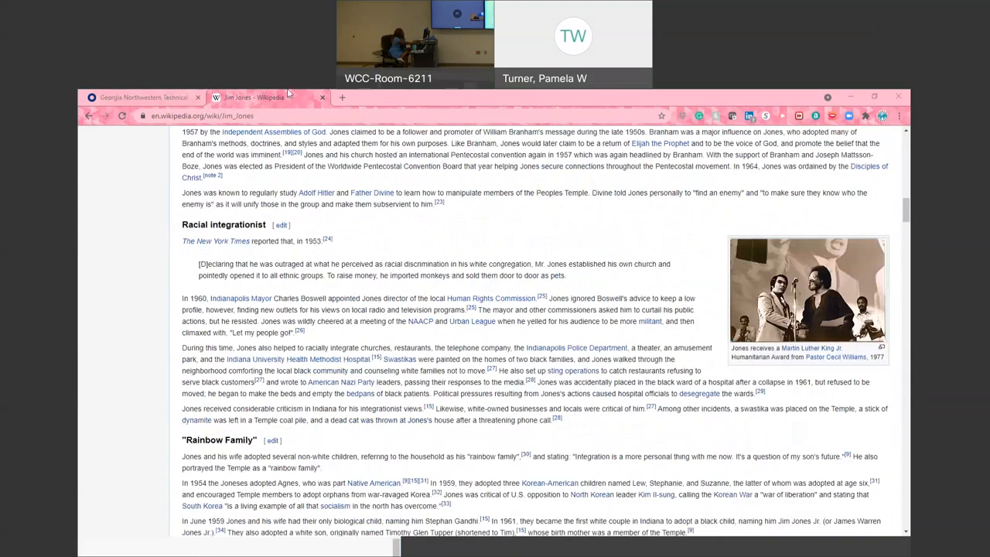
{"action": "mouse_move", "coordinate": [780, 92]}
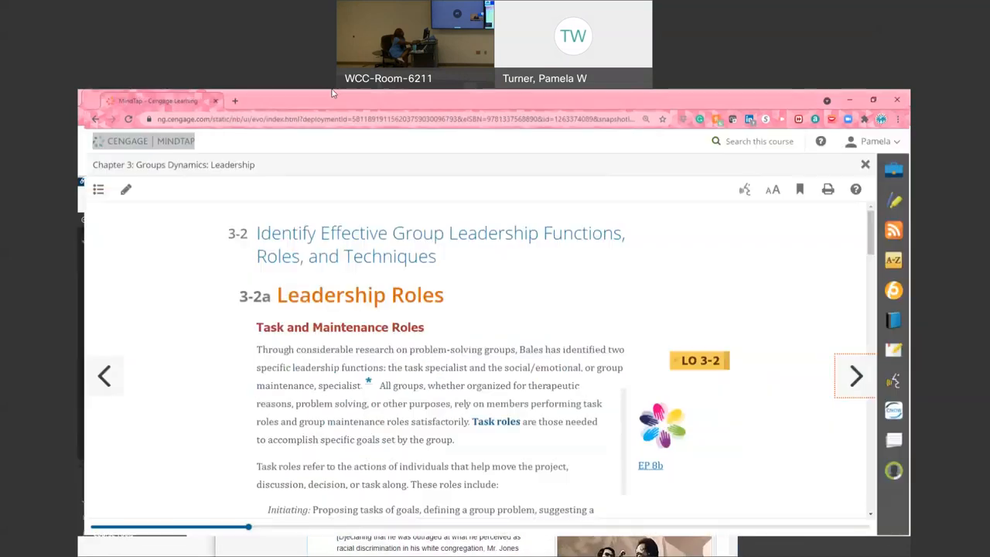
Read section 3-2a Leadership Roles down through the task roles list to Summarizing
{"action": "scroll", "scroll_direction": "down", "scroll_amount": 3}
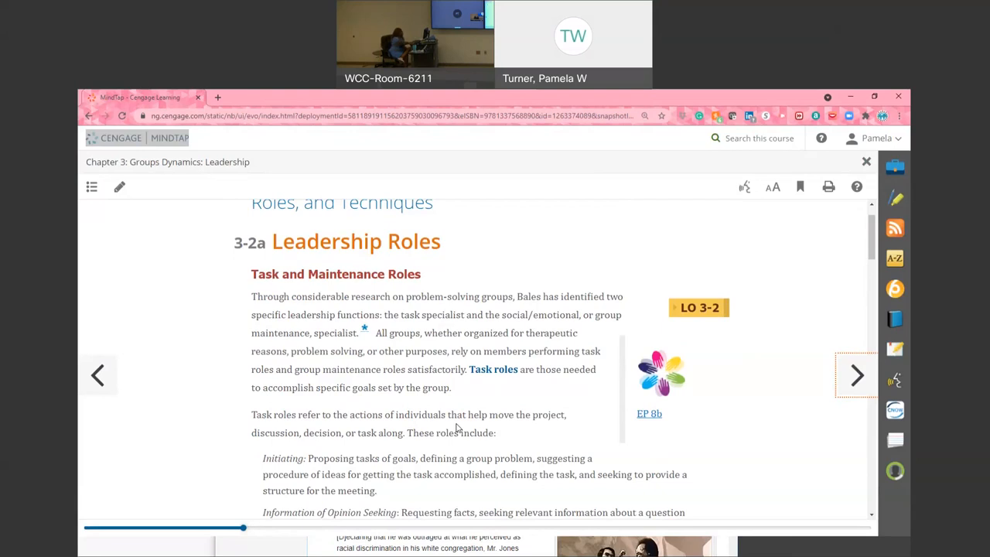
{"action": "mouse_move", "coordinate": [433, 460]}
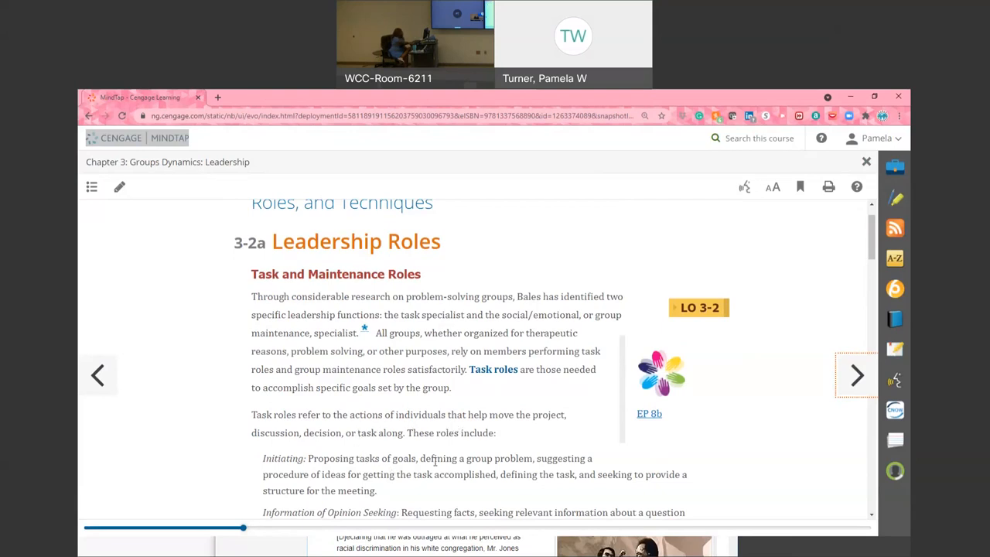
{"action": "scroll", "scroll_direction": "down", "scroll_amount": 3}
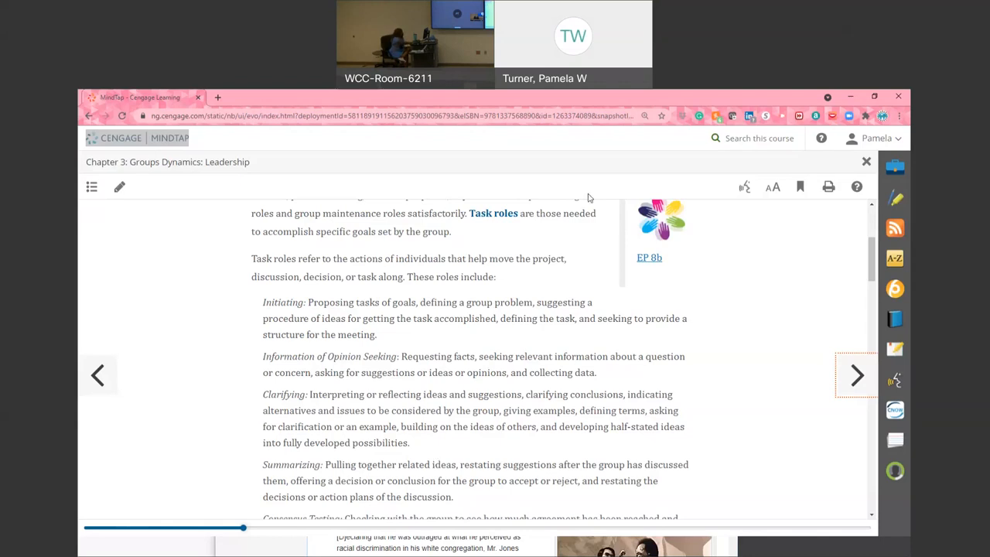
Scroll past Consensus Testing into the maintenance roles list, reaching Fostering Communication and Compromising
{"action": "scroll", "scroll_direction": "down", "scroll_amount": 3}
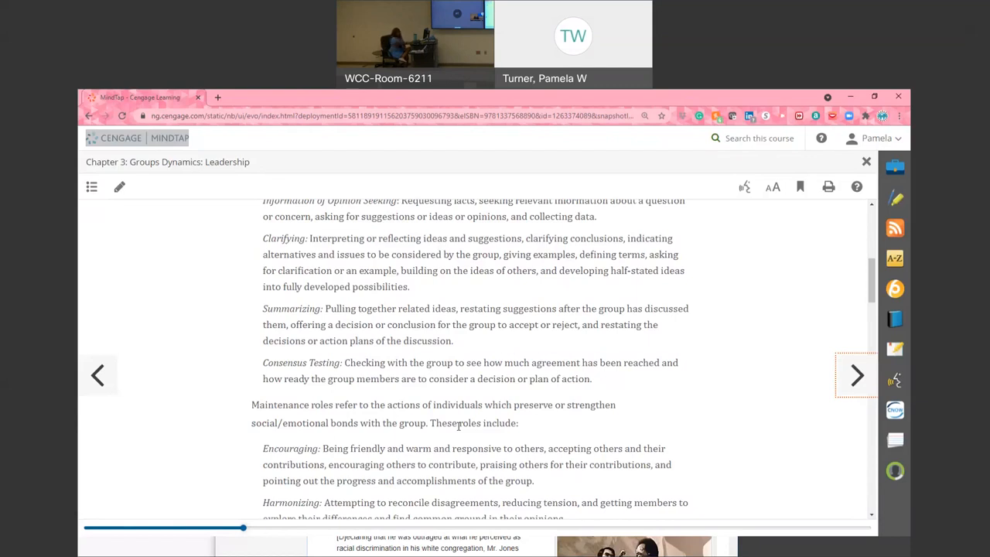
{"action": "scroll", "scroll_direction": "down", "scroll_amount": 3}
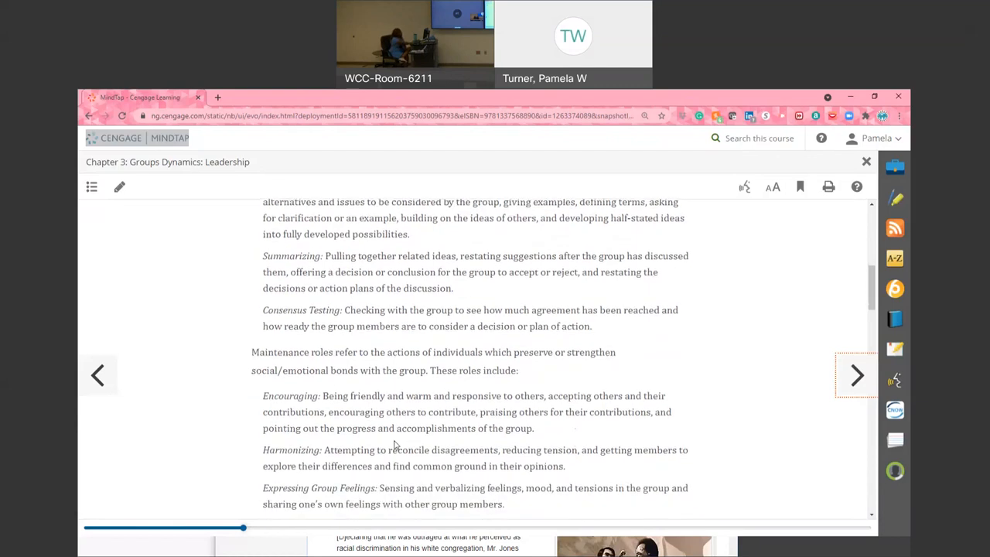
{"action": "scroll", "scroll_direction": "down", "scroll_amount": 3}
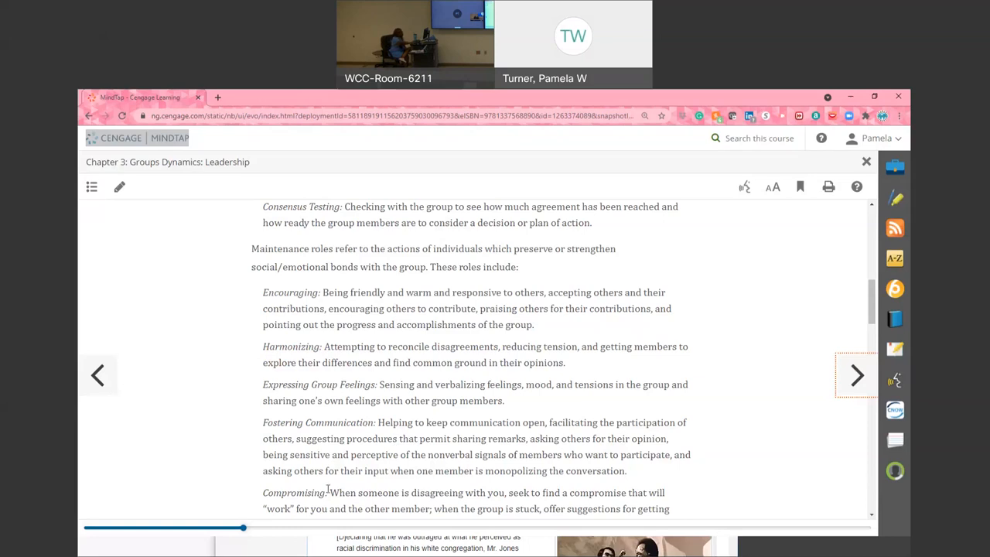
Scroll past Hersey and Blanchard's situational theory and delegating to the Other Roles leader functions list
{"action": "scroll", "scroll_direction": "down", "scroll_amount": 3}
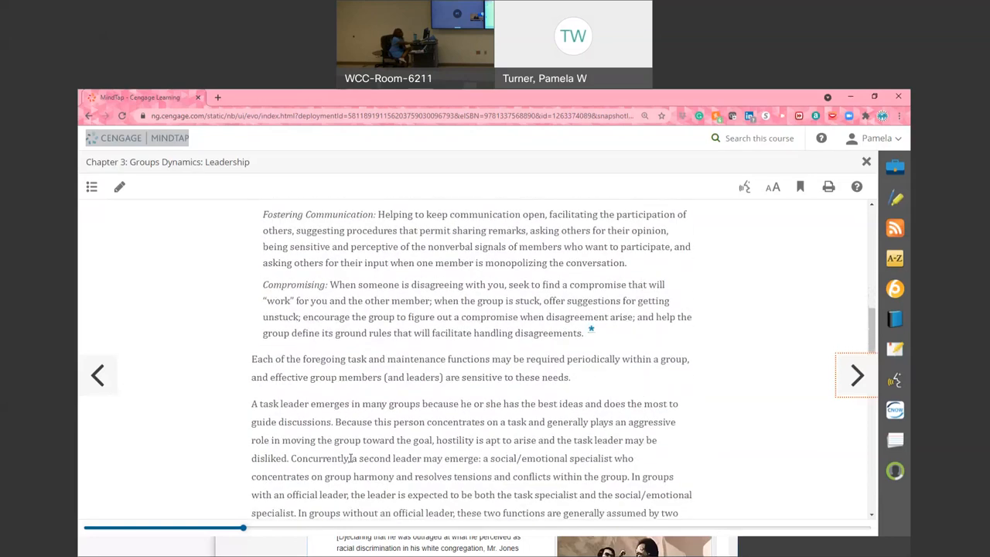
{"action": "scroll", "scroll_direction": "down", "scroll_amount": 3}
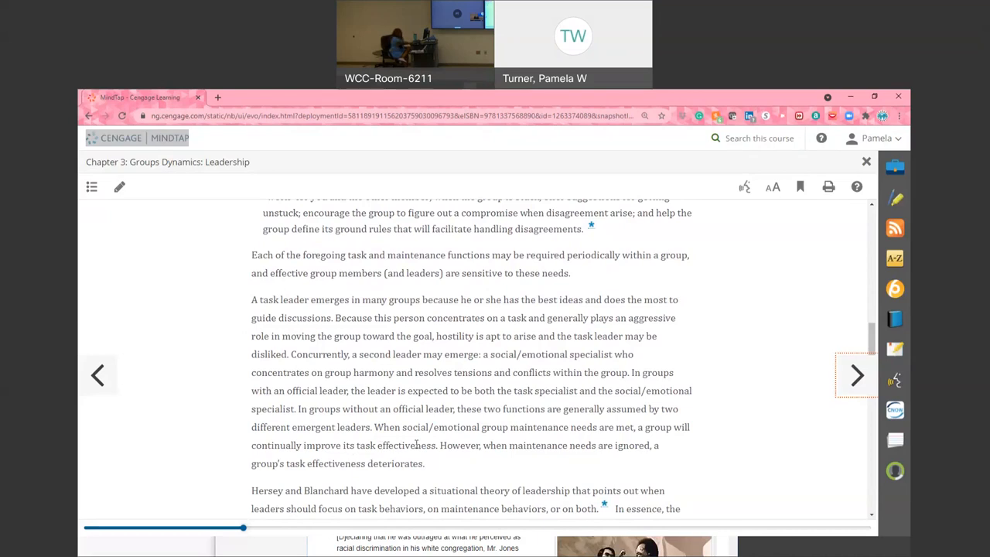
{"action": "scroll", "scroll_direction": "down", "scroll_amount": 3}
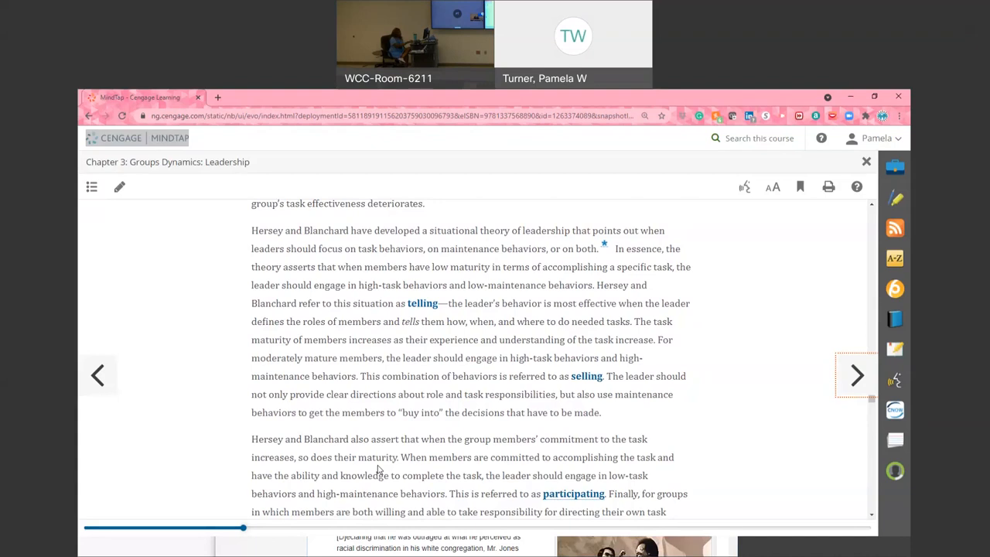
{"action": "scroll", "scroll_direction": "down", "scroll_amount": 3}
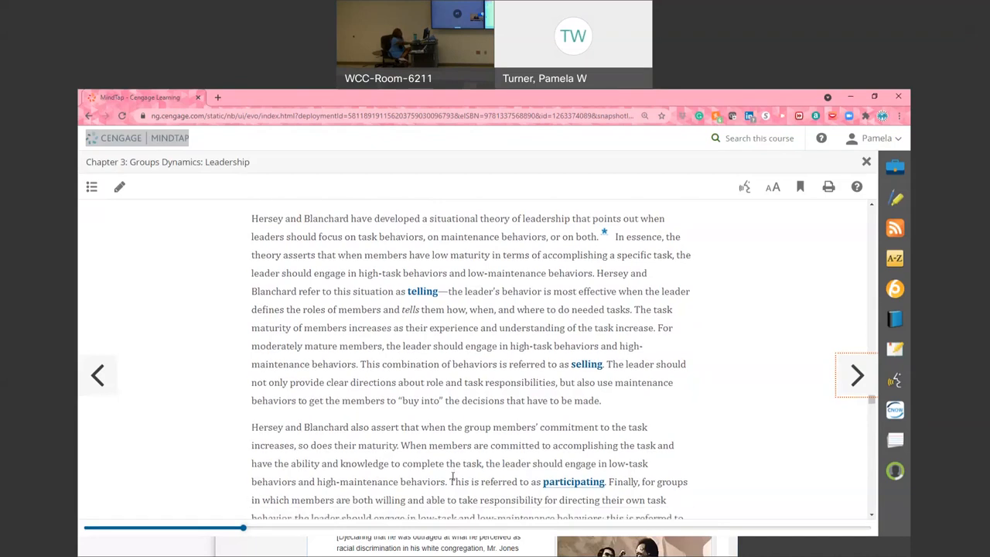
{"action": "scroll", "scroll_direction": "down", "scroll_amount": 3}
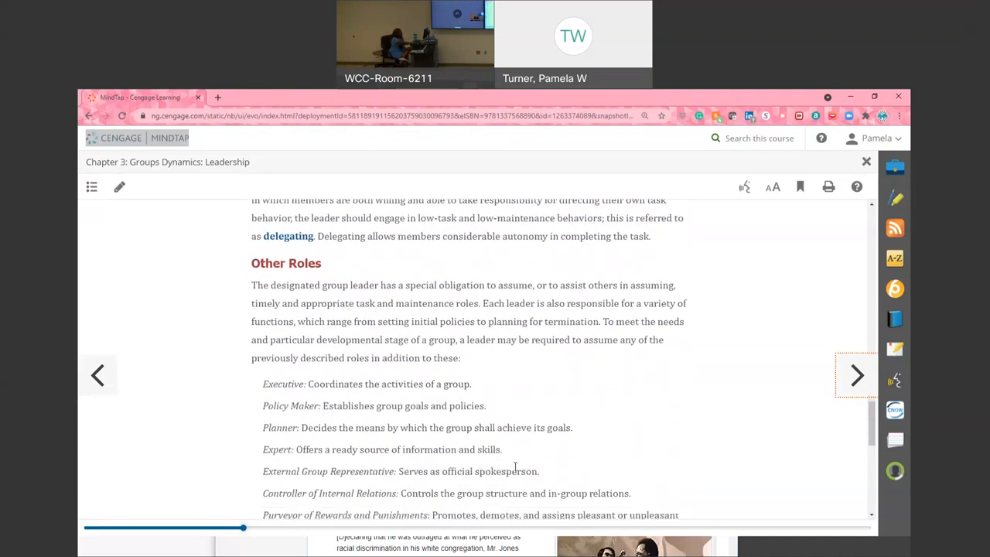
Scroll through the Other Roles list past Scapegoat until Exercise 3.6 on task and maintenance contributions appears
{"action": "scroll", "scroll_direction": "down", "scroll_amount": 3}
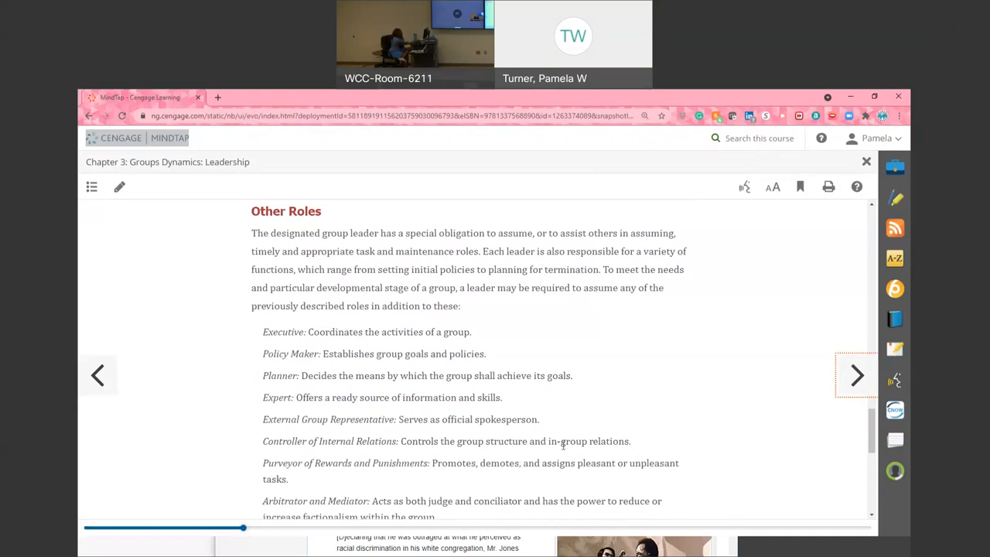
{"action": "scroll", "scroll_direction": "down", "scroll_amount": 3}
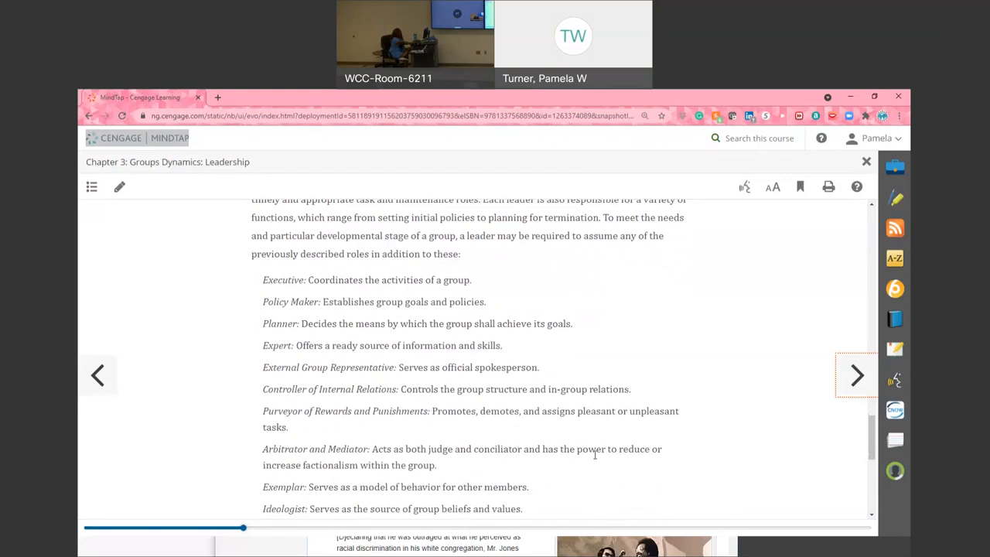
{"action": "scroll", "scroll_direction": "down", "scroll_amount": 3}
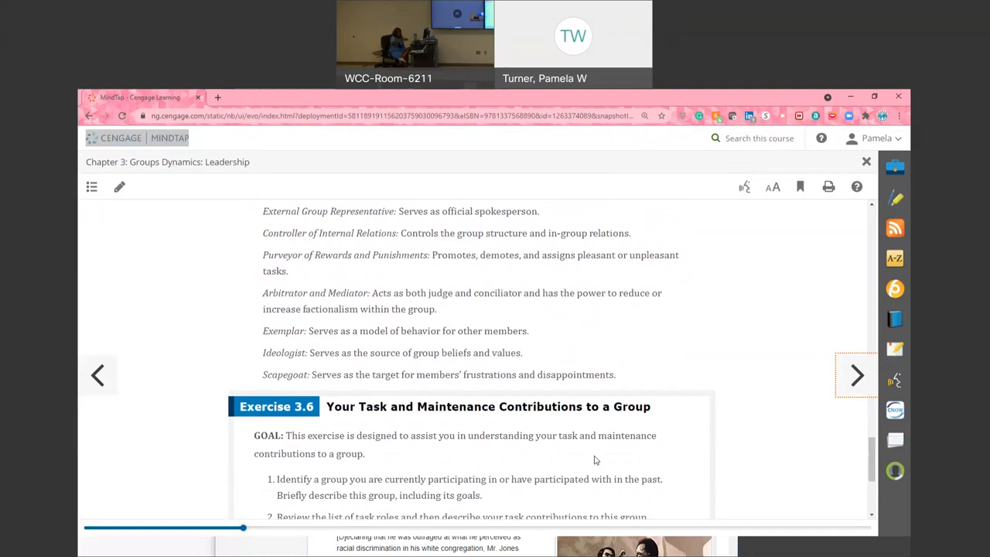
{"action": "scroll", "scroll_direction": "down", "scroll_amount": 3}
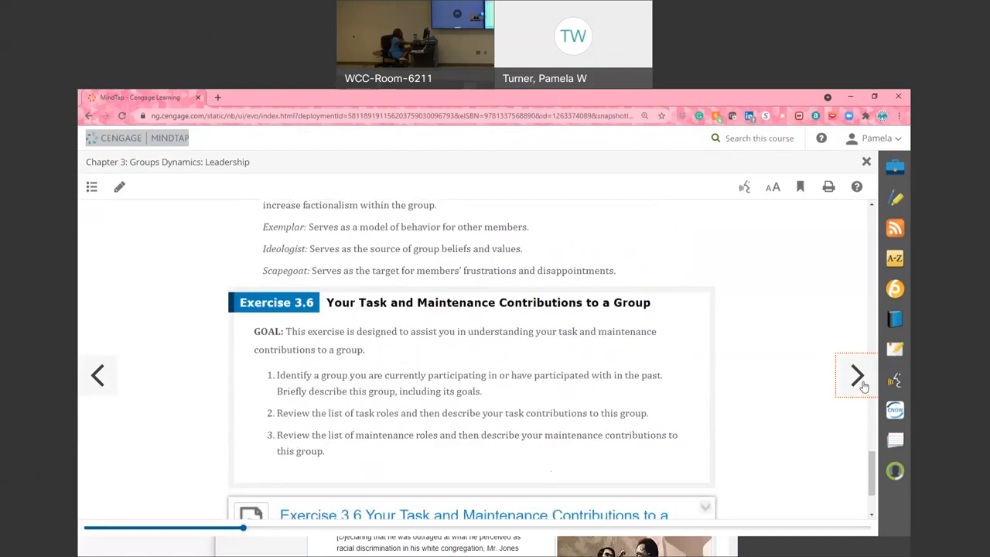
Advance the ebook past the 3-3 learning objective page to 3-3a, Power and Influence in Groups
{"action": "left_click", "coordinate": [856, 375]}
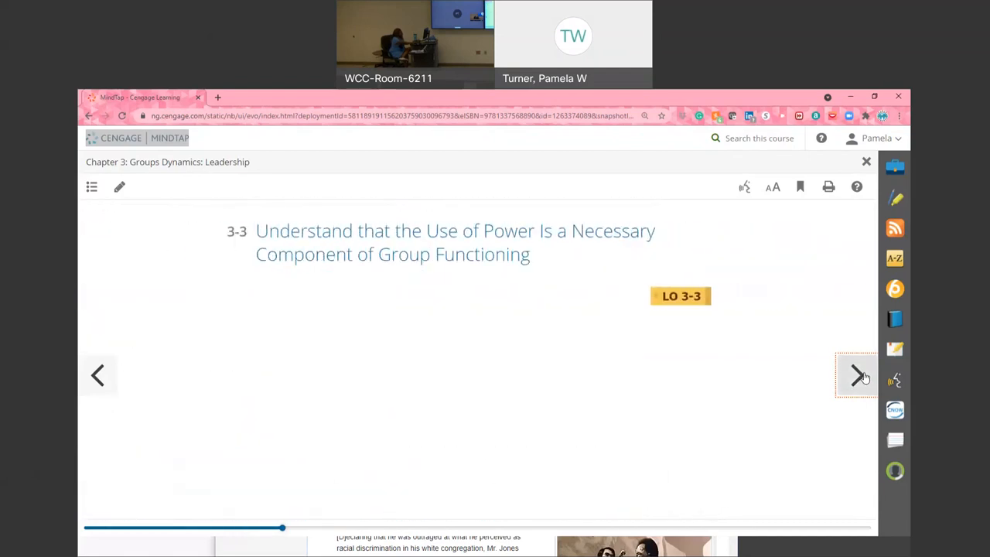
{"action": "left_click", "coordinate": [854, 375]}
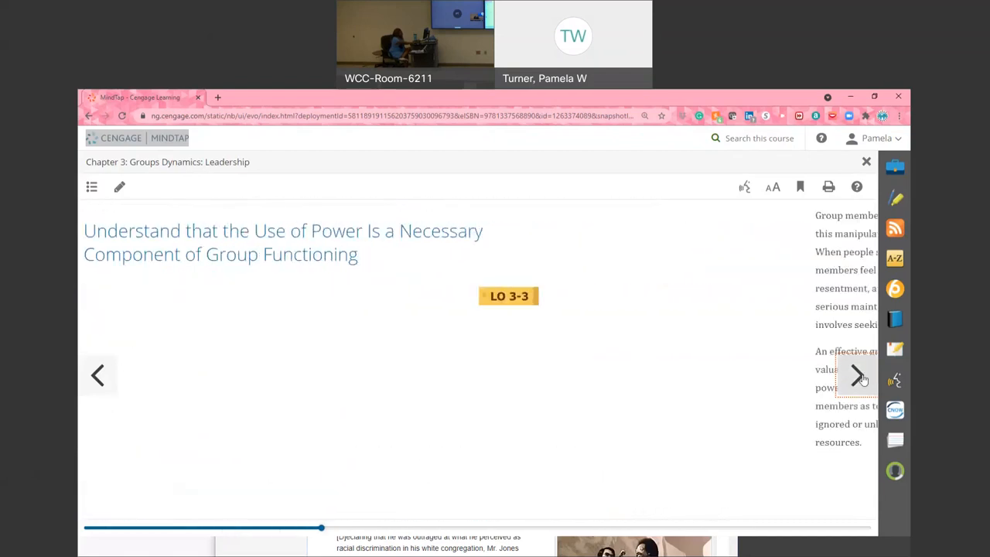
{"action": "left_click", "coordinate": [857, 376]}
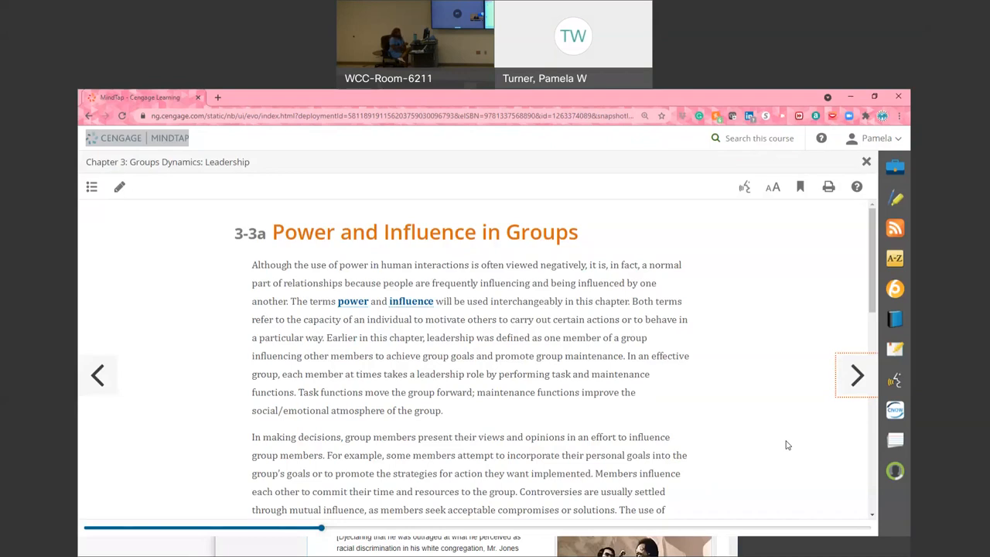
{"action": "mouse_move", "coordinate": [484, 493]}
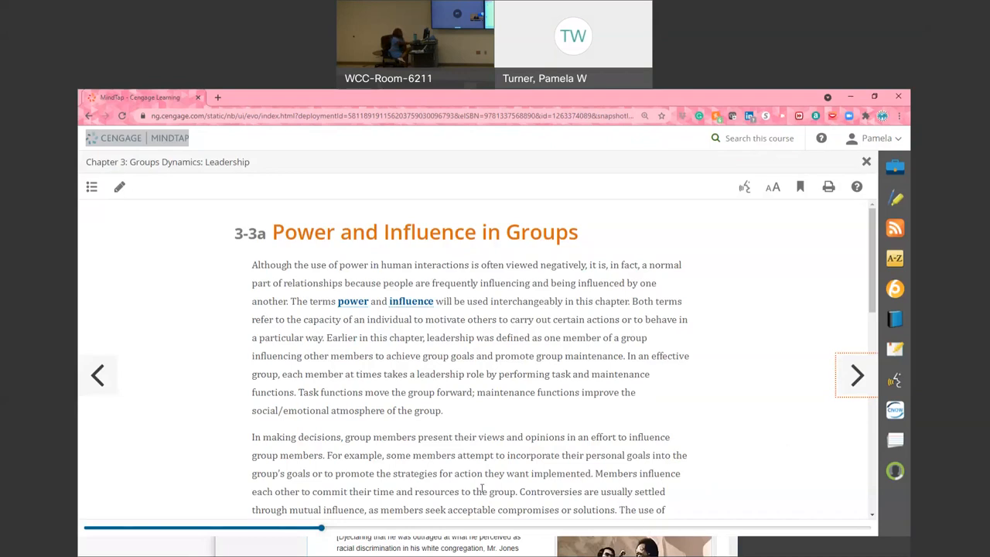
Scroll to the end of section 3-3a so the 3-4 bases-of-power objective comes up
{"action": "scroll", "scroll_direction": "down", "scroll_amount": 3}
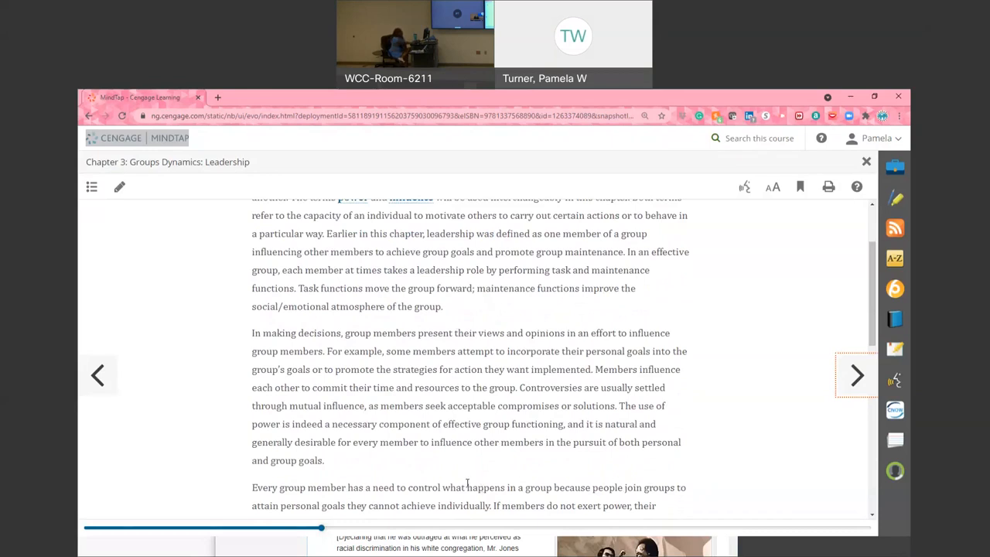
{"action": "scroll", "scroll_direction": "down", "scroll_amount": 3}
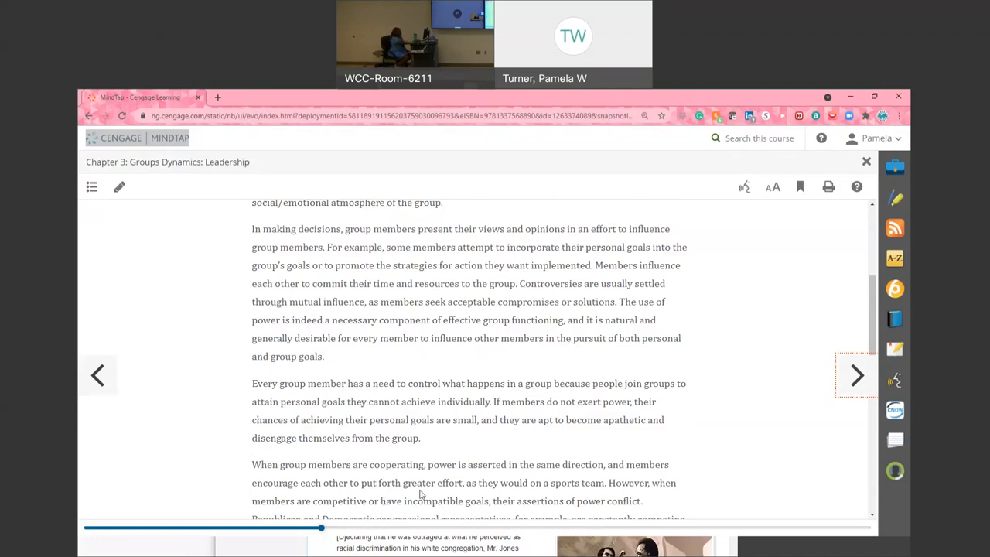
{"action": "scroll", "scroll_direction": "down", "scroll_amount": 3}
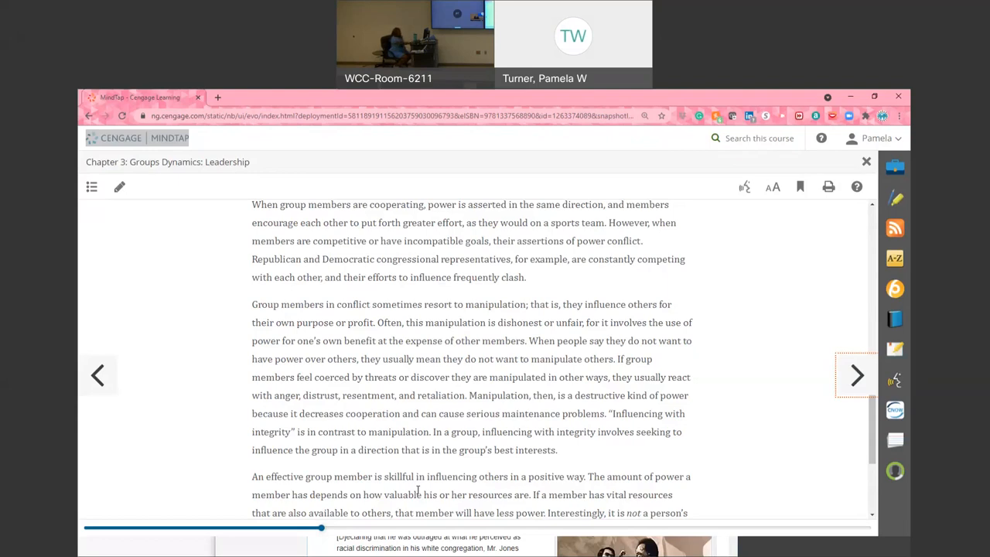
{"action": "scroll", "scroll_direction": "down", "scroll_amount": 3}
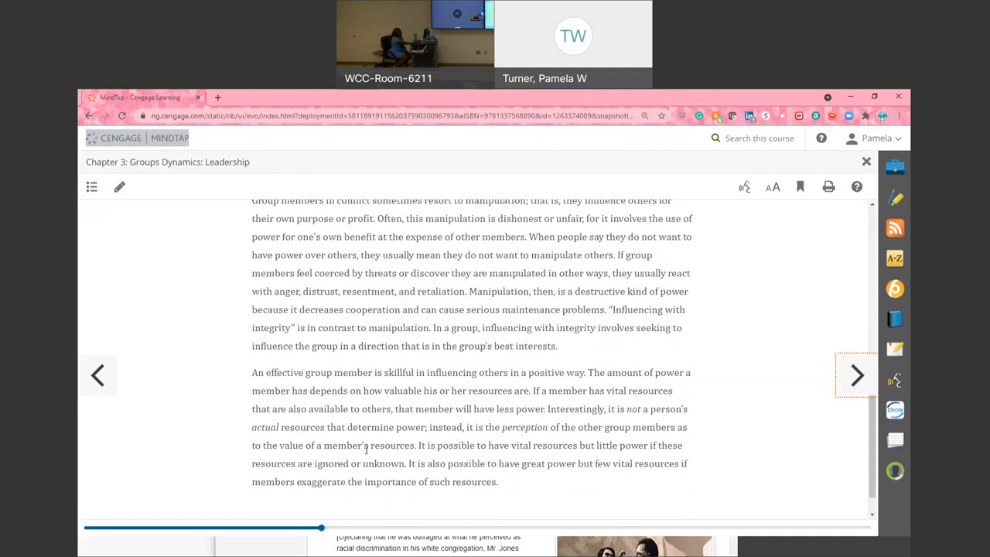
{"action": "scroll", "scroll_direction": "down", "scroll_amount": 3}
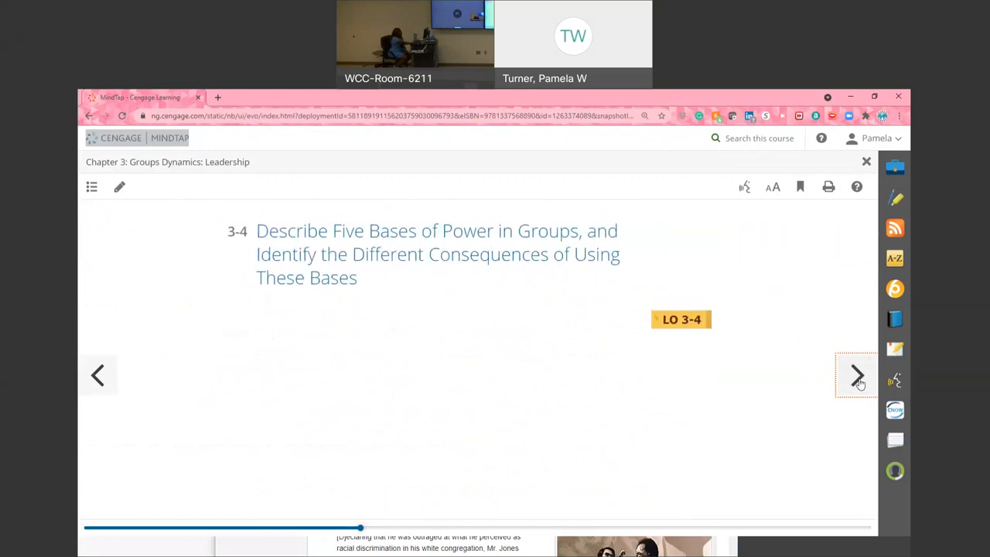
Turn to 3-4a Power Bases in Groups and scroll through Reward Power until Coercive Power appears
{"action": "left_click", "coordinate": [856, 376]}
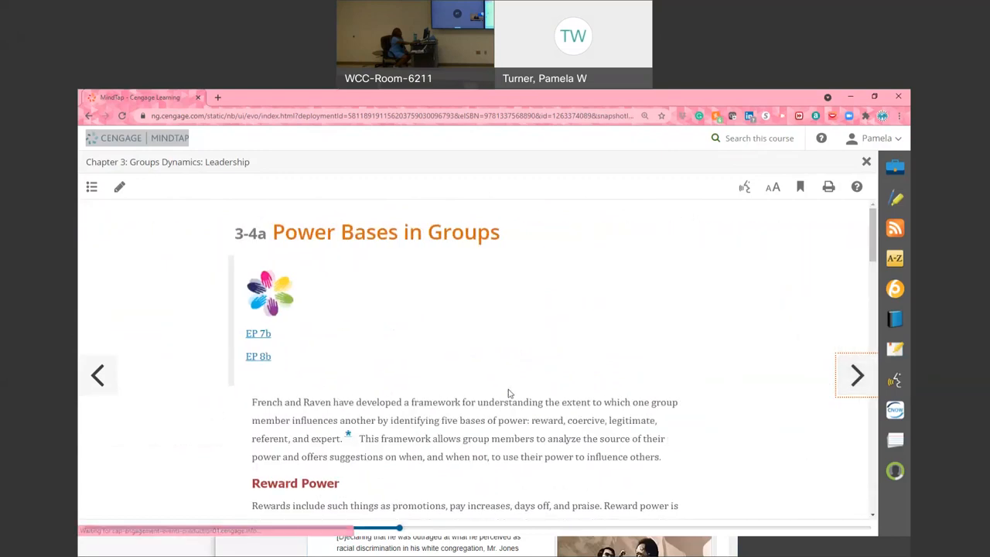
{"action": "scroll", "scroll_direction": "down", "scroll_amount": 3}
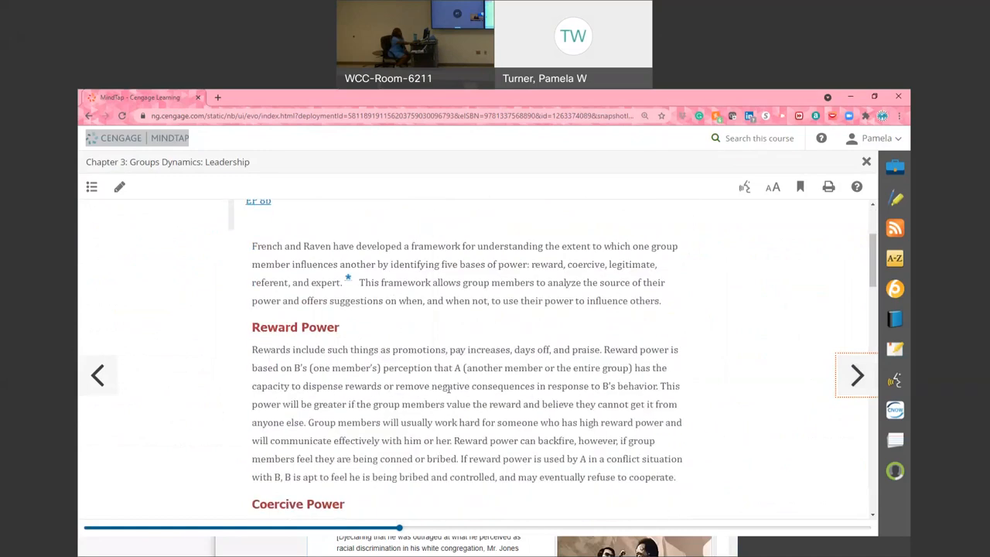
{"action": "scroll", "scroll_direction": "down", "scroll_amount": 3}
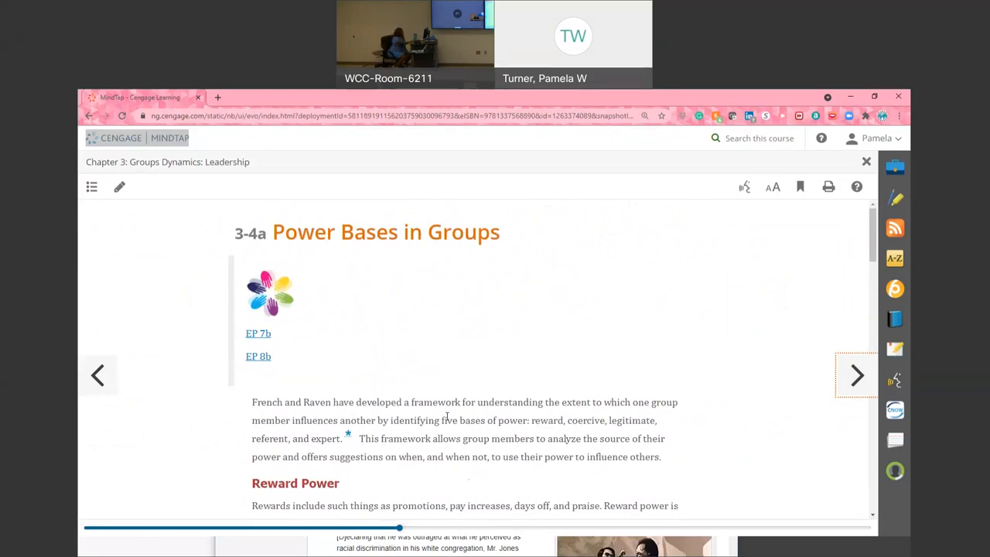
{"action": "scroll", "scroll_direction": "down", "scroll_amount": 3}
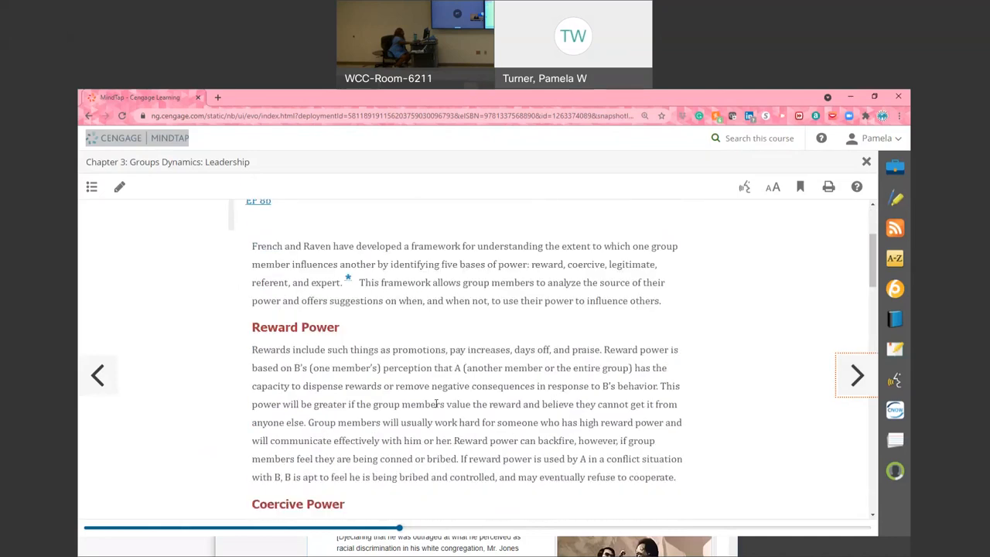
{"action": "scroll", "scroll_direction": "down", "scroll_amount": 3}
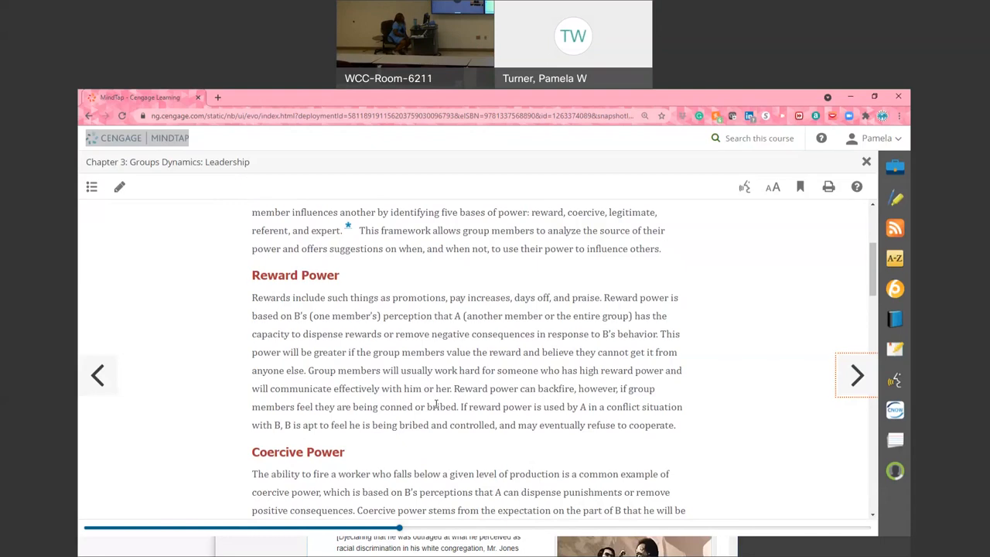
Scroll through the full Coercive Power passage until Legitimate Power comes into view
{"action": "scroll", "scroll_direction": "down", "scroll_amount": 3}
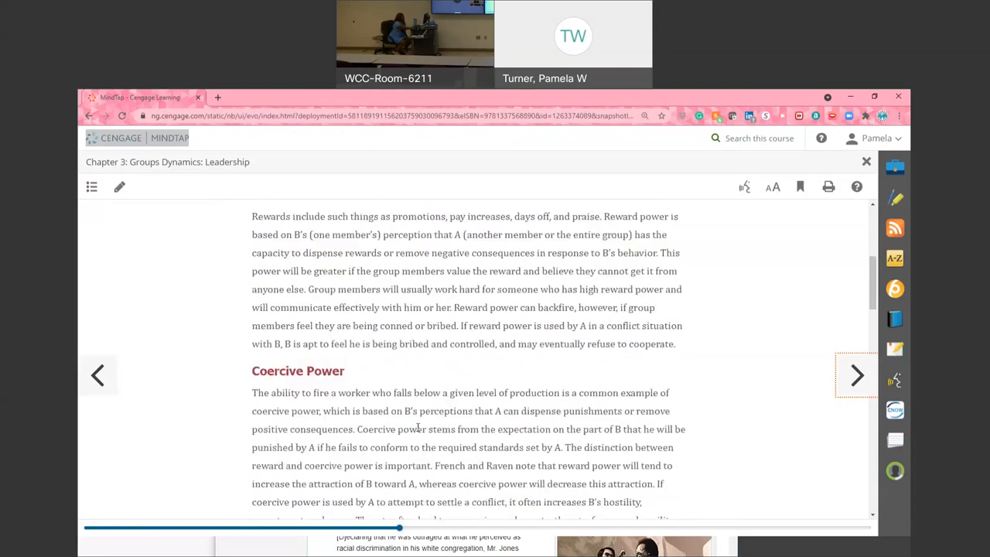
{"action": "scroll", "scroll_direction": "down", "scroll_amount": 3}
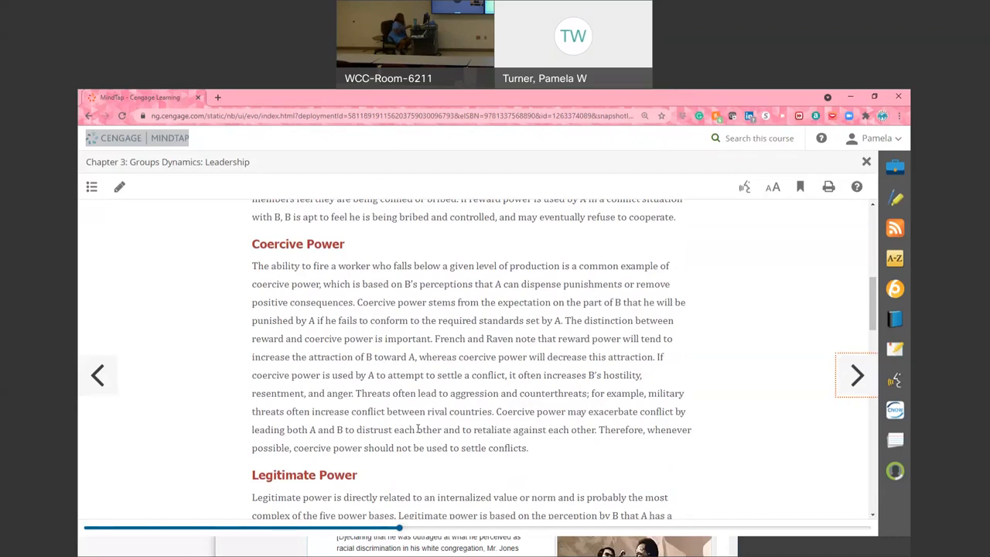
Scroll through Legitimate Power's legitimizing-agent example to the limits of legitimate power
{"action": "scroll", "scroll_direction": "down", "scroll_amount": 3}
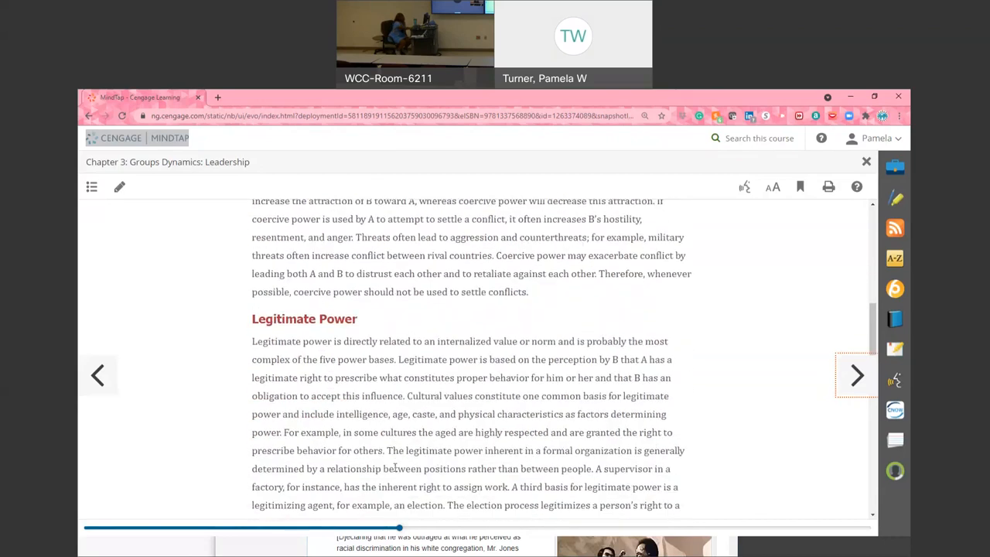
{"action": "scroll", "scroll_direction": "down", "scroll_amount": 3}
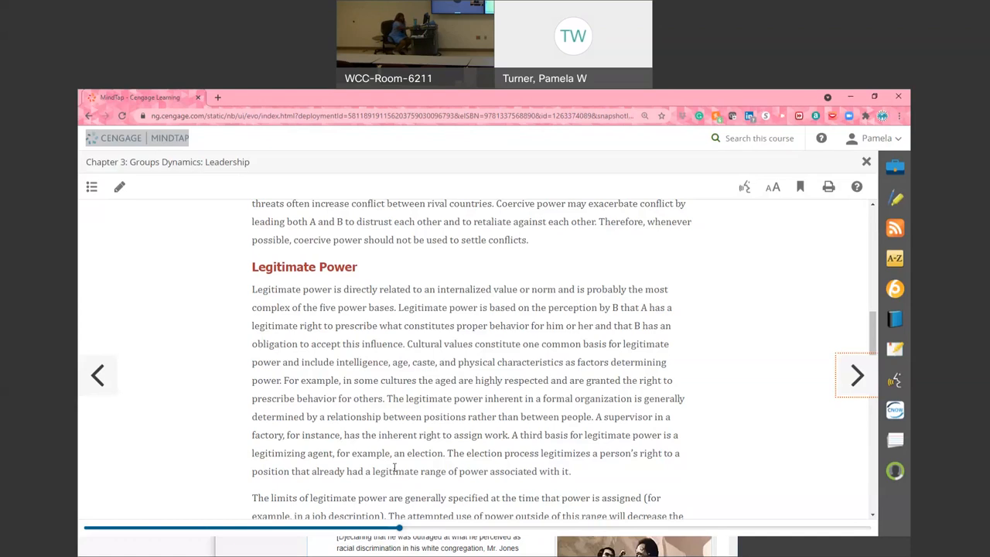
Scroll past Legitimate Power's limits through the Referent Power passage until Expert Power appears
{"action": "scroll", "scroll_direction": "down", "scroll_amount": 3}
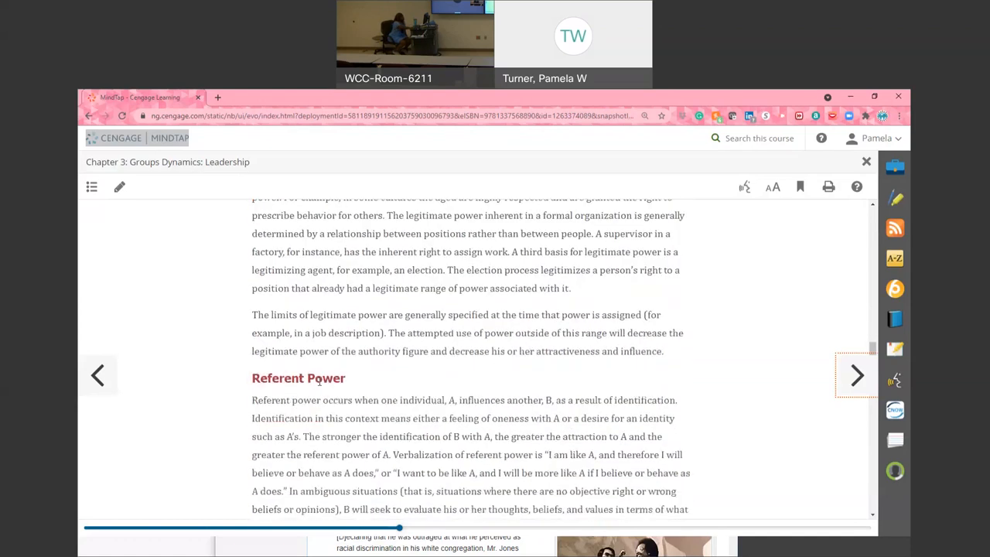
{"action": "scroll", "scroll_direction": "down", "scroll_amount": 3}
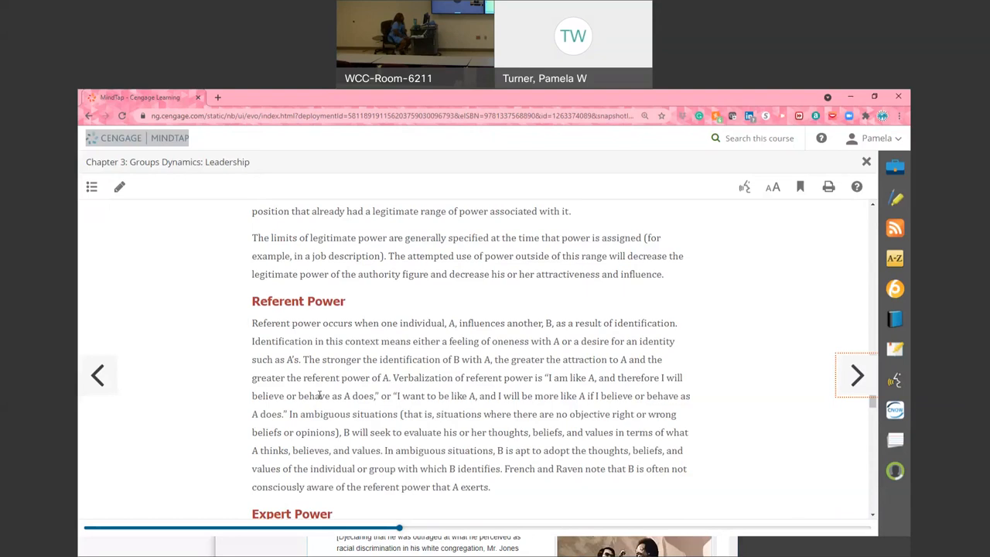
Scroll through Expert Power and French and Raven's five-types summary to Exercise 3.7, The Power Bases in This Class
{"action": "scroll", "scroll_direction": "down", "scroll_amount": 3}
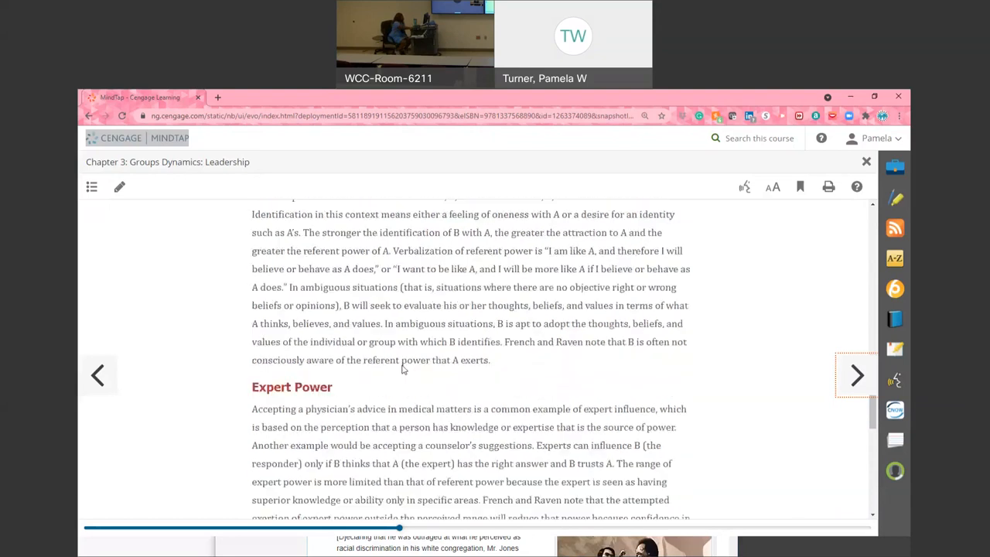
{"action": "scroll", "scroll_direction": "down", "scroll_amount": 3}
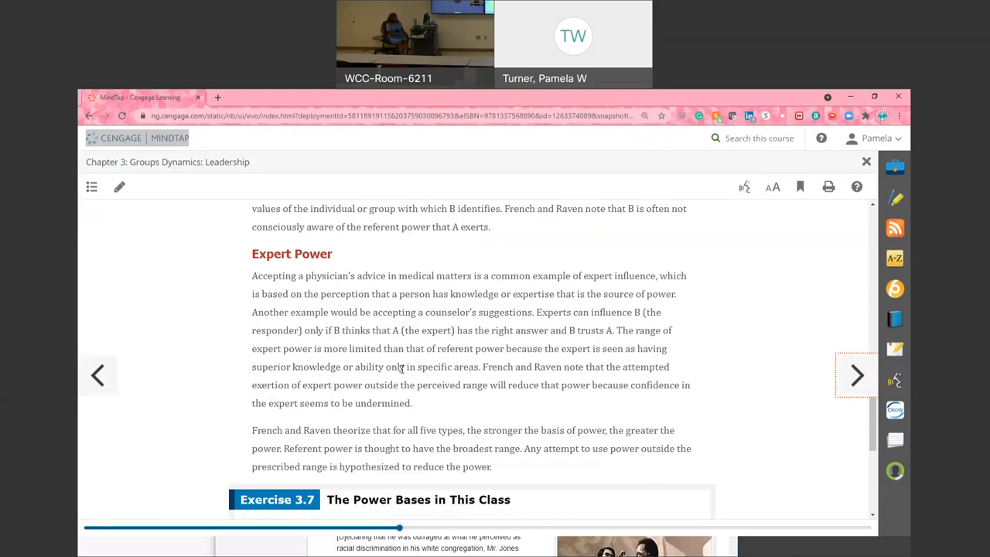
{"action": "mouse_move", "coordinate": [330, 405]}
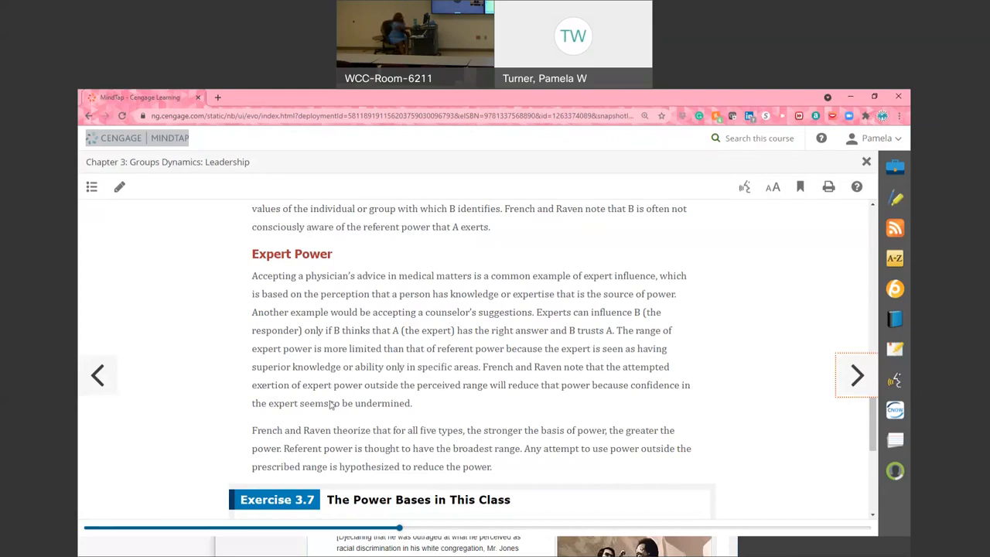
Scroll past Exercise 3.7 and turn to section 3-5, Understand the Effects of Unequal Power in Groups
{"action": "scroll", "scroll_direction": "down", "scroll_amount": 3}
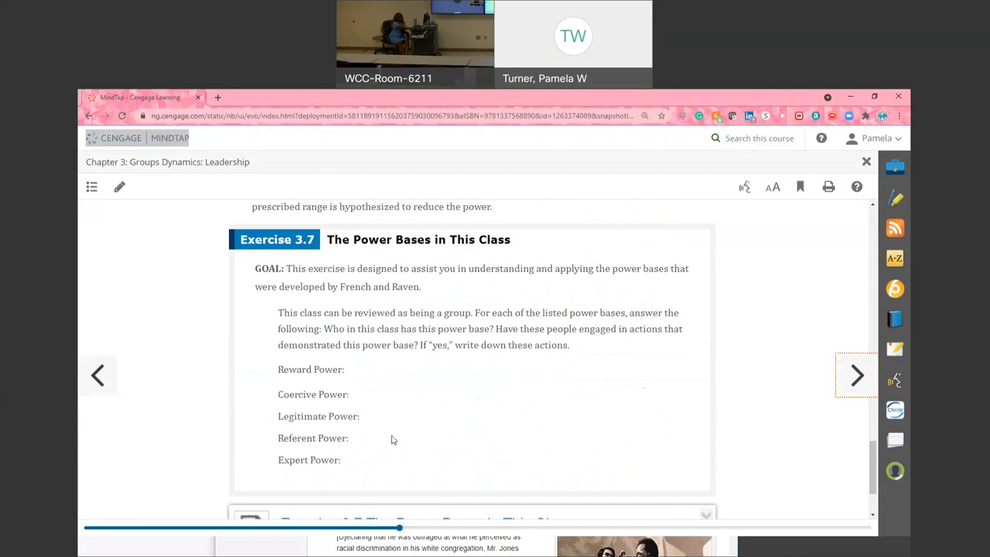
{"action": "mouse_move", "coordinate": [334, 411]}
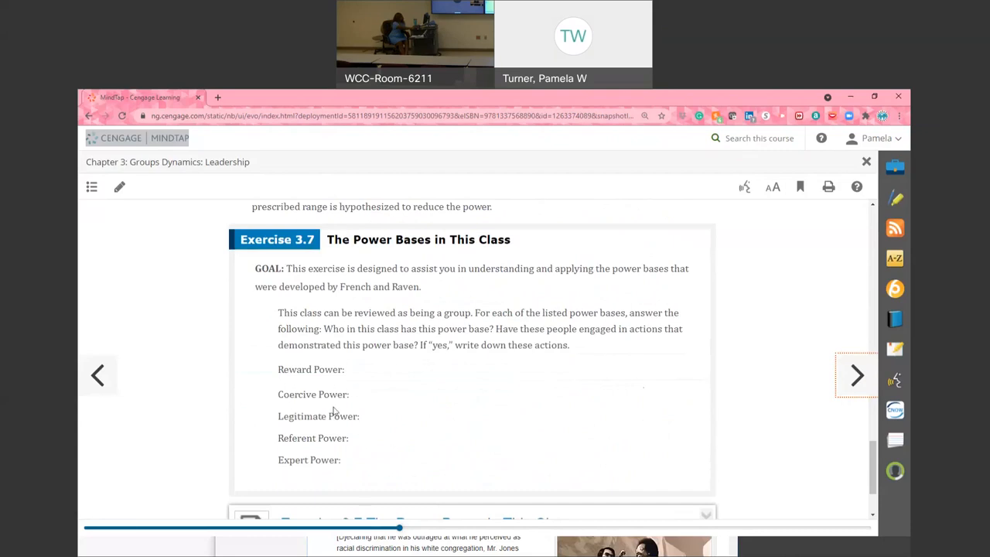
{"action": "mouse_move", "coordinate": [326, 425]}
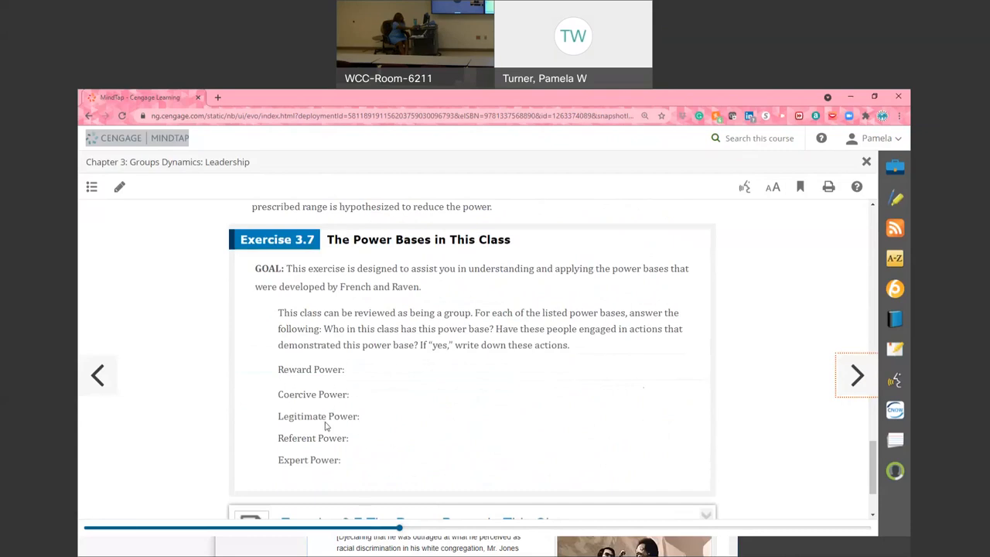
{"action": "mouse_move", "coordinate": [841, 398]}
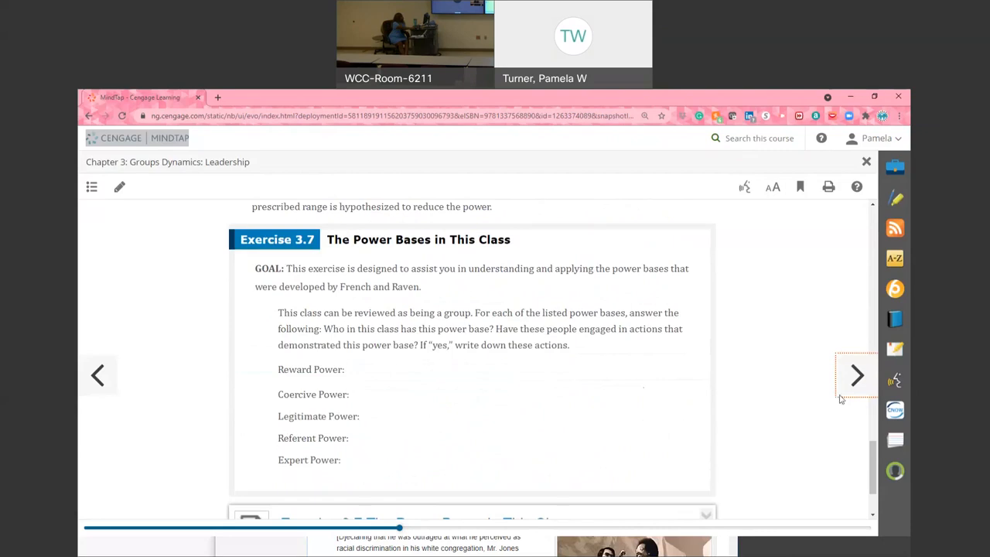
{"action": "left_click", "coordinate": [856, 375]}
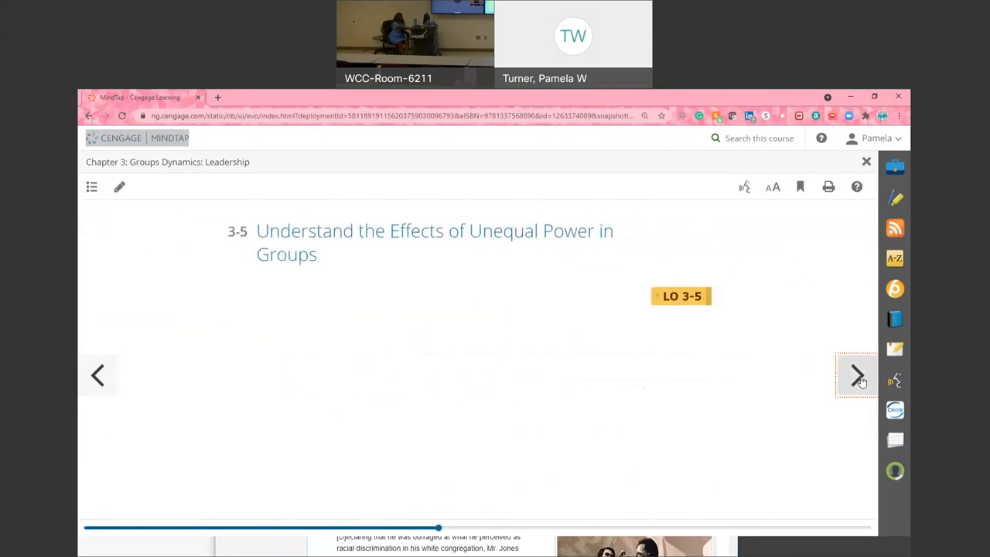
Turn to 3-5a Effects of Unequal Power and read from the segregation example to penalties for challenging the status quo
{"action": "left_click", "coordinate": [857, 376]}
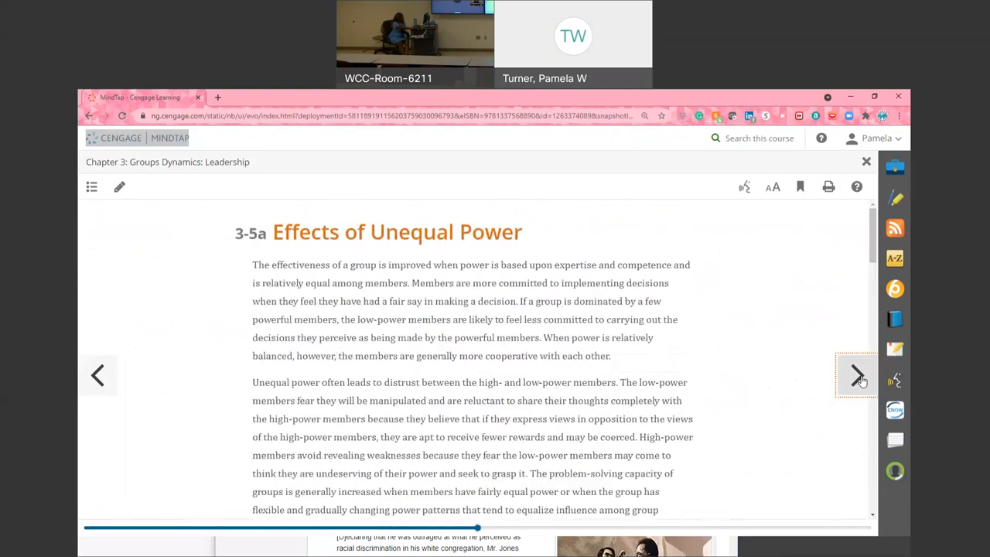
{"action": "mouse_move", "coordinate": [552, 438]}
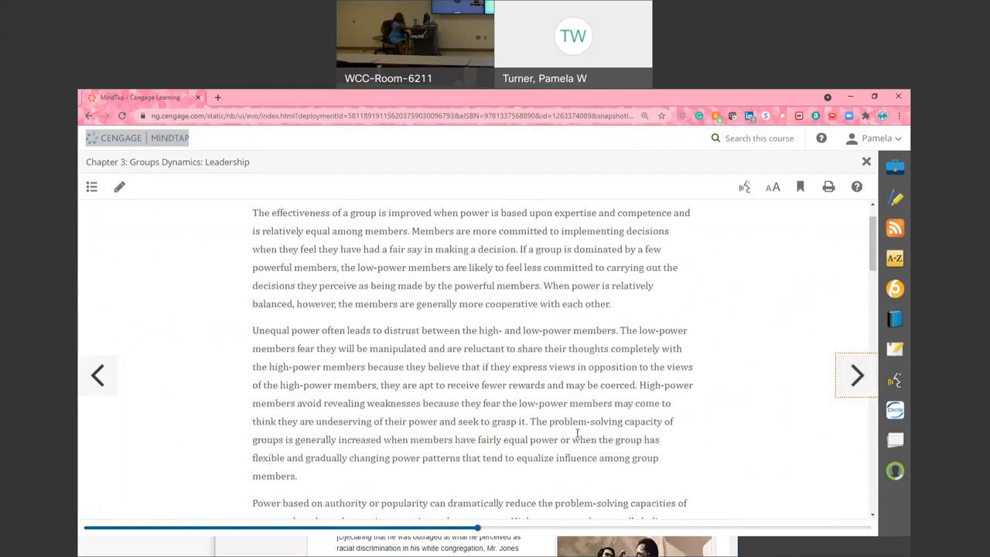
{"action": "mouse_move", "coordinate": [578, 436]}
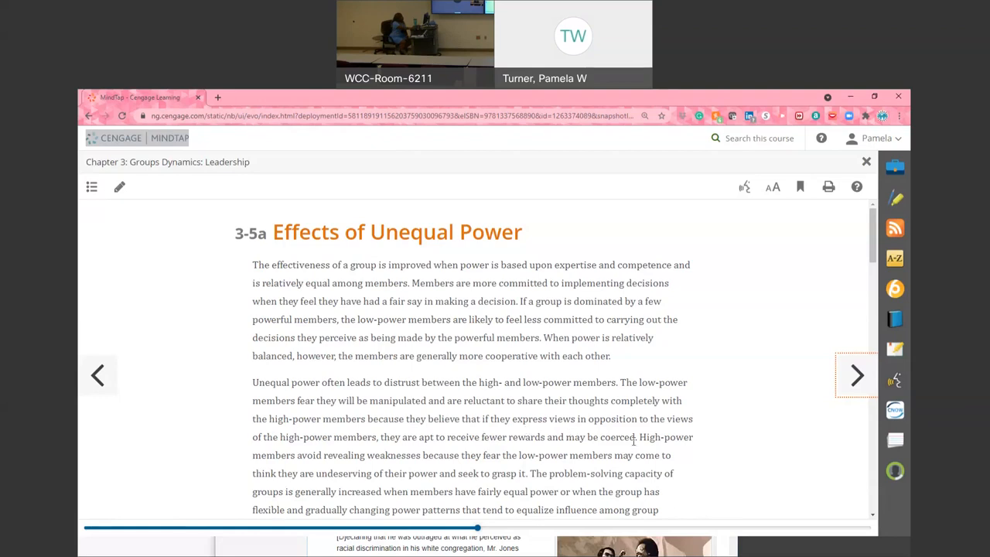
{"action": "mouse_move", "coordinate": [404, 481]}
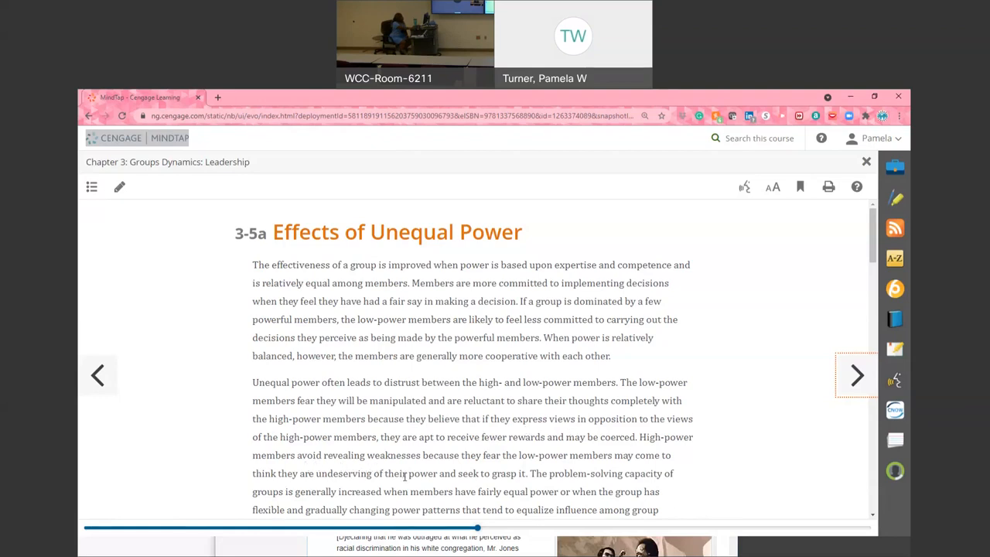
{"action": "mouse_move", "coordinate": [573, 492]}
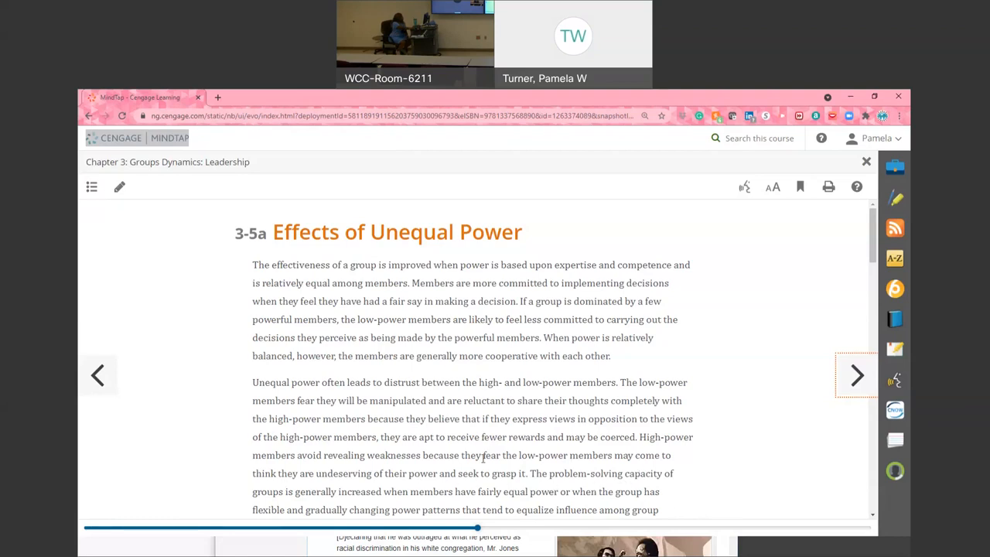
{"action": "scroll", "scroll_direction": "down", "scroll_amount": 3}
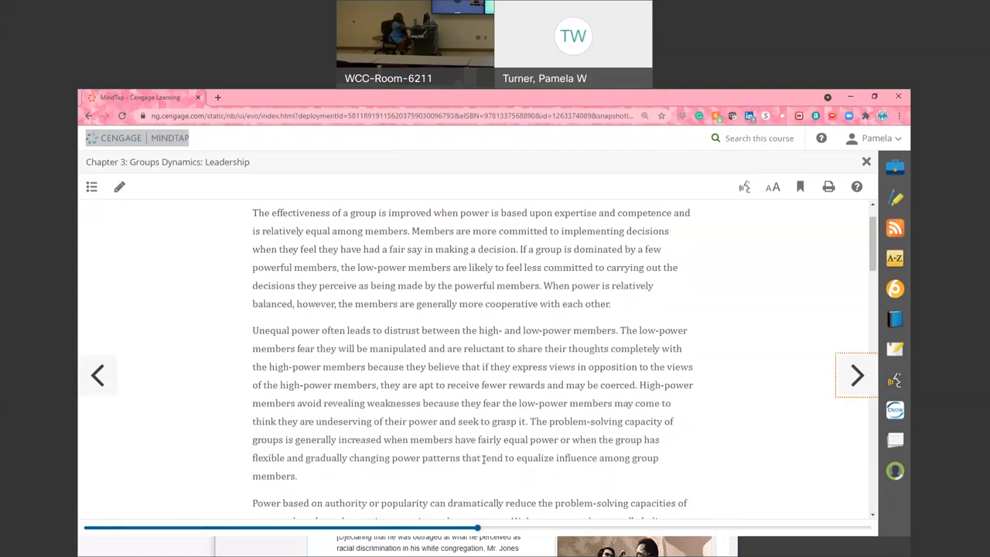
{"action": "scroll", "scroll_direction": "down", "scroll_amount": 3}
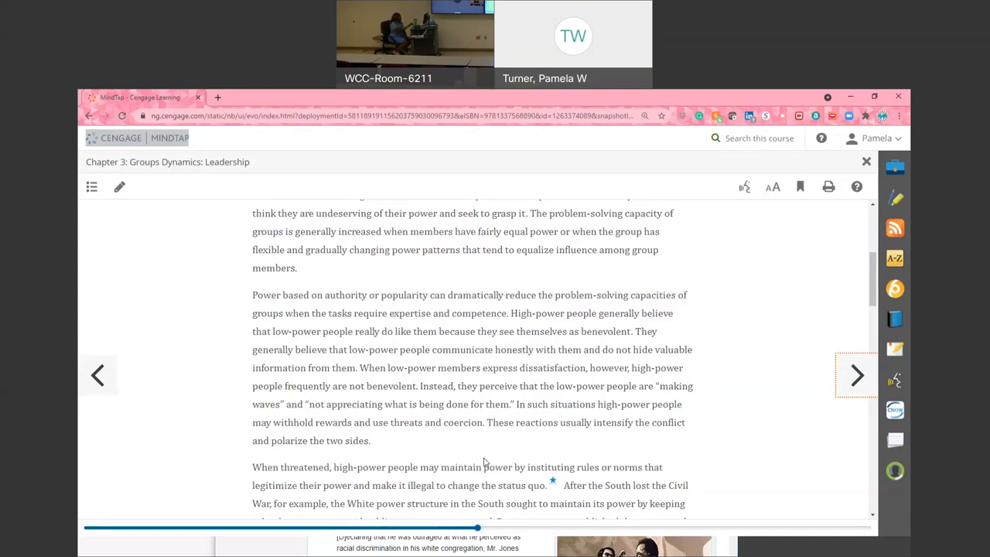
{"action": "scroll", "scroll_direction": "down", "scroll_amount": 3}
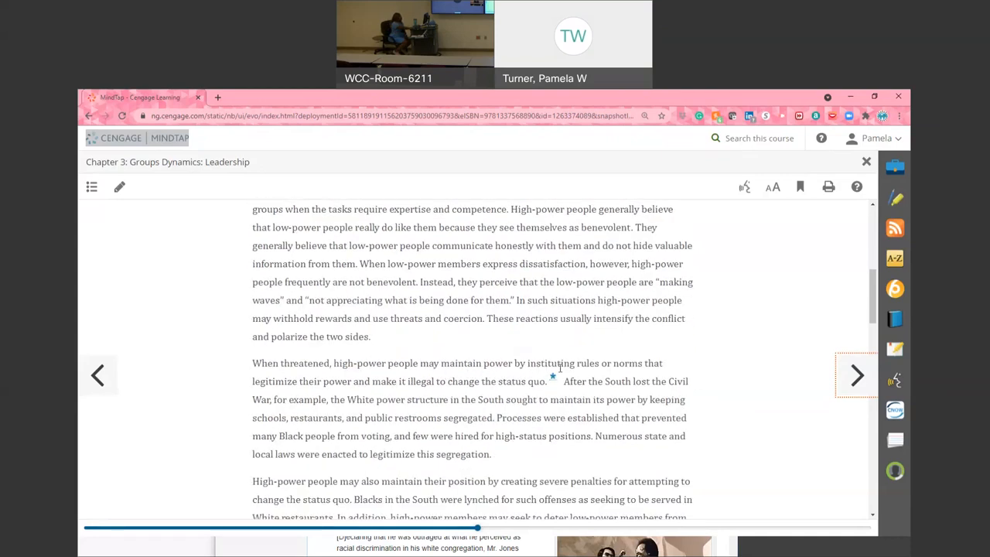
{"action": "mouse_move", "coordinate": [631, 433]}
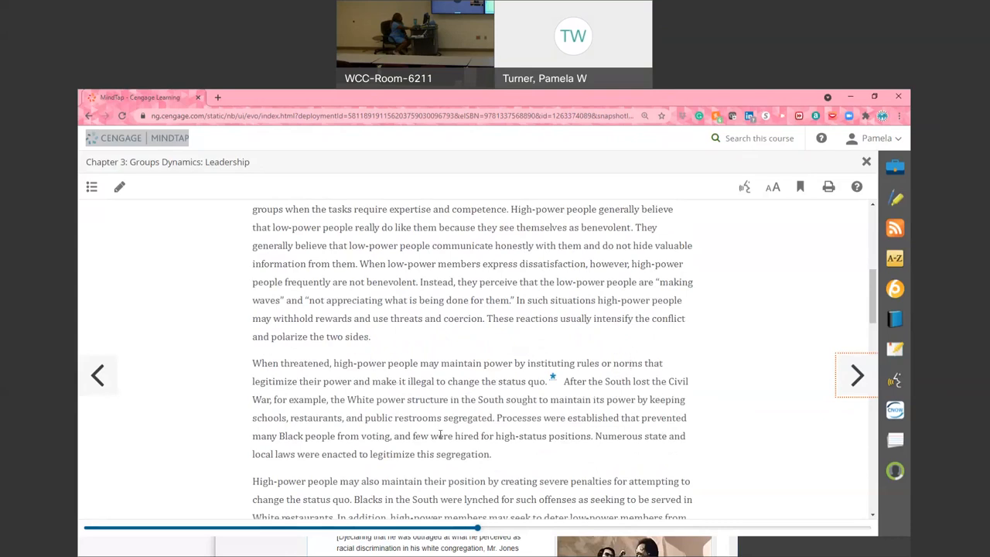
{"action": "scroll", "scroll_direction": "down", "scroll_amount": 3}
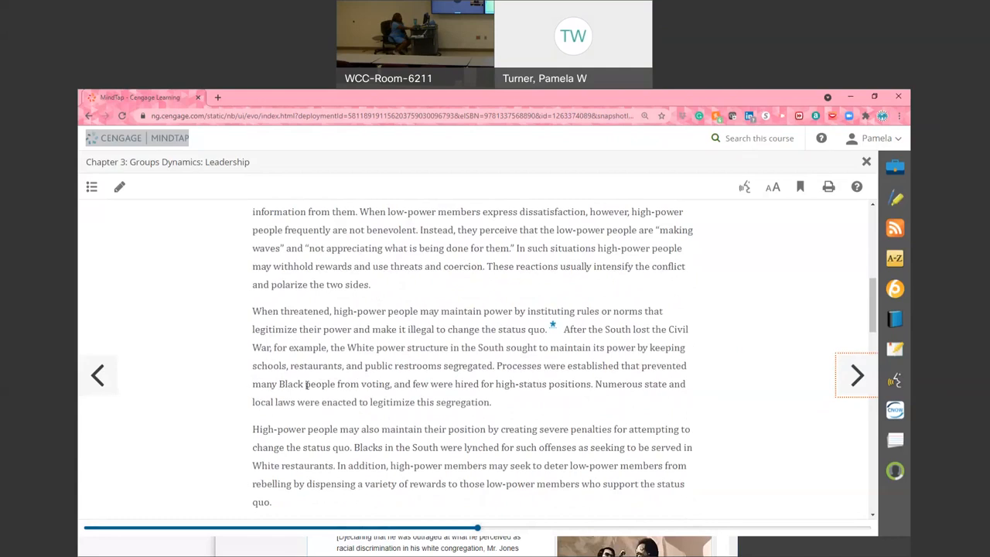
{"action": "mouse_move", "coordinate": [495, 406]}
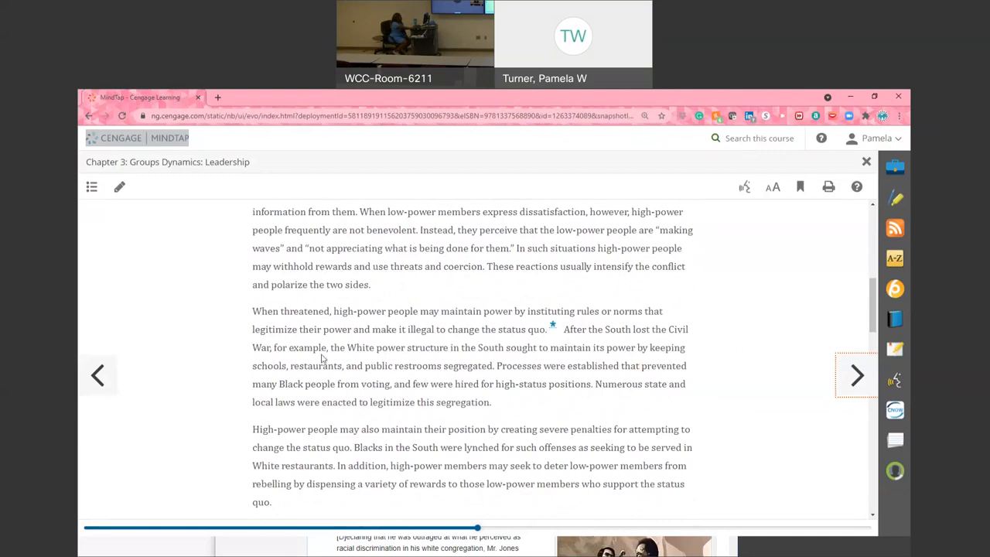
{"action": "mouse_move", "coordinate": [400, 366]}
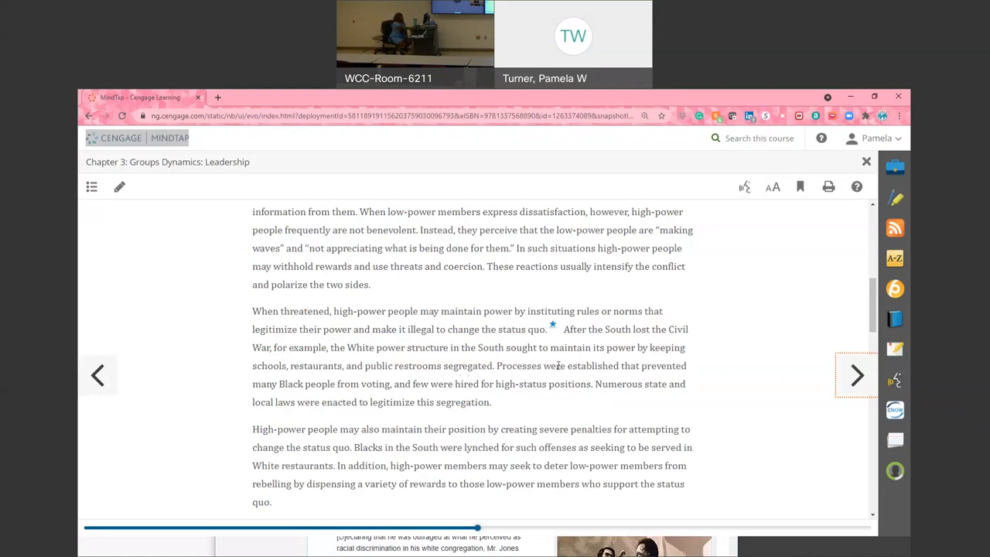
Read through the low-power strategies for changing power distribution down to Saul Alinsky's confrontation techniques
{"action": "scroll", "scroll_direction": "down", "scroll_amount": 3}
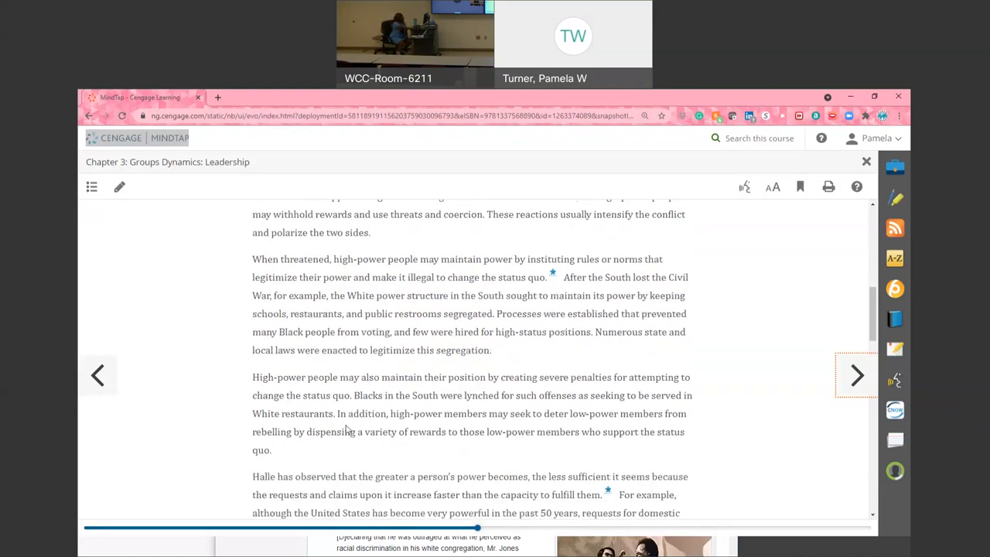
{"action": "mouse_move", "coordinate": [560, 410]}
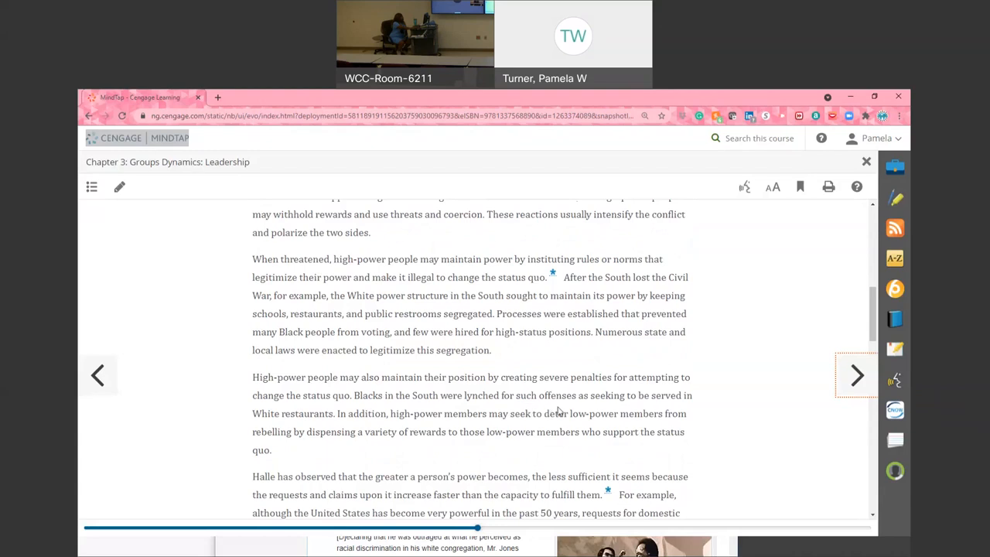
{"action": "mouse_move", "coordinate": [321, 324]}
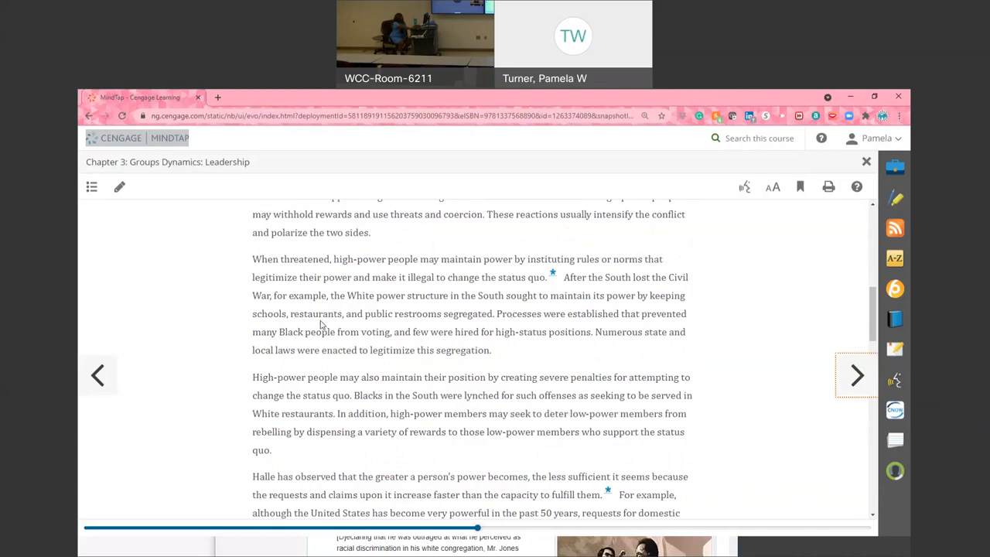
{"action": "mouse_move", "coordinate": [334, 450]}
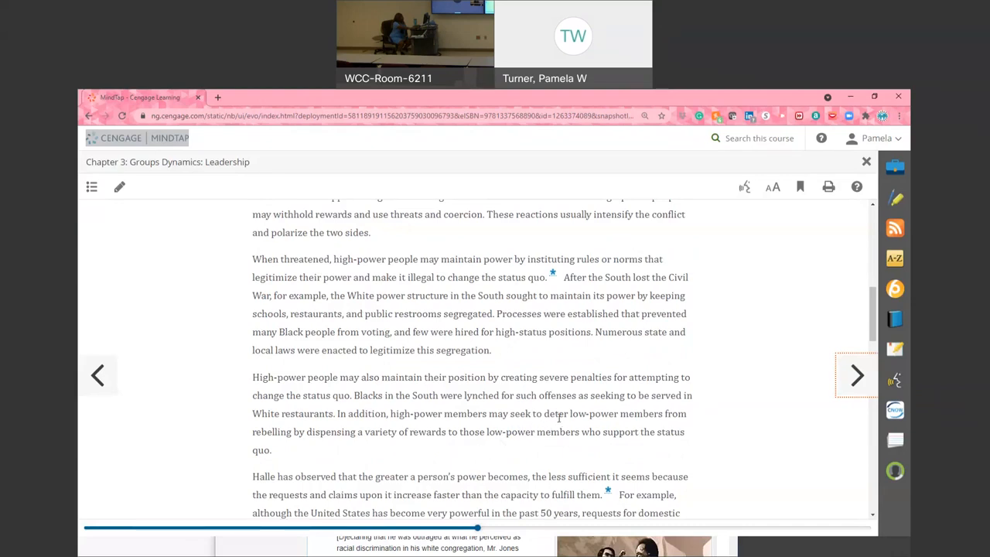
{"action": "mouse_move", "coordinate": [665, 411]}
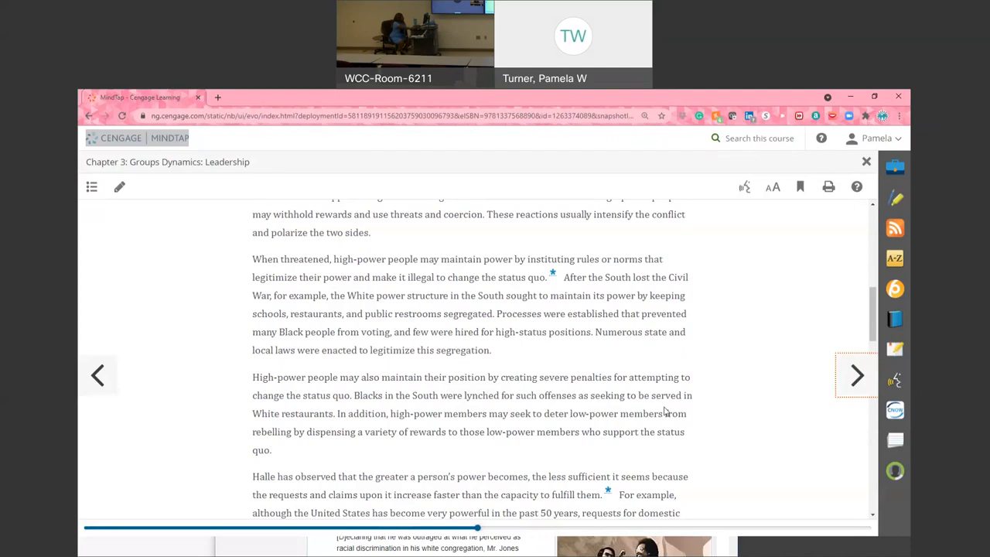
{"action": "scroll", "scroll_direction": "down", "scroll_amount": 3}
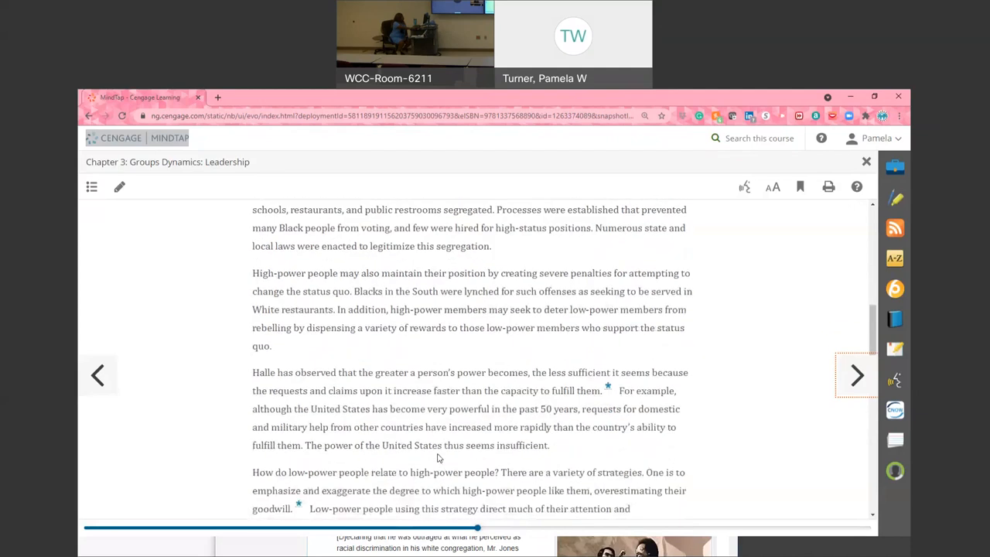
{"action": "scroll", "scroll_direction": "down", "scroll_amount": 3}
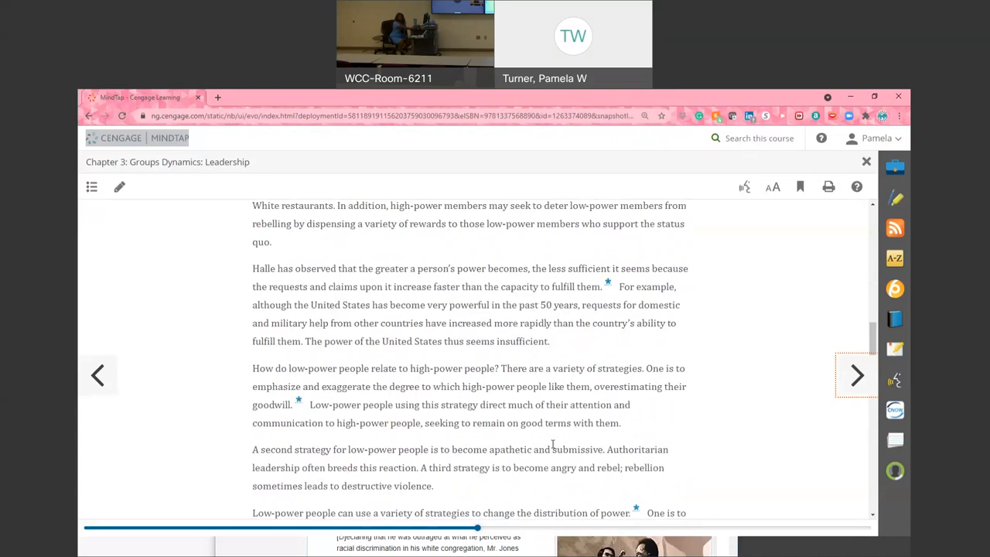
{"action": "mouse_move", "coordinate": [543, 443]}
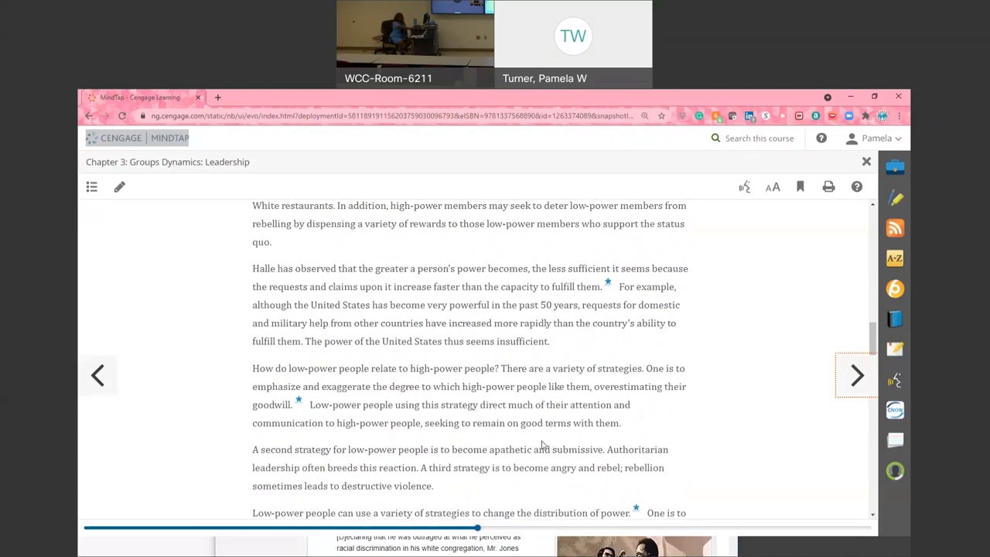
{"action": "scroll", "scroll_direction": "down", "scroll_amount": 3}
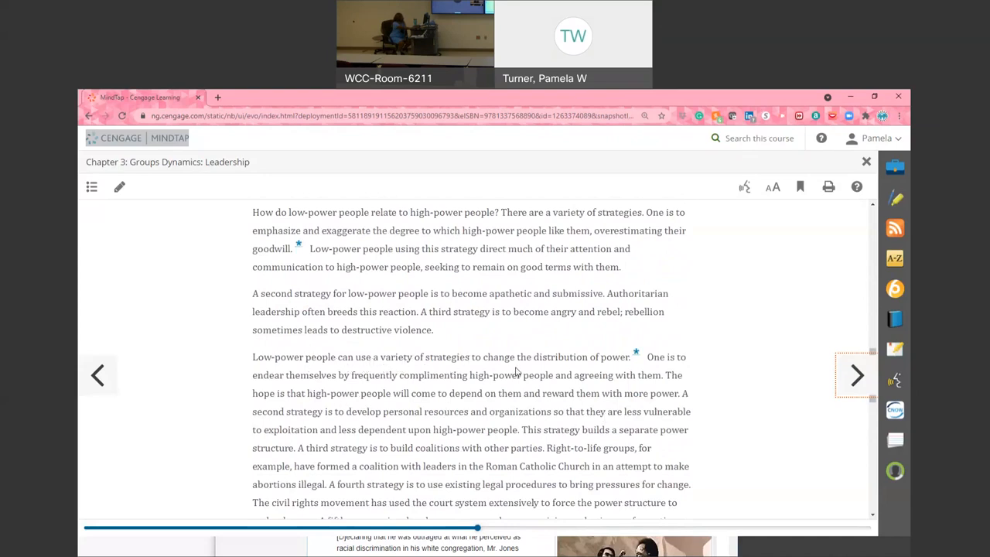
{"action": "mouse_move", "coordinate": [497, 430]}
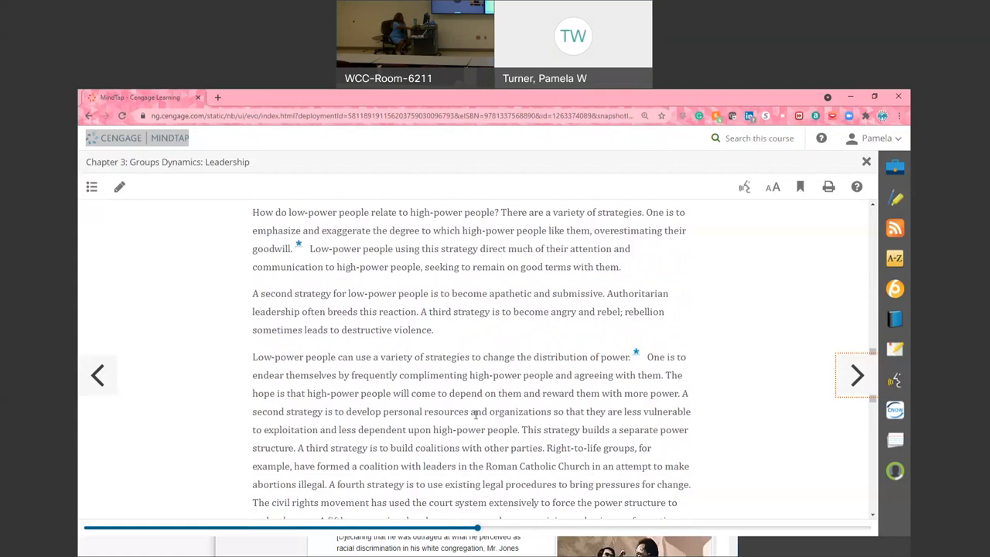
{"action": "mouse_move", "coordinate": [431, 411]}
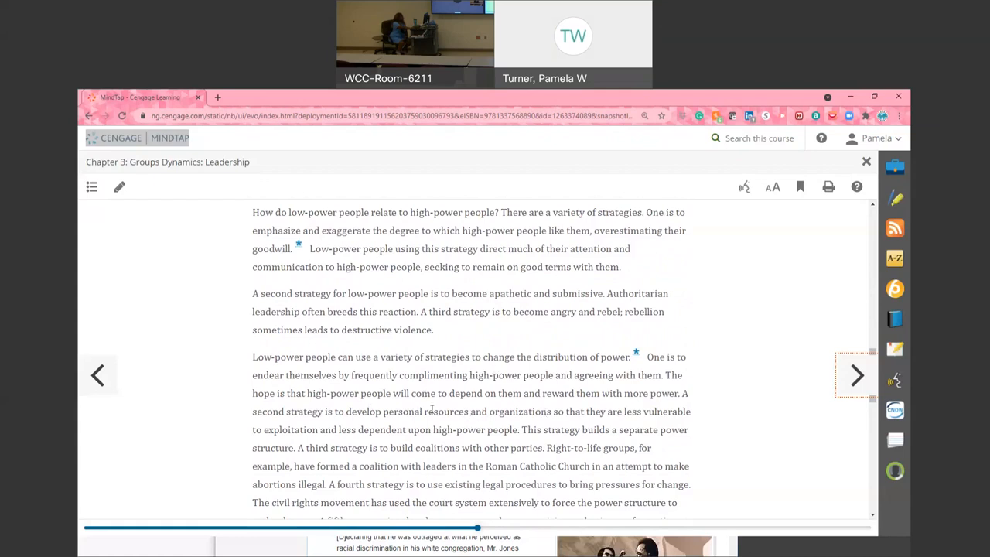
{"action": "scroll", "scroll_direction": "down", "scroll_amount": 3}
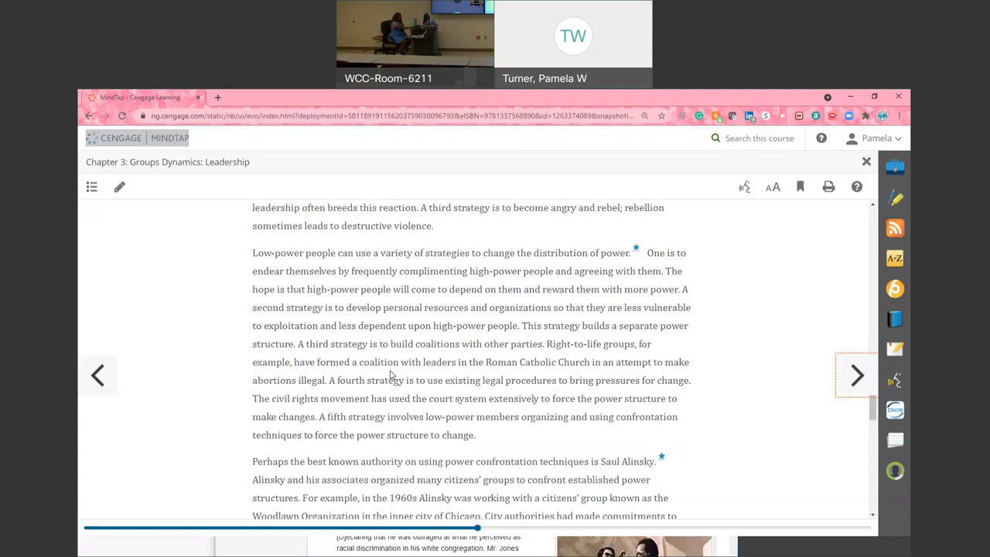
Read into Alinsky's Woodlawn Organization example and the plan to tie up O'Hare airport's lavatories
{"action": "scroll", "scroll_direction": "down", "scroll_amount": 3}
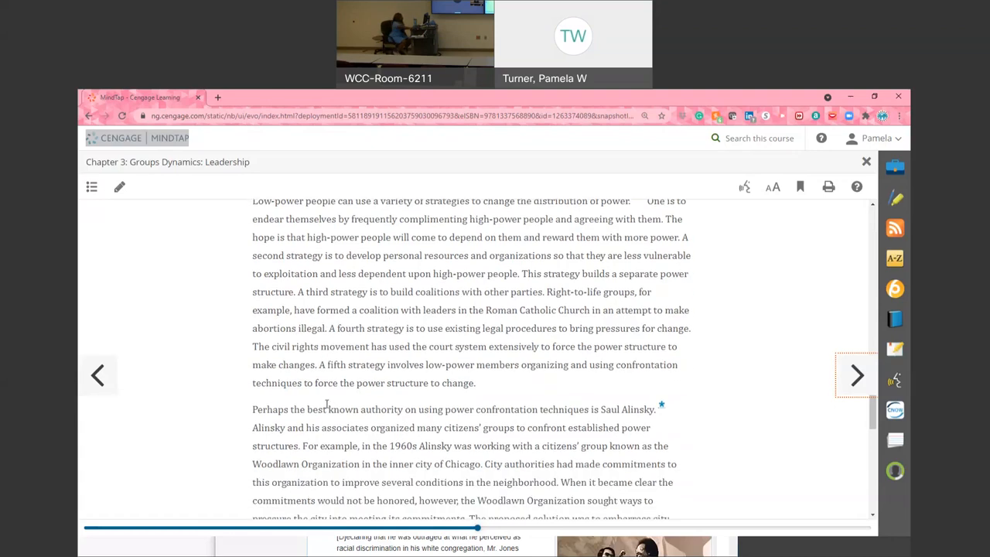
{"action": "scroll", "scroll_direction": "down", "scroll_amount": 3}
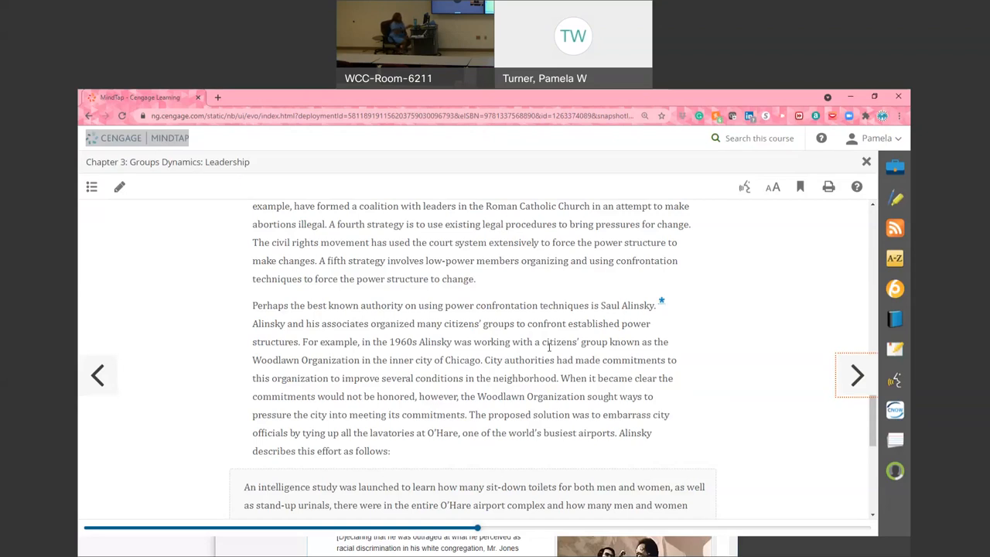
Read the Alinsky O'Hare sit-in quotation to its end, where City Hall promised to honor its commitments
{"action": "scroll", "scroll_direction": "down", "scroll_amount": 3}
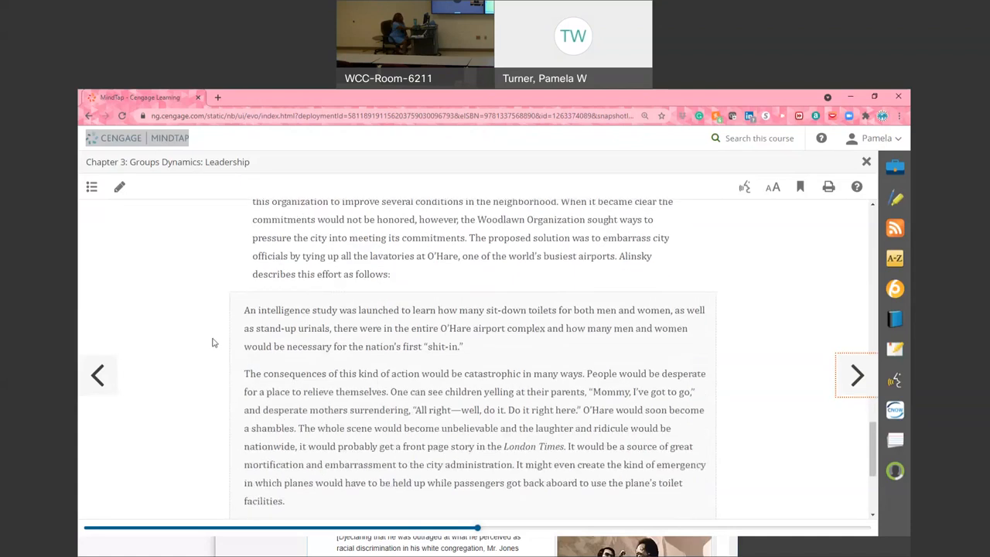
{"action": "scroll", "scroll_direction": "down", "scroll_amount": 3}
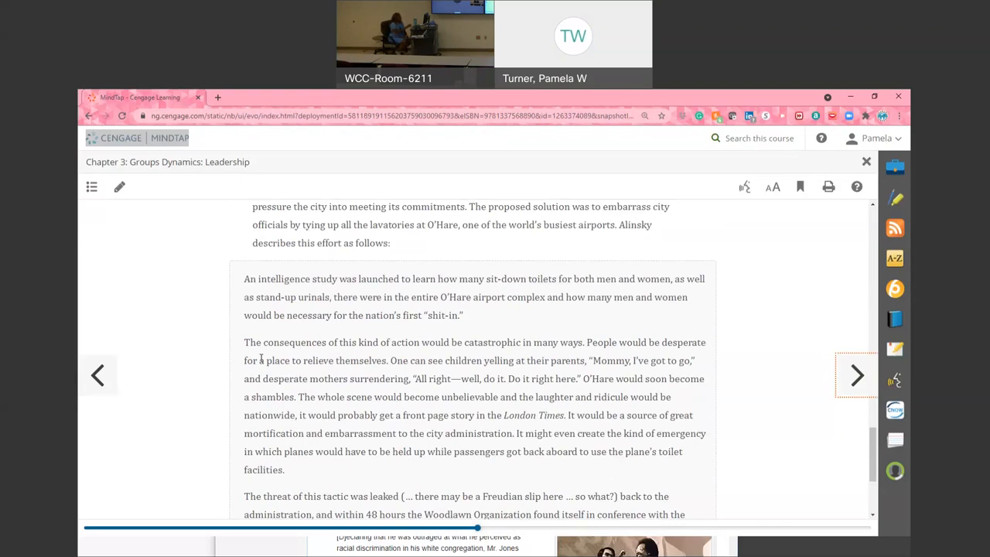
{"action": "scroll", "scroll_direction": "down", "scroll_amount": 3}
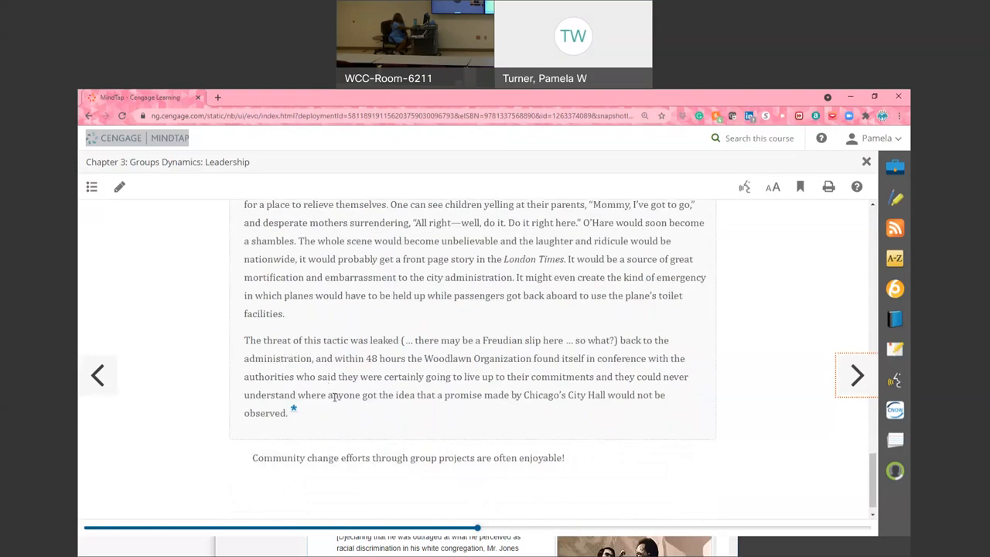
{"action": "mouse_move", "coordinate": [552, 330]}
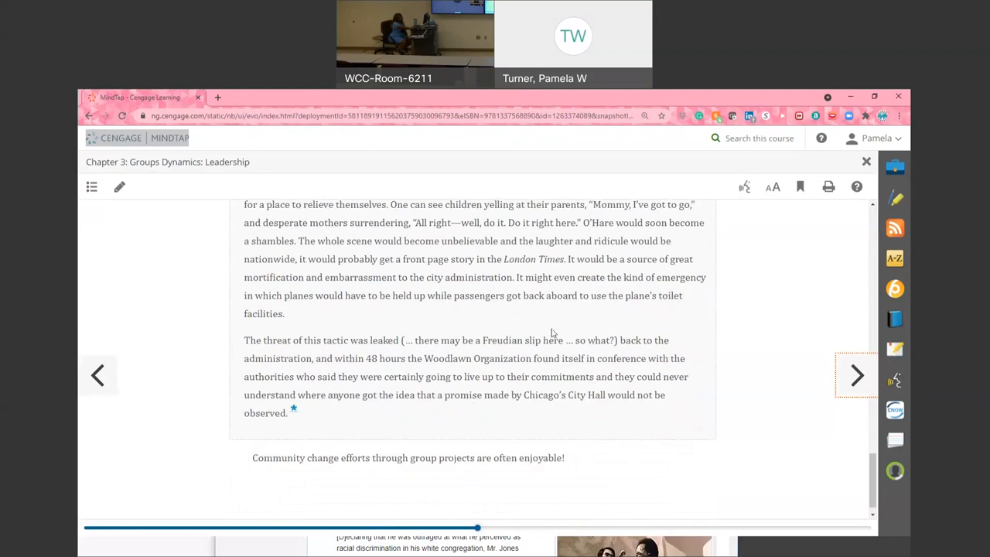
{"action": "mouse_move", "coordinate": [554, 412]}
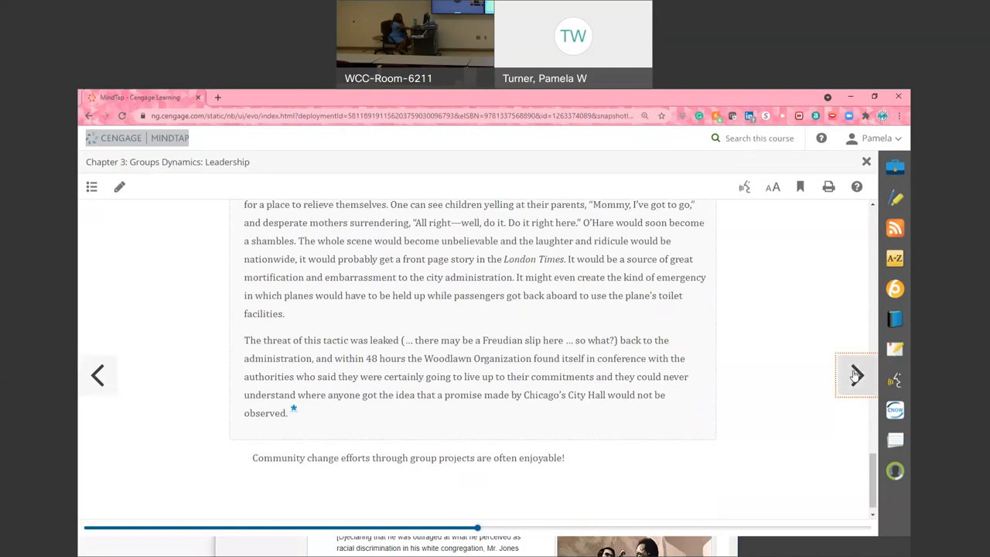
Read through 3-5b Coleadership of a Group and Exercise 3.8, then turn to section 3-6 on starting and leading a group
{"action": "left_click", "coordinate": [856, 375]}
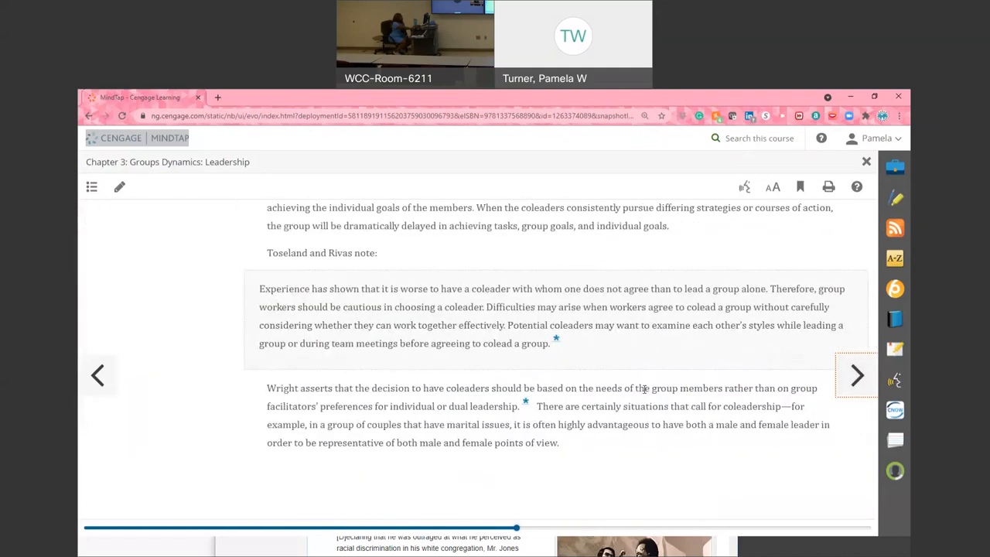
{"action": "scroll", "scroll_direction": "down", "scroll_amount": 3}
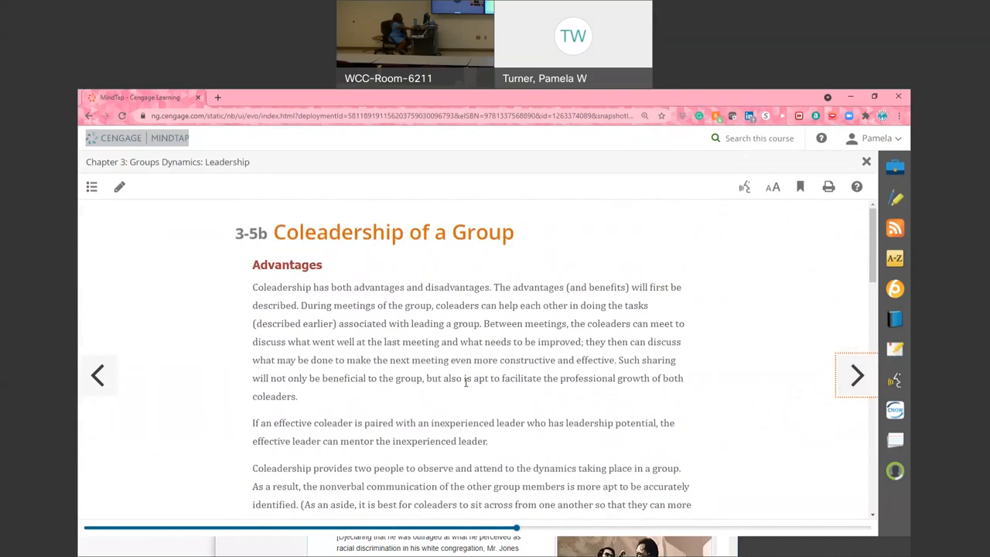
{"action": "mouse_move", "coordinate": [462, 392]}
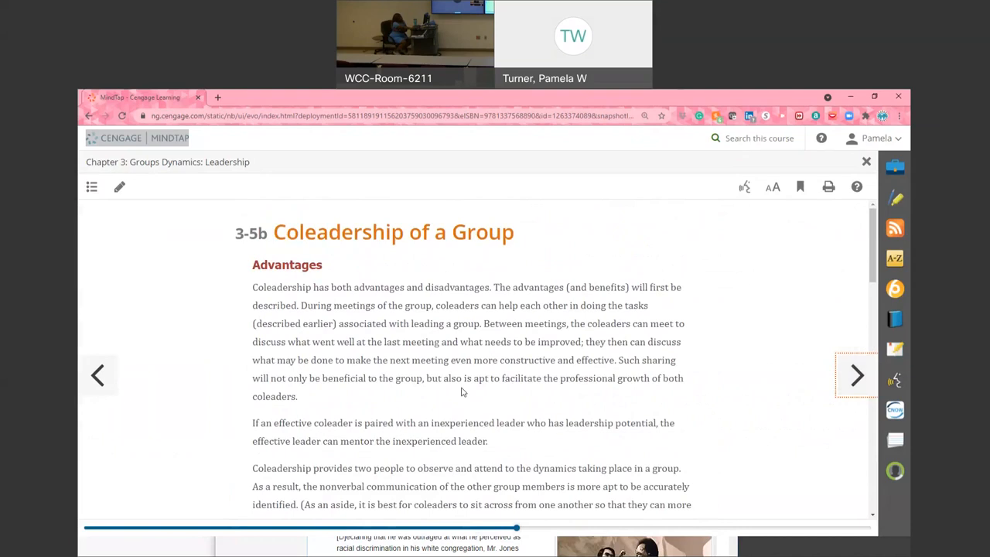
{"action": "scroll", "scroll_direction": "down", "scroll_amount": 3}
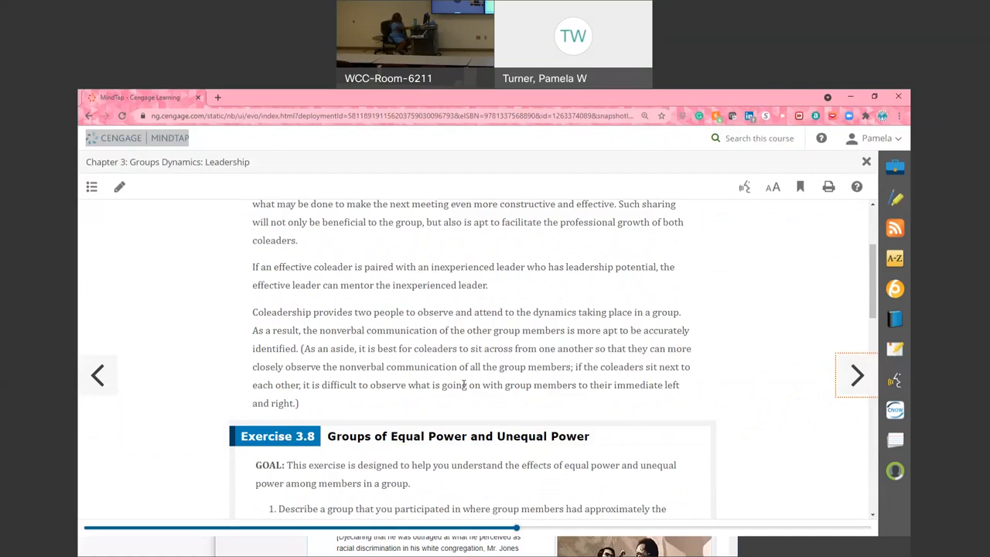
{"action": "scroll", "scroll_direction": "down", "scroll_amount": 3}
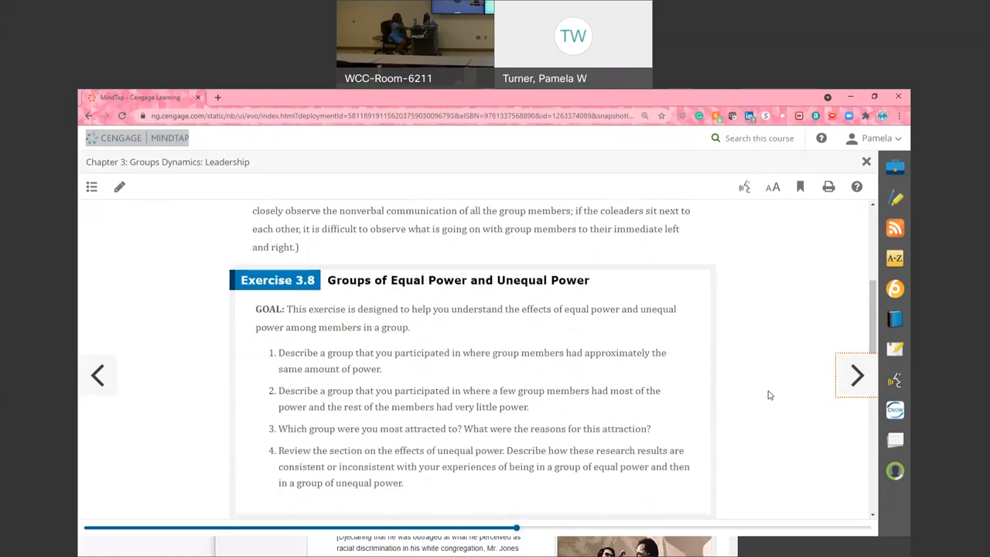
{"action": "left_click", "coordinate": [856, 375]}
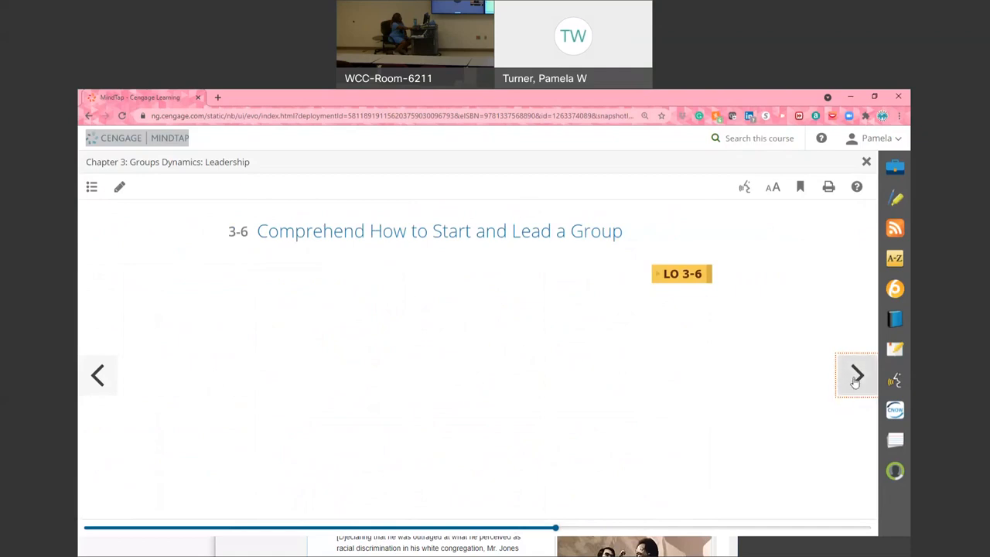
Read the 3-6 Homework passage from first-meeting planning questions into the numbered list about expected members
{"action": "left_click", "coordinate": [856, 377]}
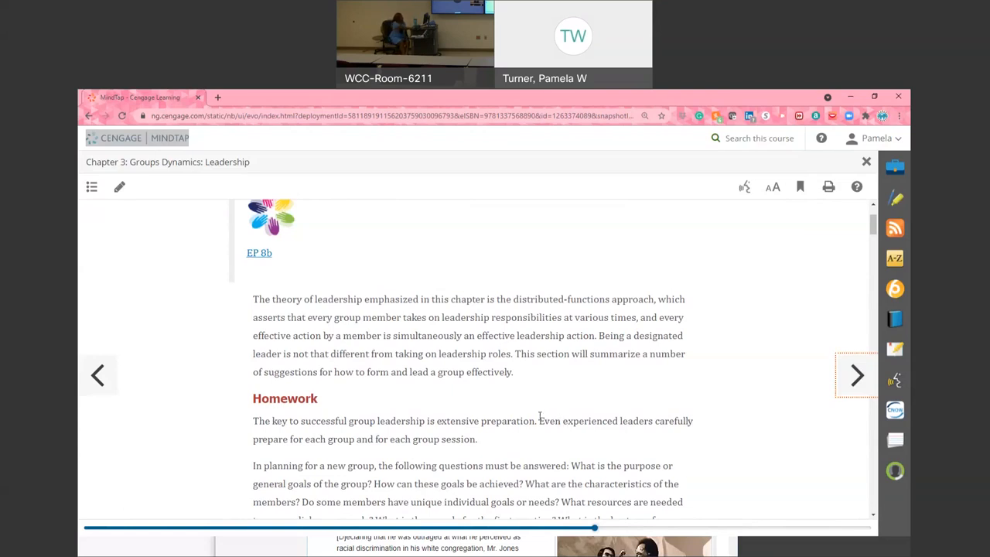
{"action": "scroll", "scroll_direction": "down", "scroll_amount": 3}
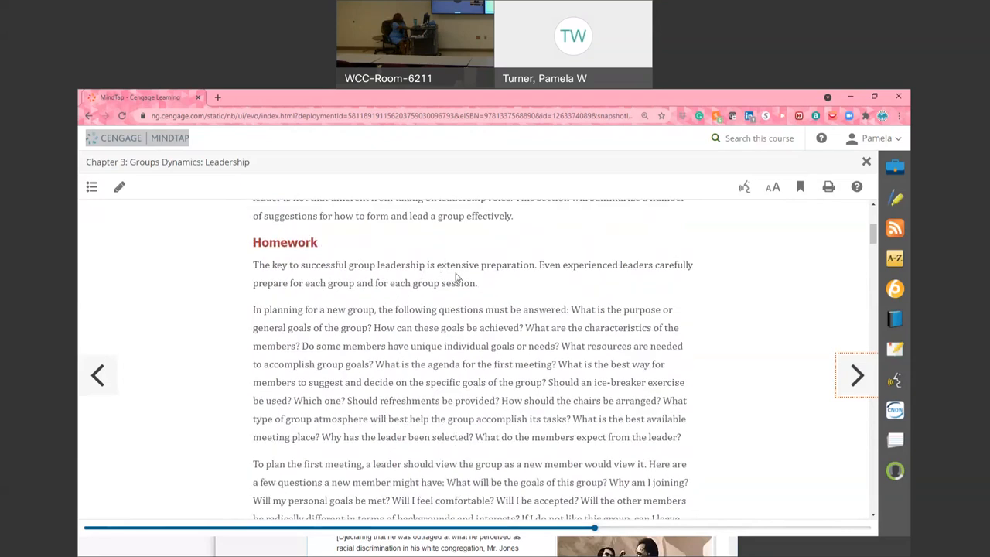
{"action": "mouse_move", "coordinate": [452, 398]}
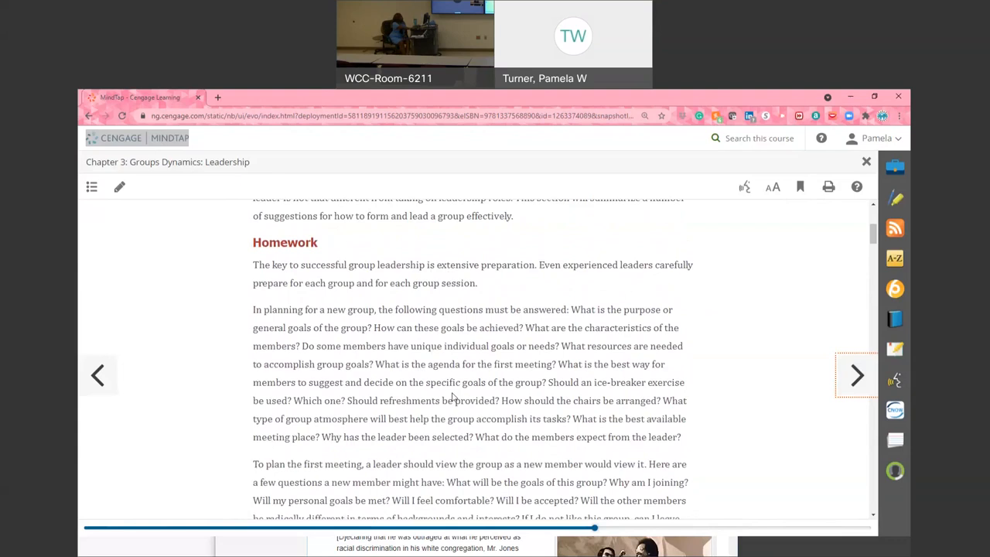
{"action": "scroll", "scroll_direction": "down", "scroll_amount": 3}
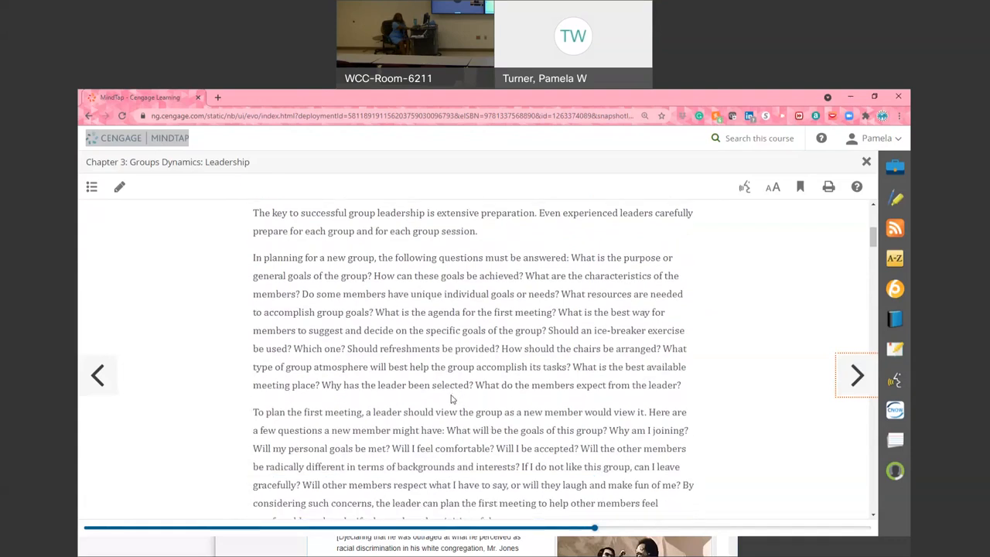
{"action": "scroll", "scroll_direction": "down", "scroll_amount": 3}
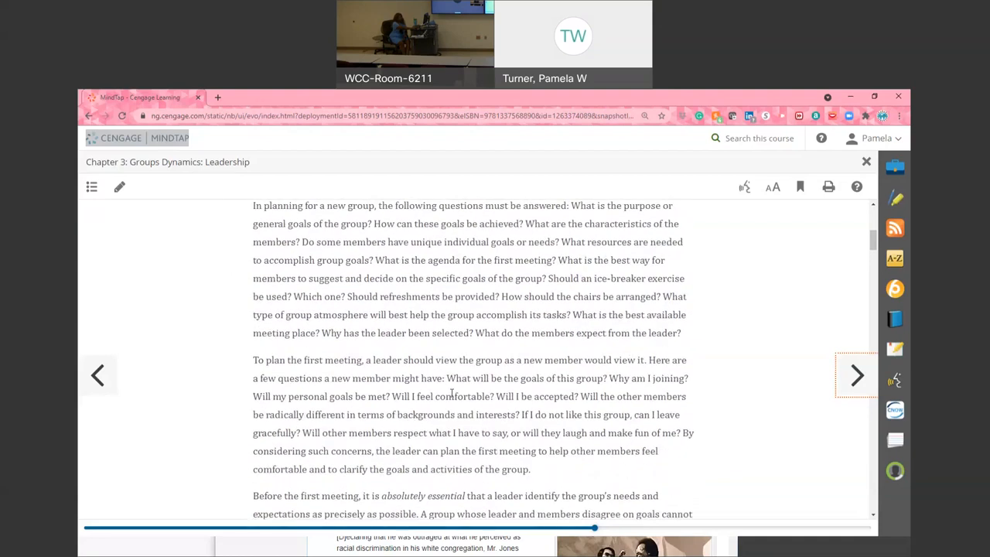
{"action": "scroll", "scroll_direction": "down", "scroll_amount": 3}
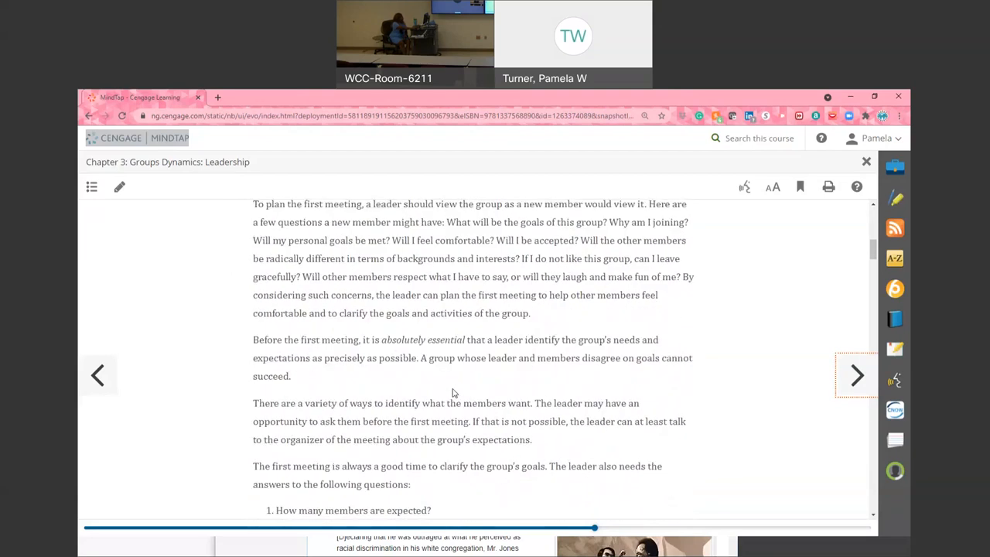
{"action": "scroll", "scroll_direction": "down", "scroll_amount": 3}
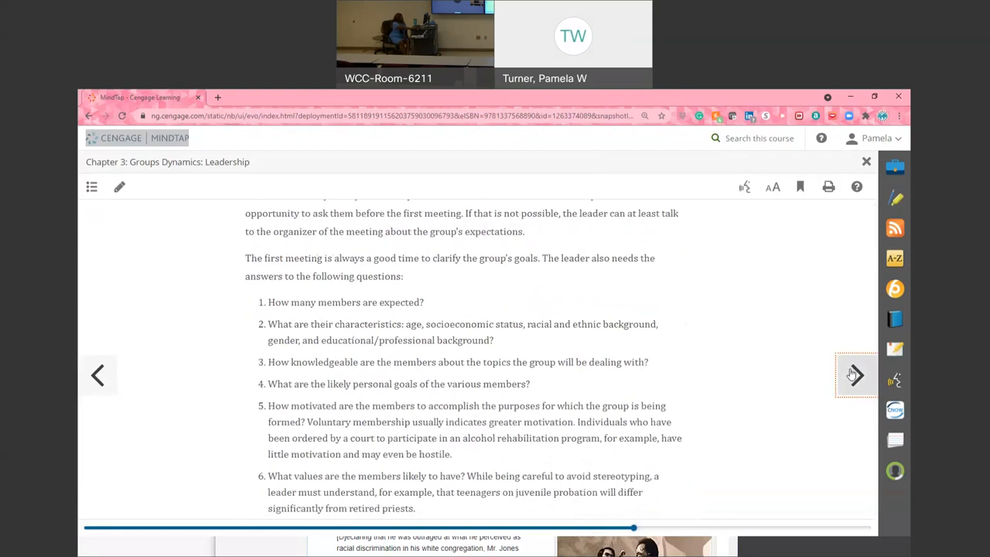
Turn to 3-6b Standards for Social Work Practice with Groups and read Figure 3.1's knowledge and practice standards
{"action": "left_click", "coordinate": [854, 376]}
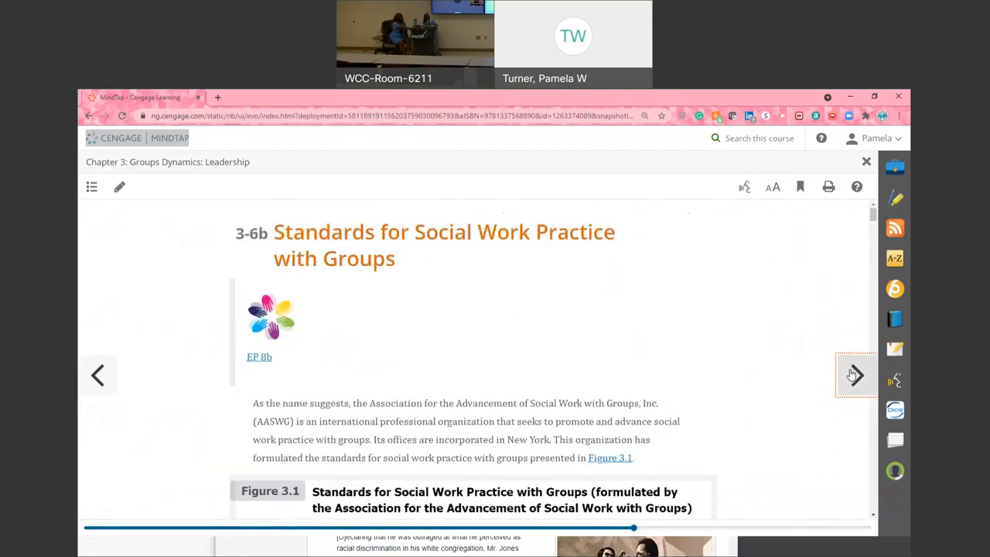
{"action": "scroll", "scroll_direction": "down", "scroll_amount": 3}
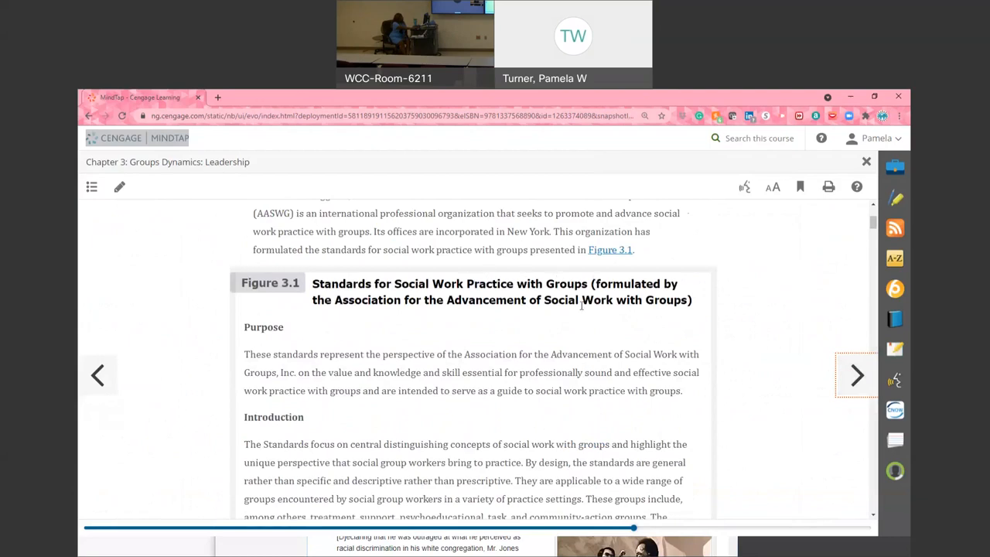
{"action": "mouse_move", "coordinate": [494, 359]}
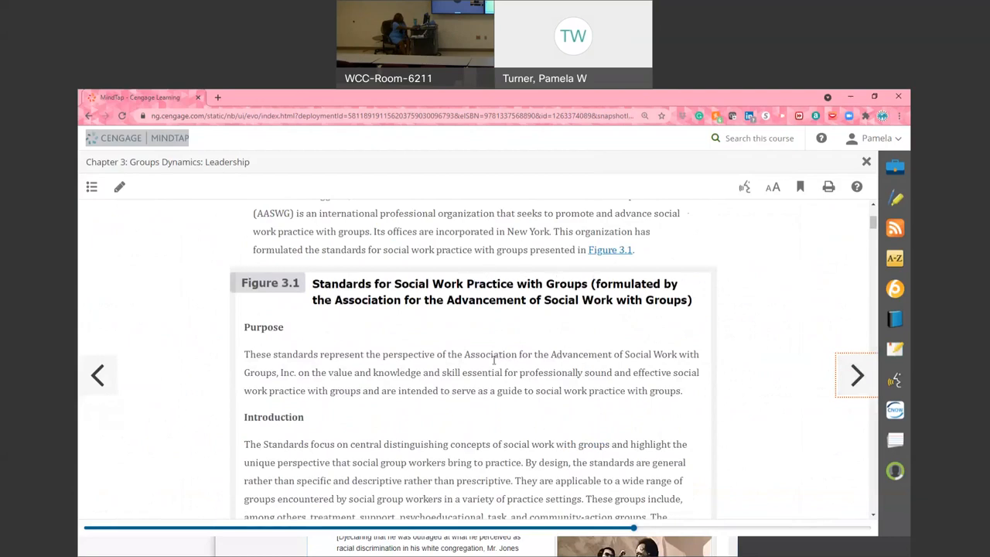
{"action": "scroll", "scroll_direction": "down", "scroll_amount": 3}
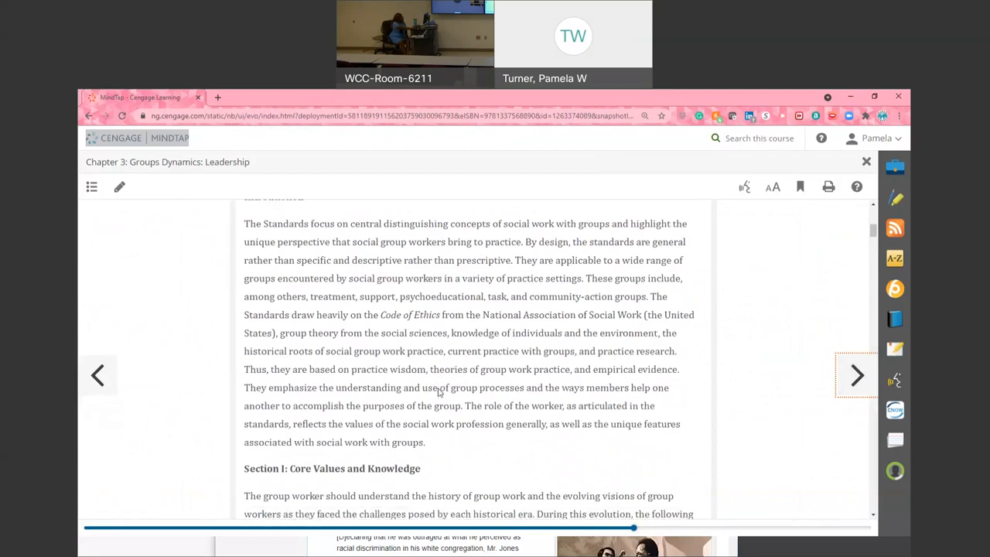
{"action": "scroll", "scroll_direction": "down", "scroll_amount": 3}
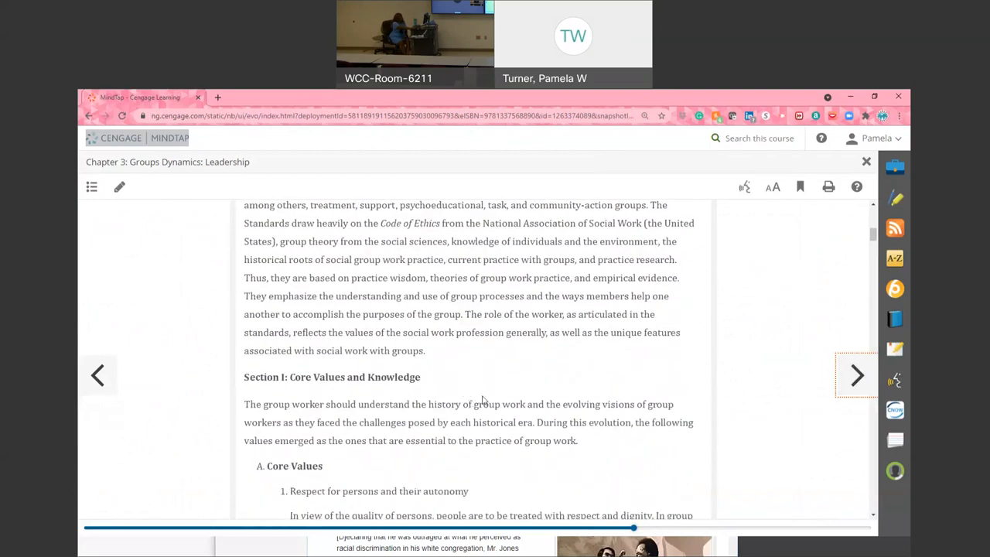
{"action": "scroll", "scroll_direction": "down", "scroll_amount": 3}
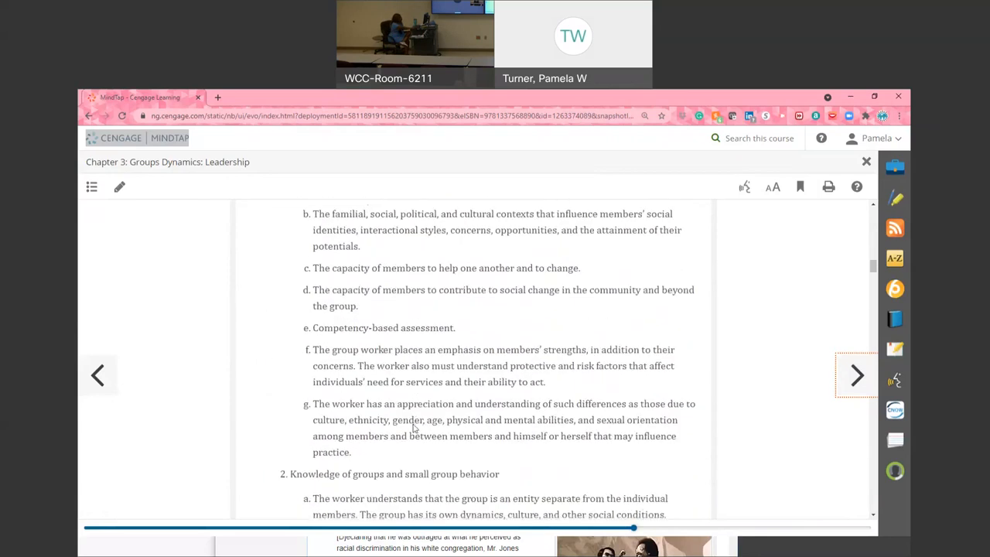
{"action": "scroll", "scroll_direction": "down", "scroll_amount": 3}
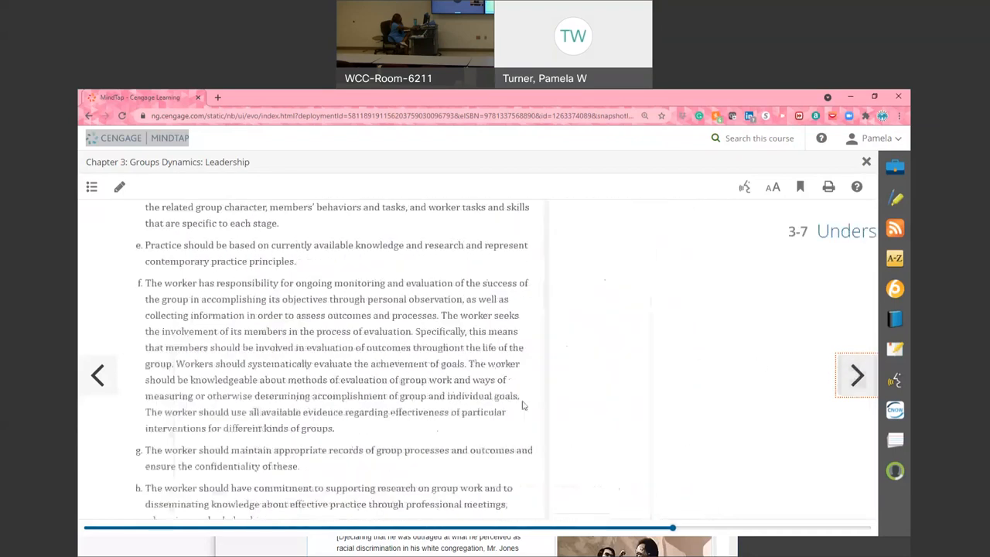
Turn to 3-7a Strengths-Based Leadership and read the qualities followers most admire in leaders
{"action": "left_click", "coordinate": [856, 375]}
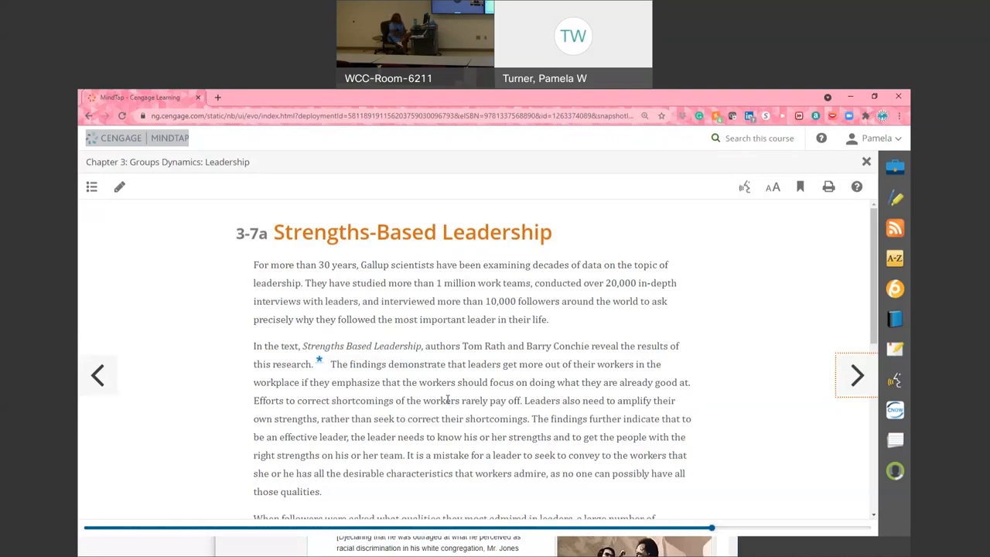
{"action": "scroll", "scroll_direction": "down", "scroll_amount": 3}
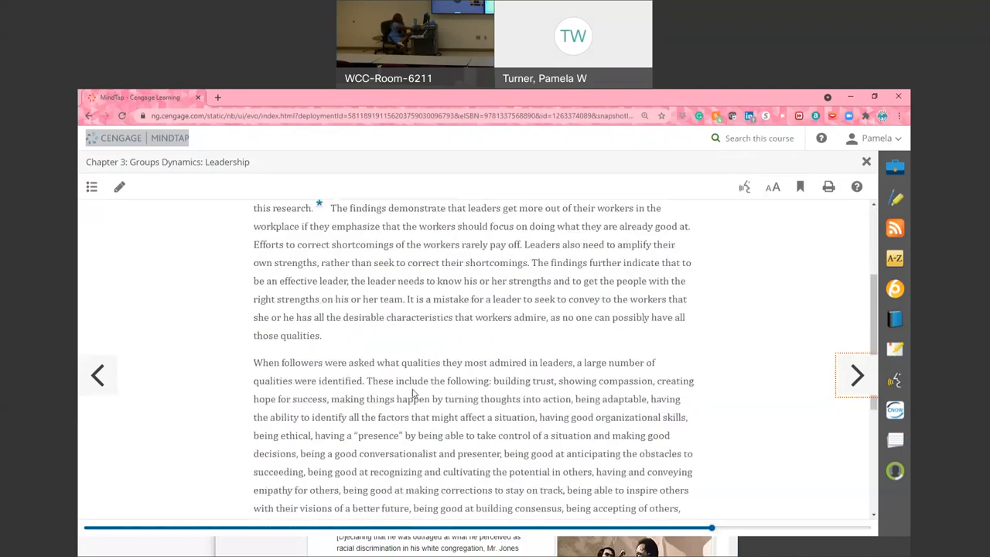
{"action": "scroll", "scroll_direction": "down", "scroll_amount": 3}
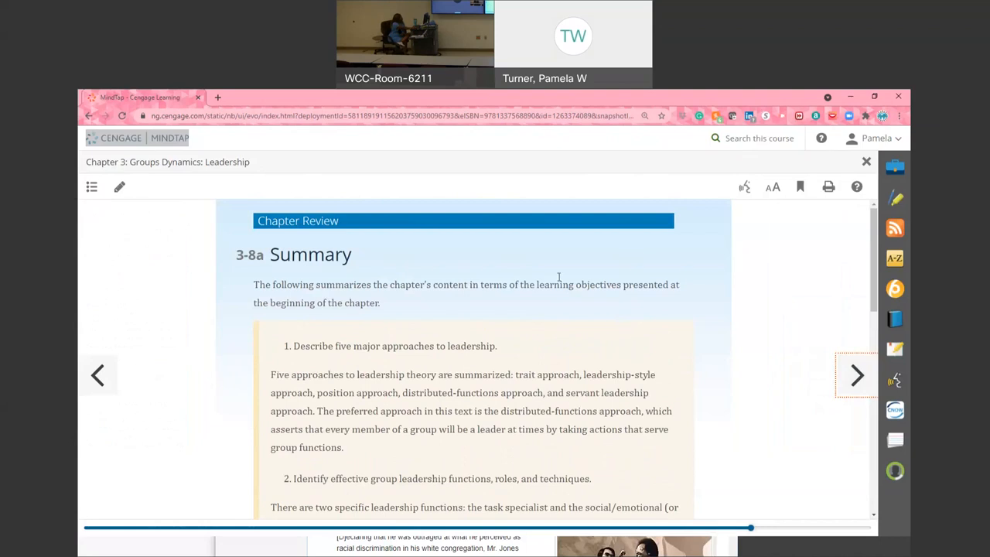
{"action": "mouse_move", "coordinate": [427, 370]}
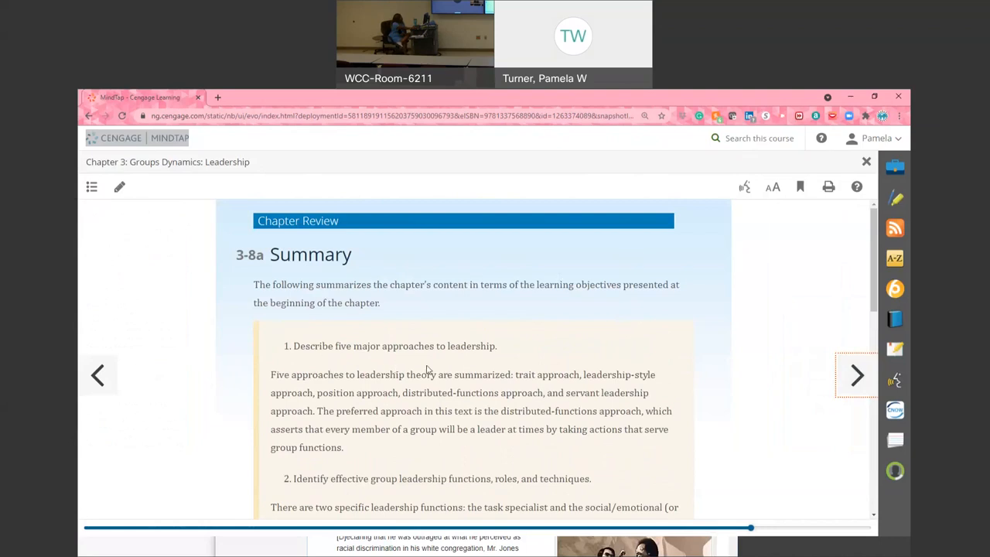
Read the 3-8a Summary learning objectives through 5 and 6 to objective 7 on strengths-based leadership
{"action": "scroll", "scroll_direction": "down", "scroll_amount": 3}
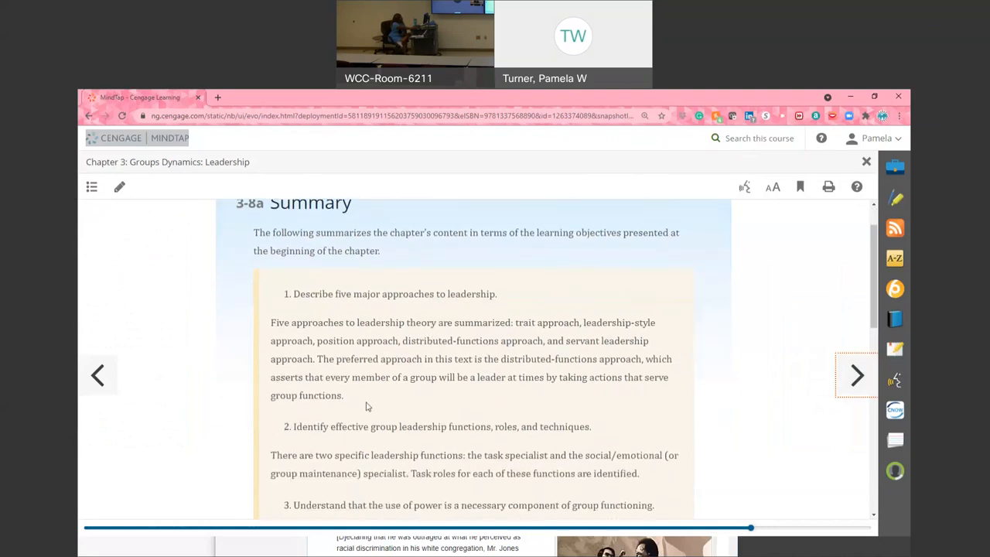
{"action": "mouse_move", "coordinate": [394, 454]}
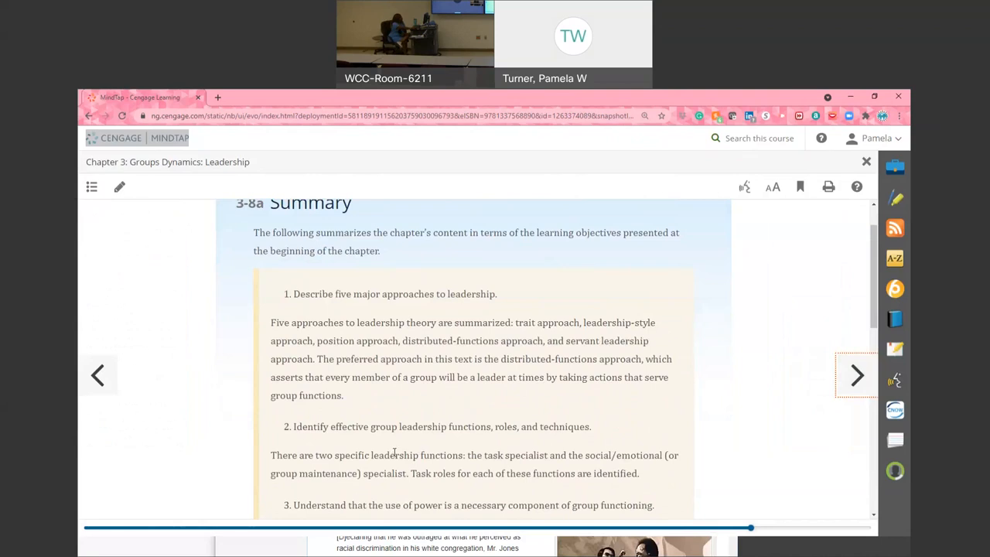
{"action": "scroll", "scroll_direction": "down", "scroll_amount": 3}
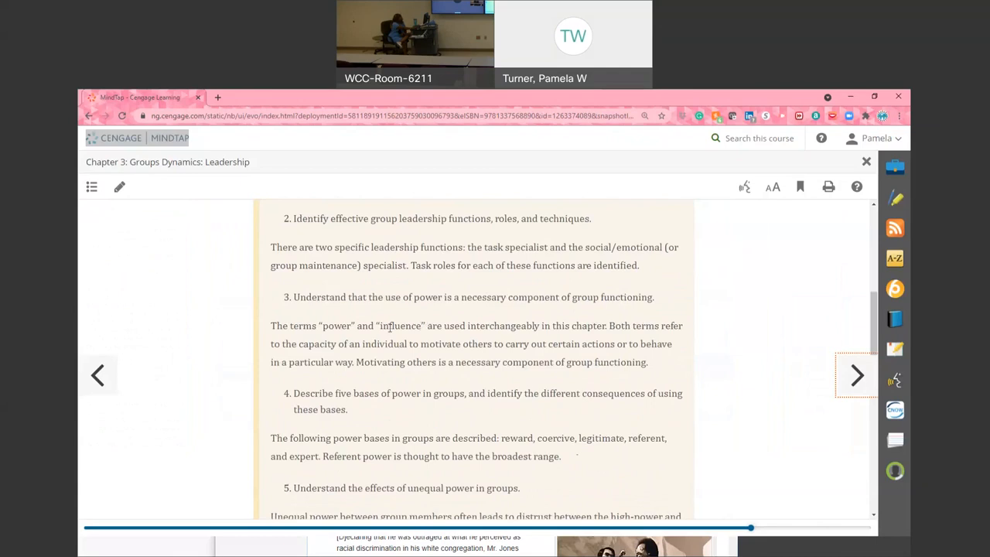
{"action": "scroll", "scroll_direction": "down", "scroll_amount": 3}
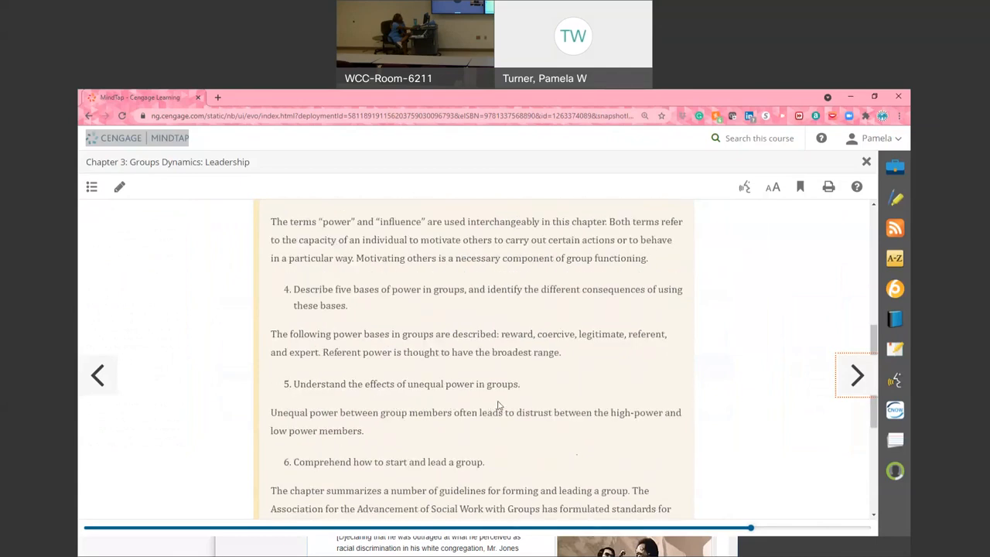
{"action": "mouse_move", "coordinate": [493, 399]}
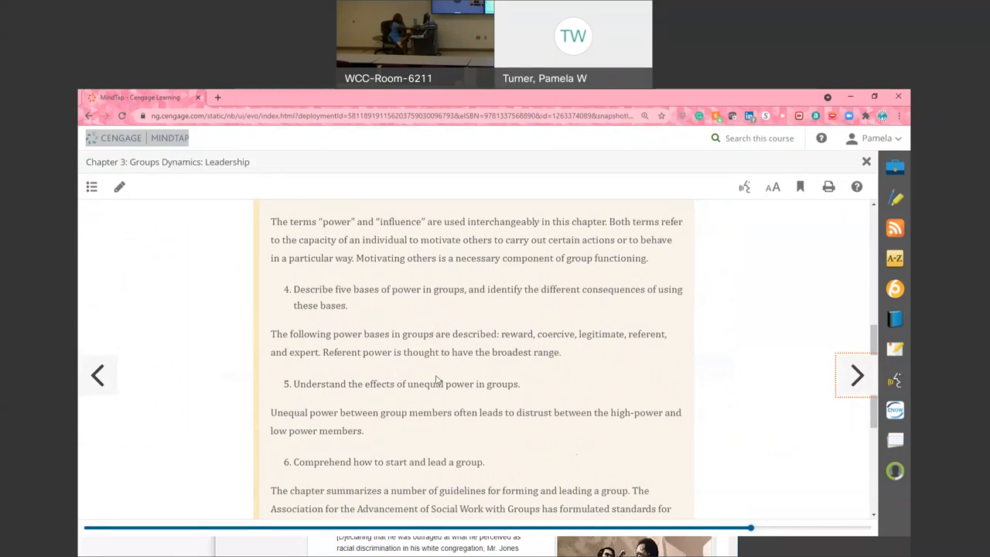
{"action": "scroll", "scroll_direction": "down", "scroll_amount": 3}
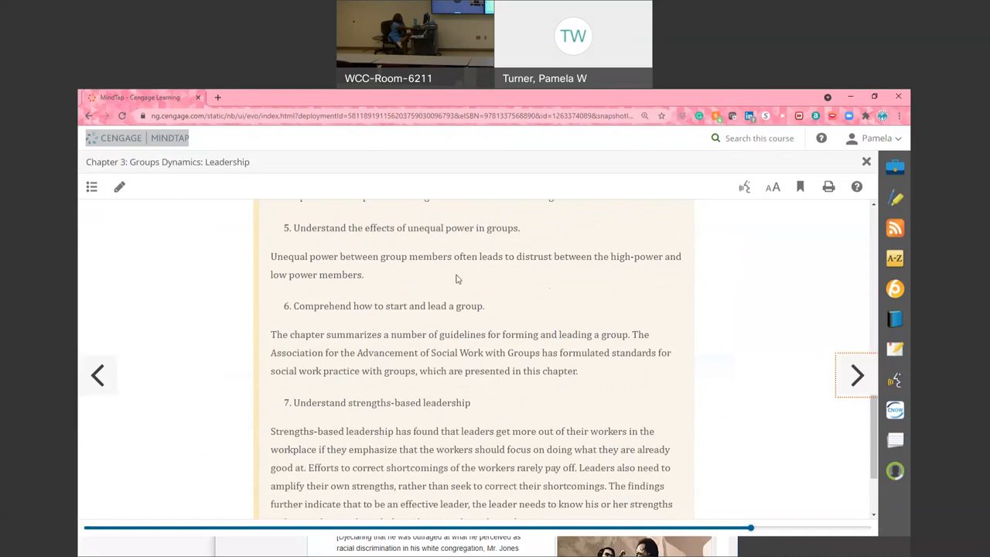
{"action": "mouse_move", "coordinate": [412, 471]}
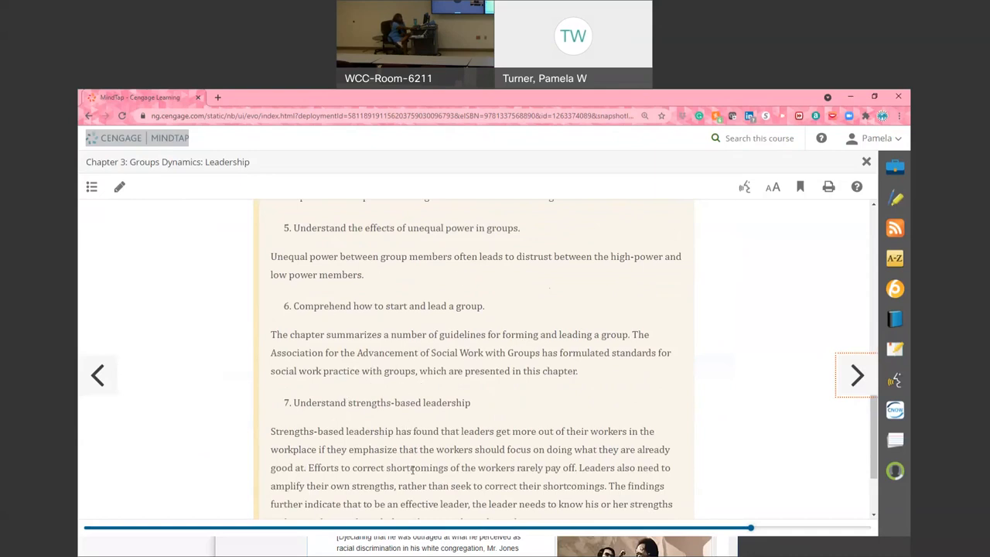